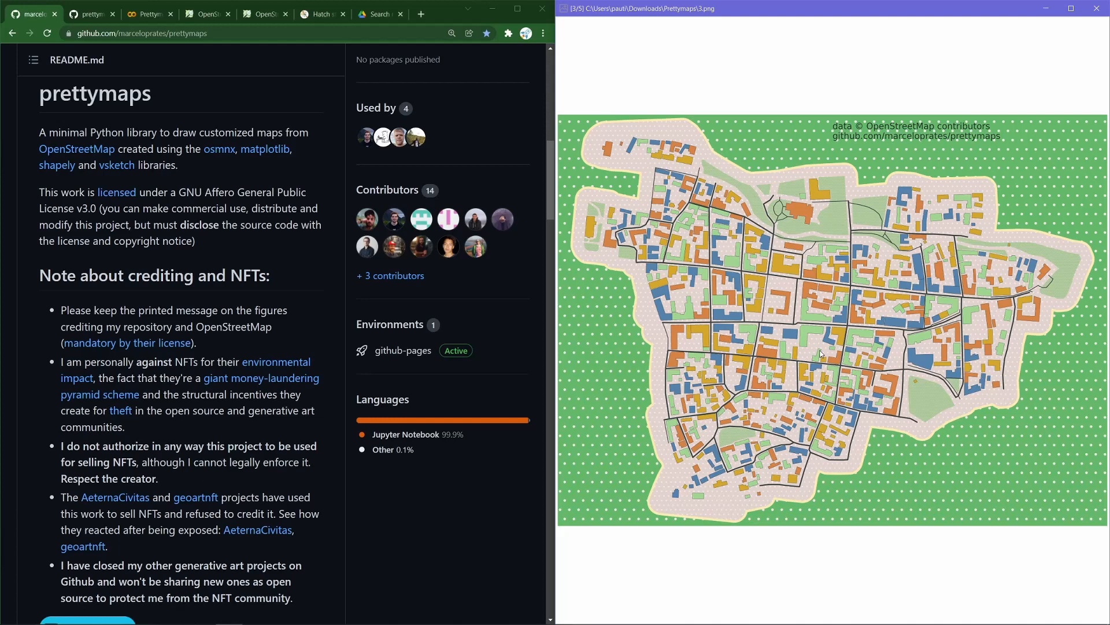
mouse_move(1034, 186)
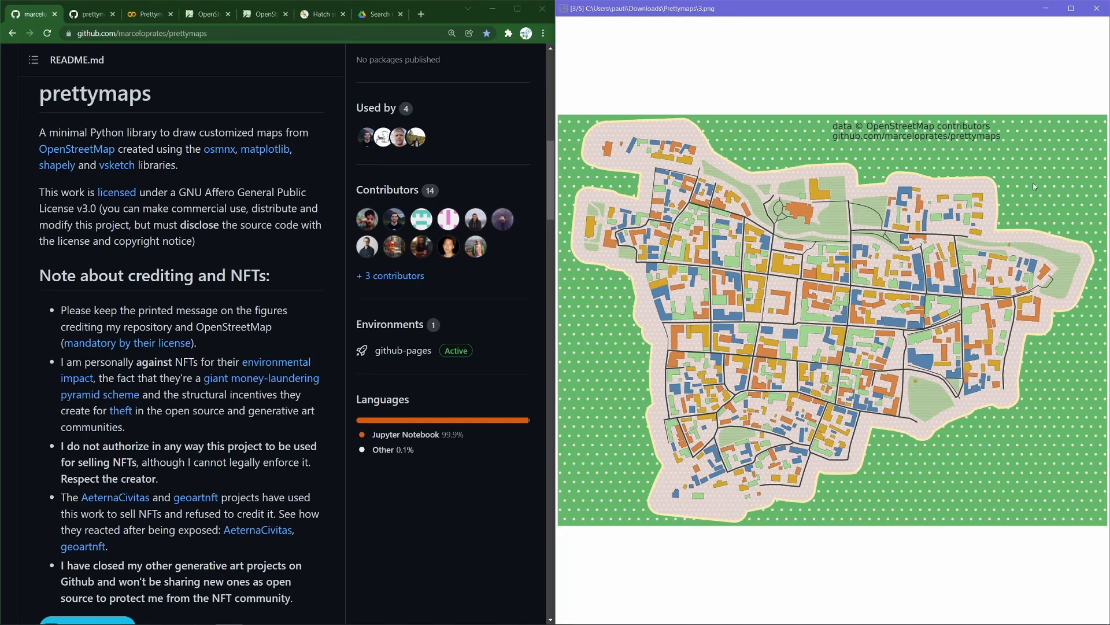
mouse_move(892, 376)
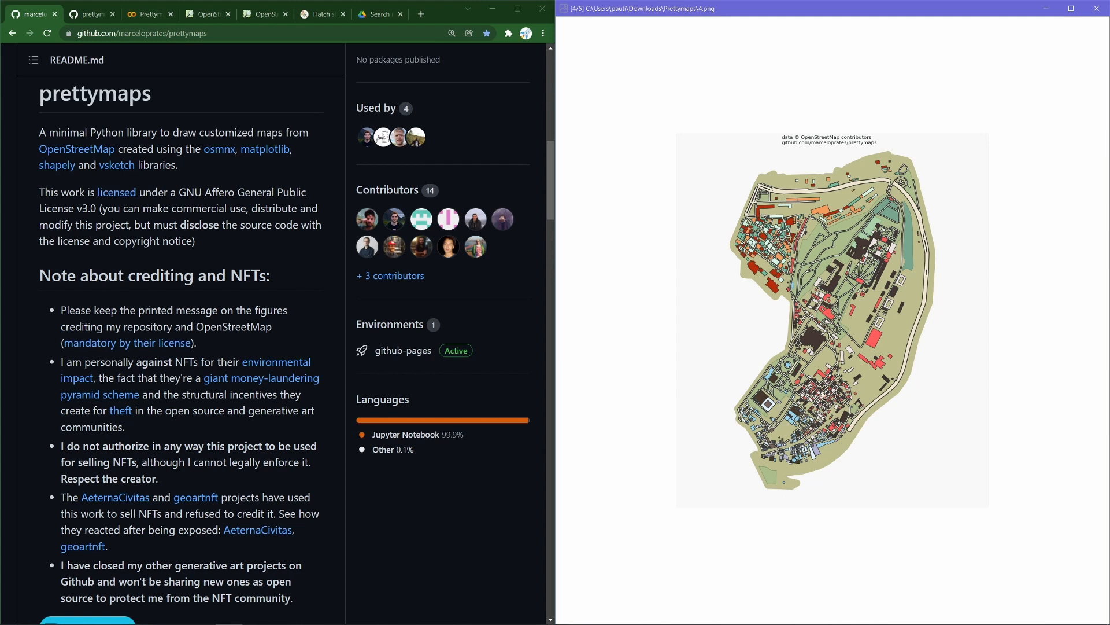
mouse_move(765, 291)
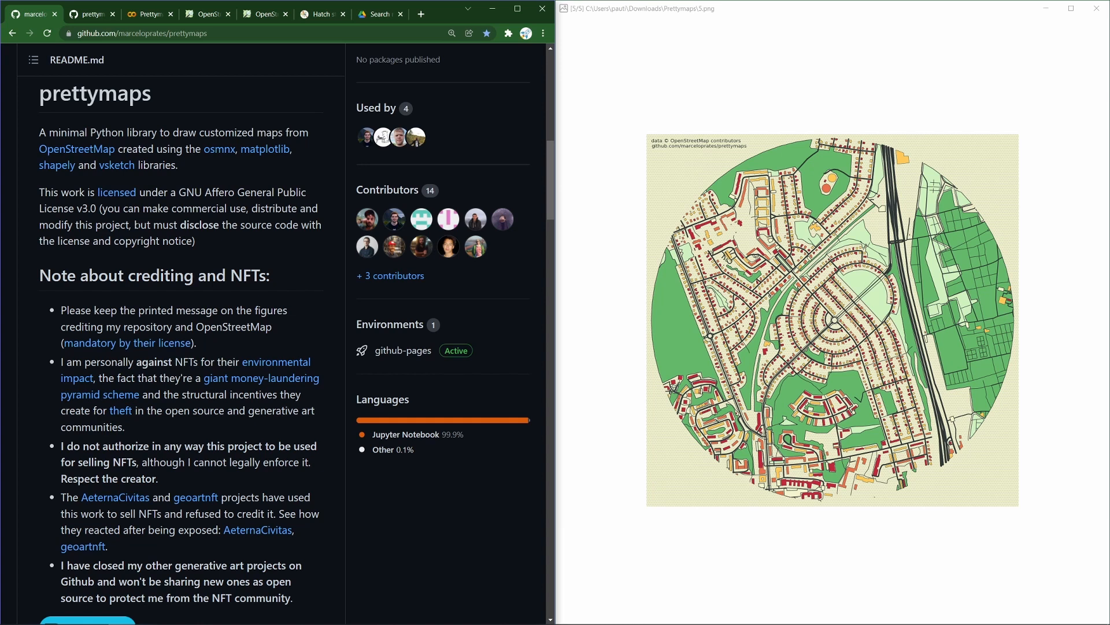
mouse_move(355, 297)
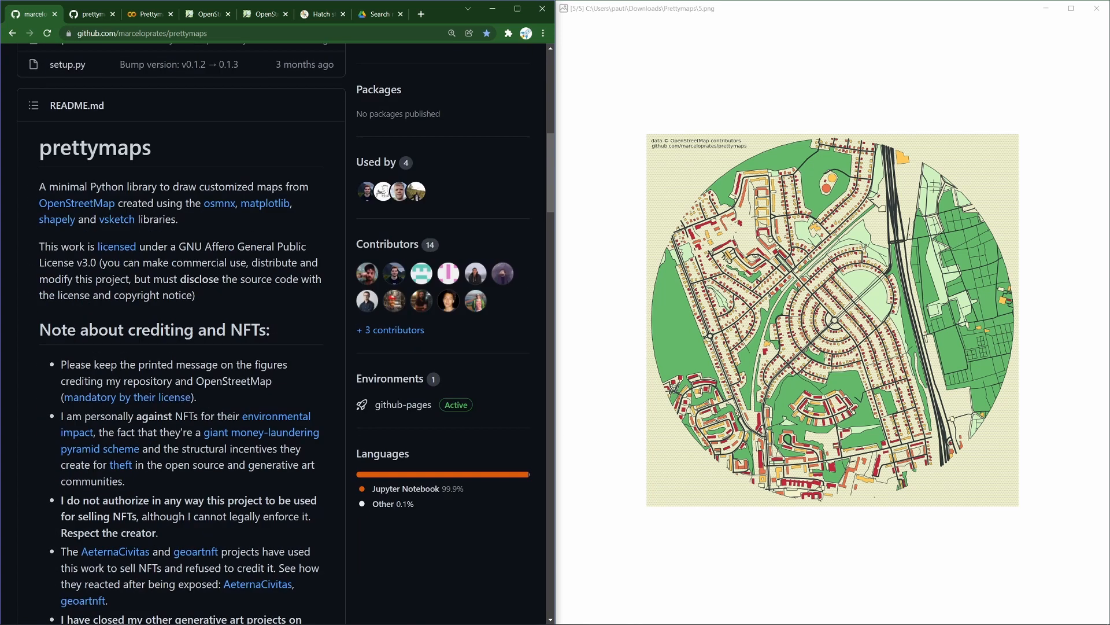
Run the Prettymaps notebook's Installation cell to install vsketch and prettymaps
scroll("down", 3)
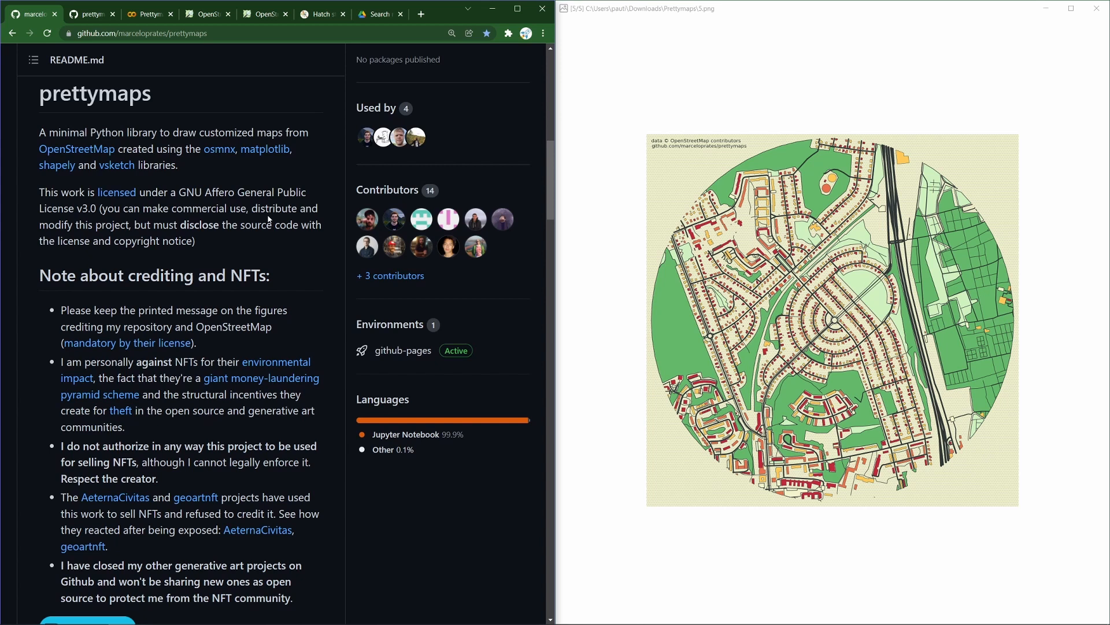
scroll("down", 3)
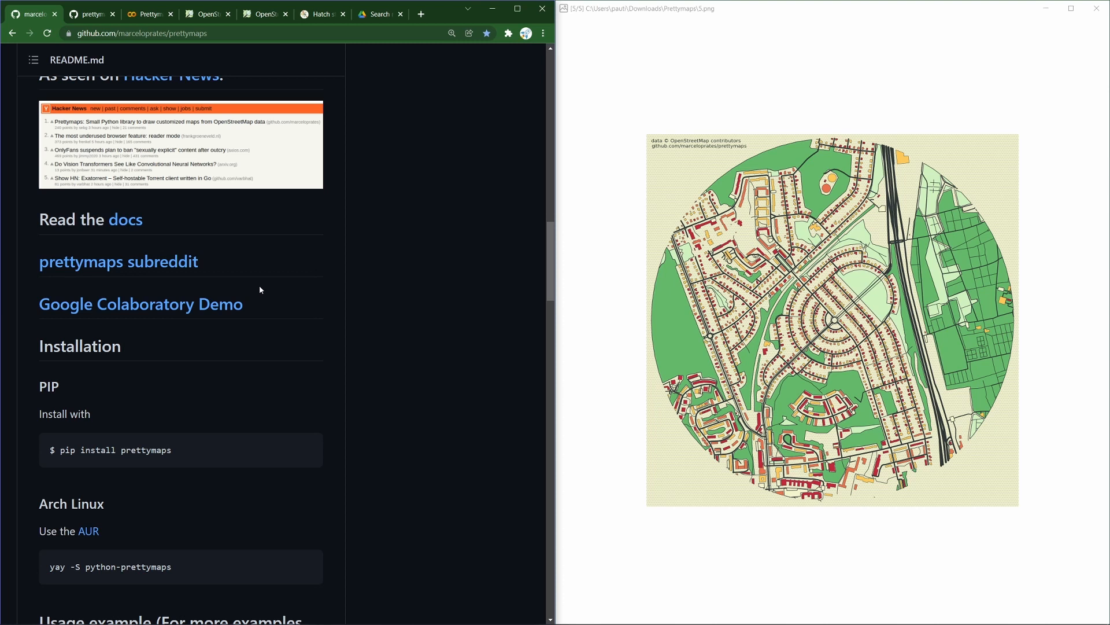
mouse_move(230, 308)
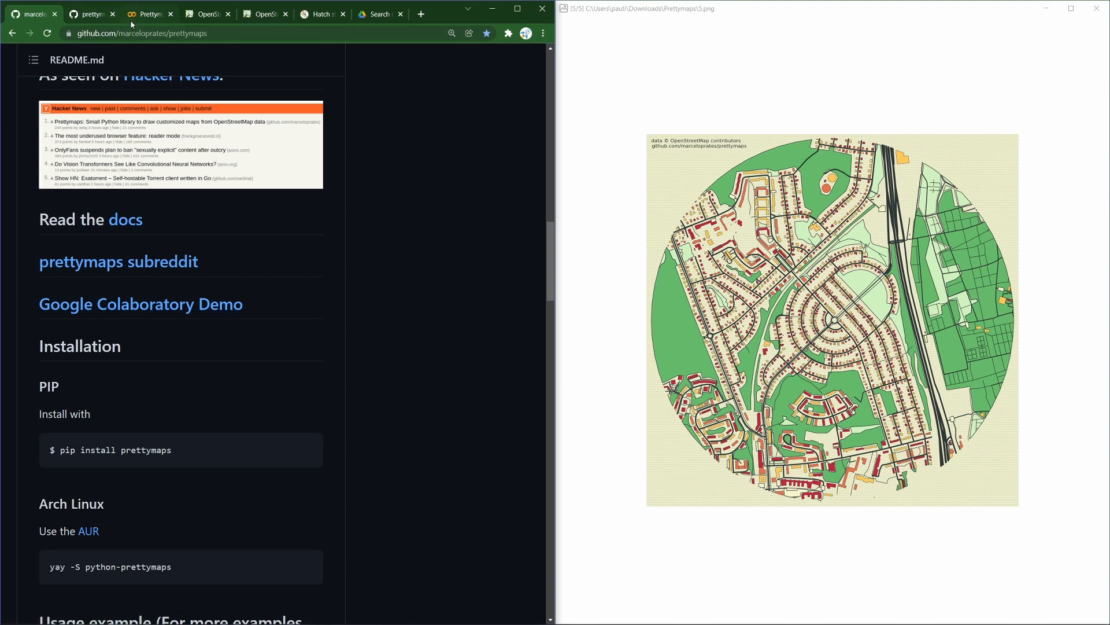
left_click(148, 13)
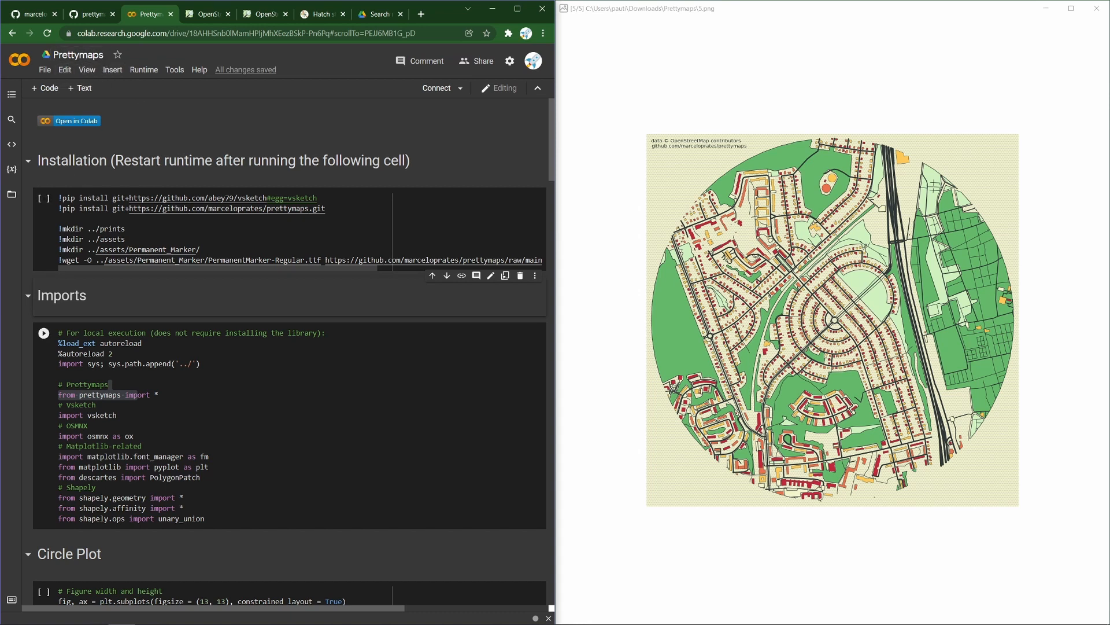
left_click(125, 228)
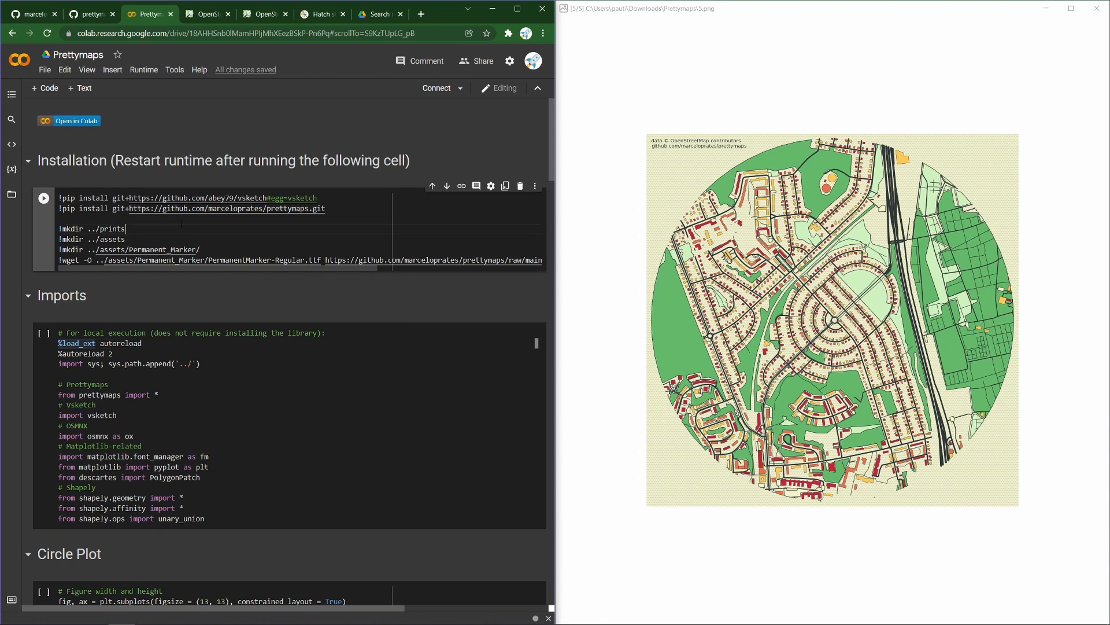
double_click(111, 229)
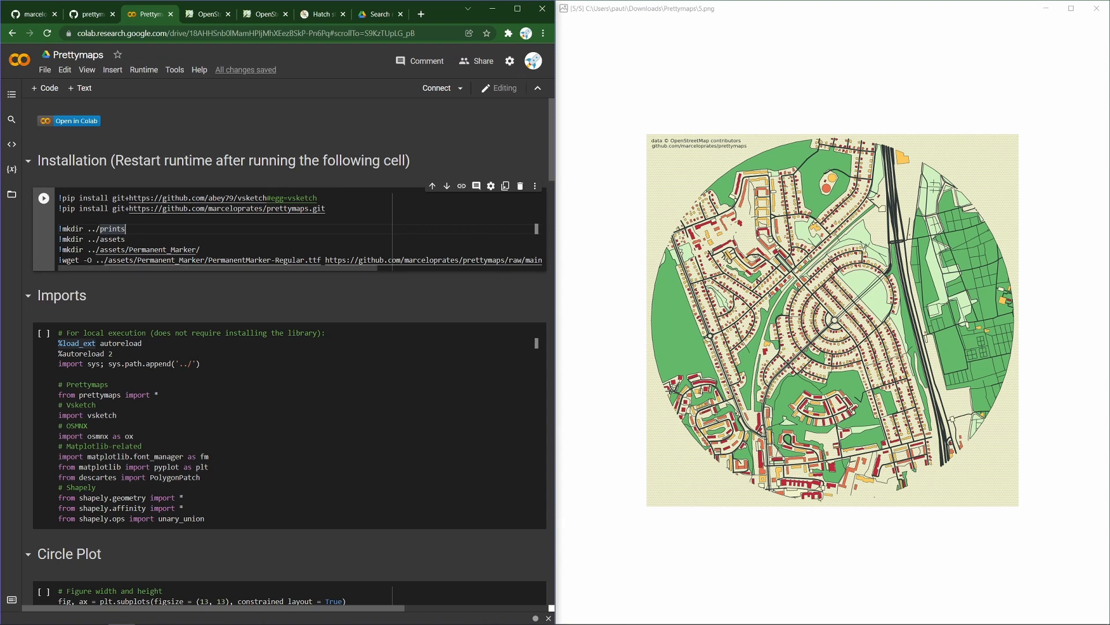
left_click(44, 196)
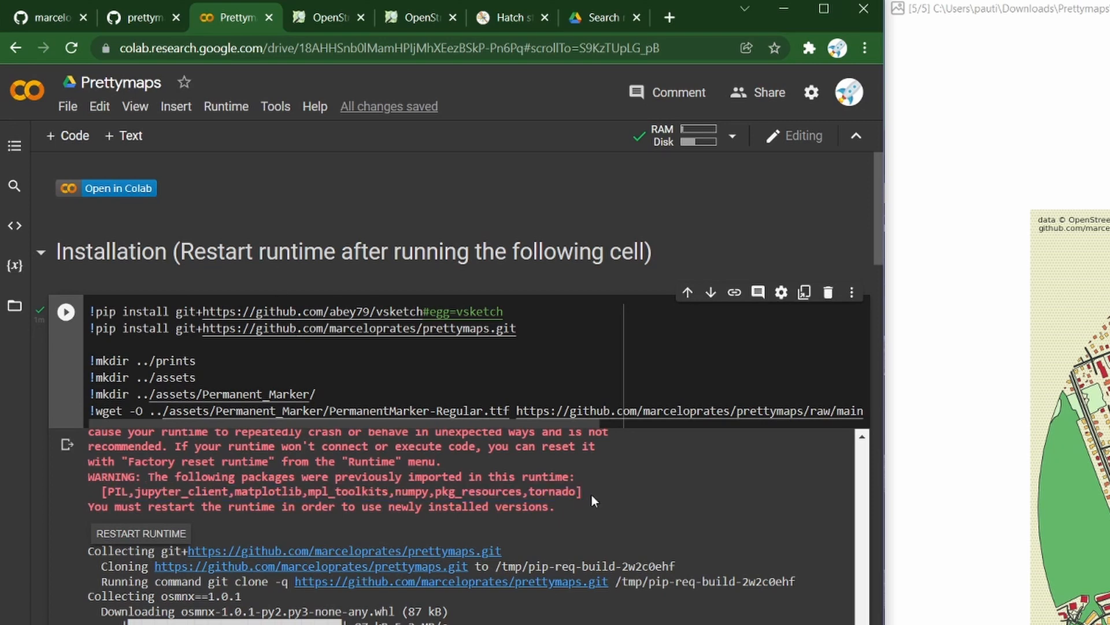
Restart the Colab runtime from the Runtime menu and confirm with Yes
left_click(226, 106)
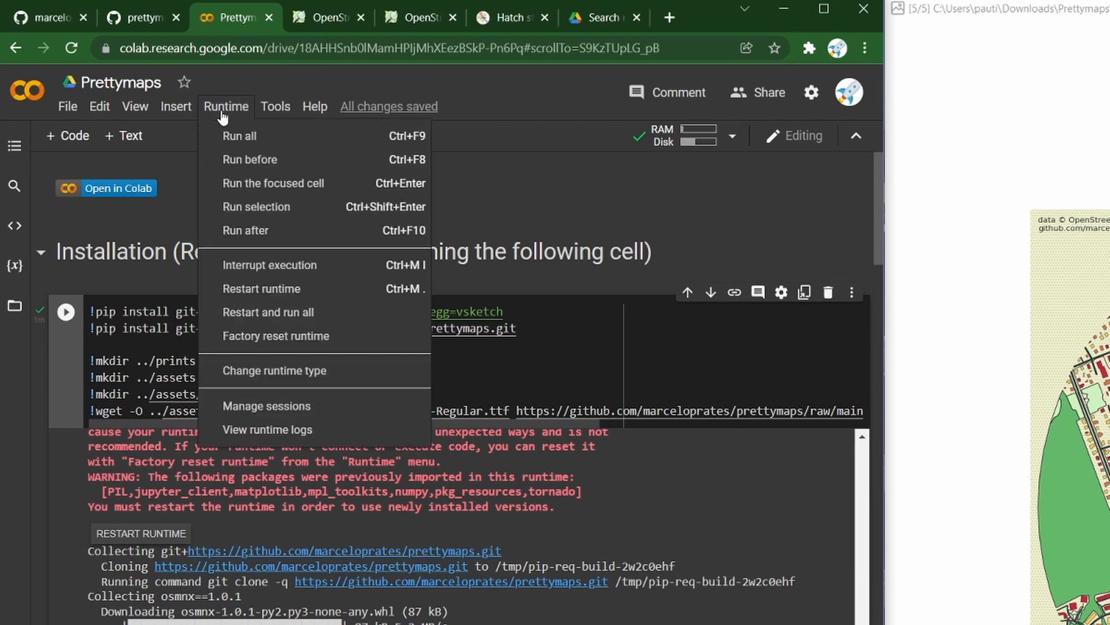
mouse_move(269, 265)
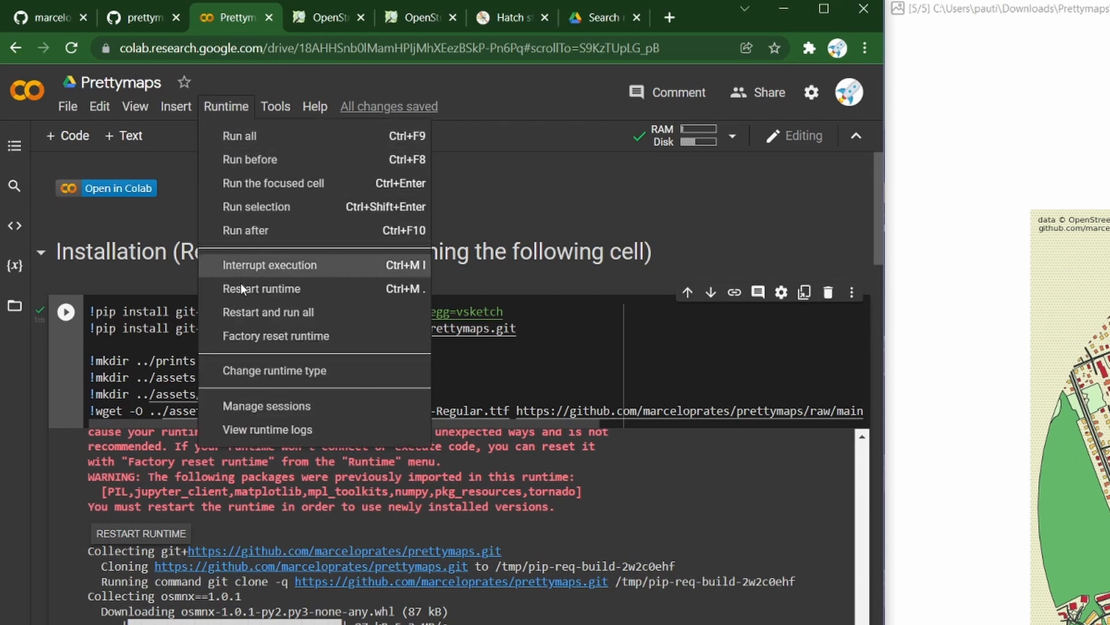
left_click(261, 288)
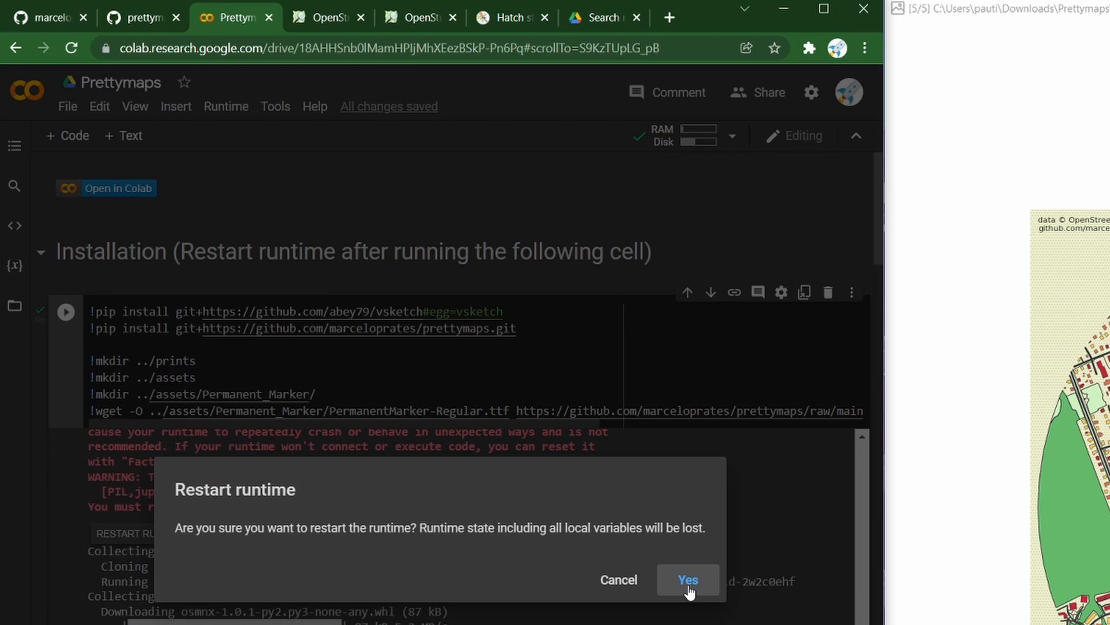
left_click(686, 580)
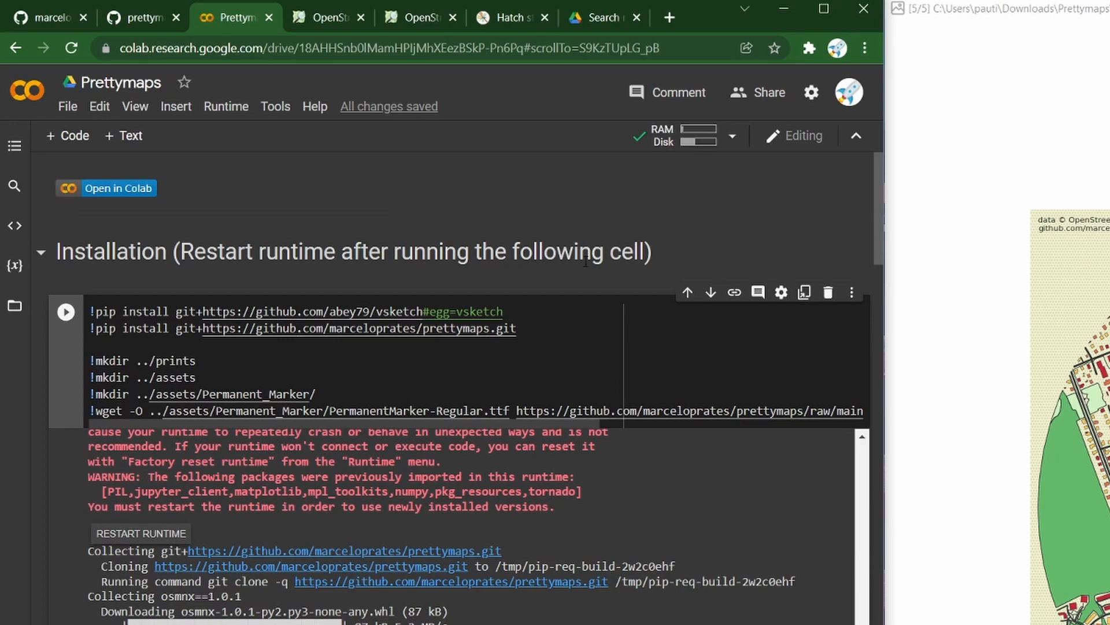
Run the Imports cell, then select the centre coordinates in the Circle Plot cell
scroll("down", 3)
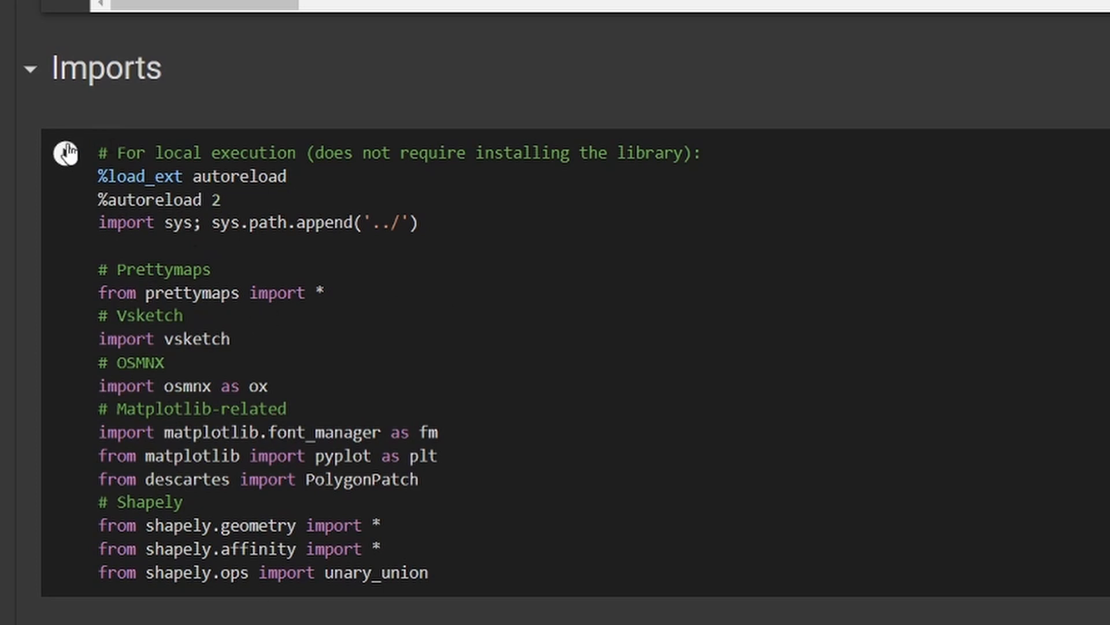
scroll("down", 3)
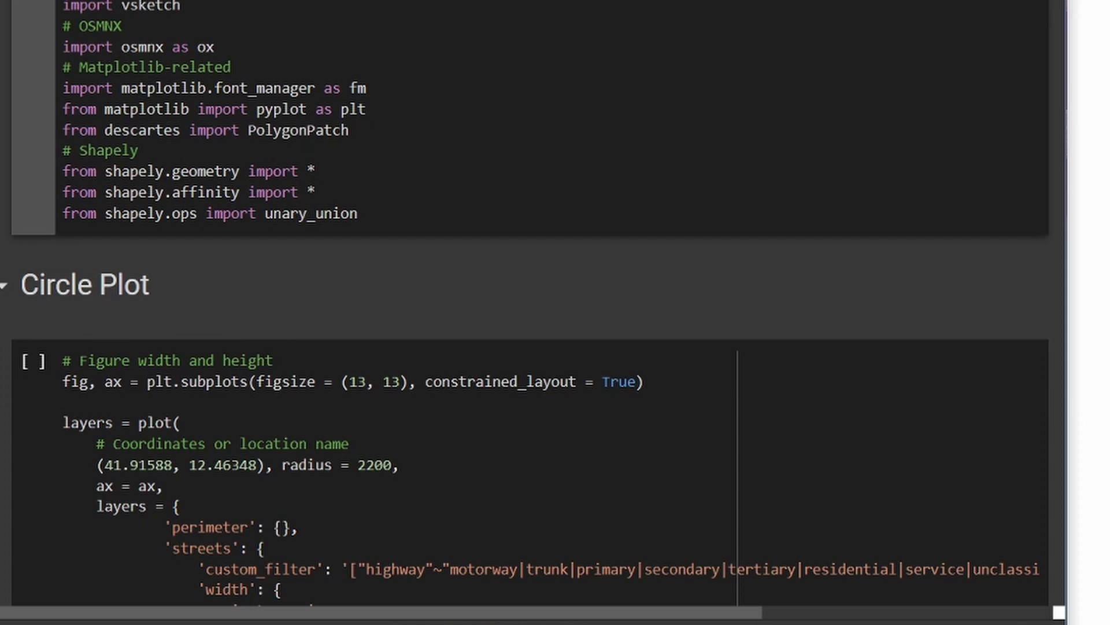
scroll("down", 3)
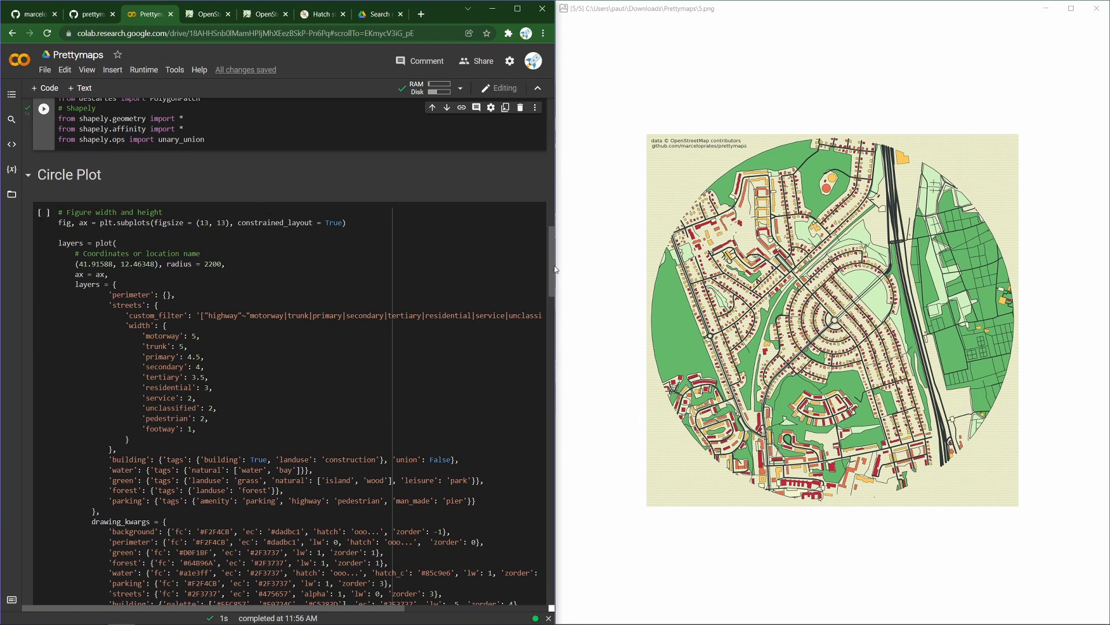
scroll("down", 3)
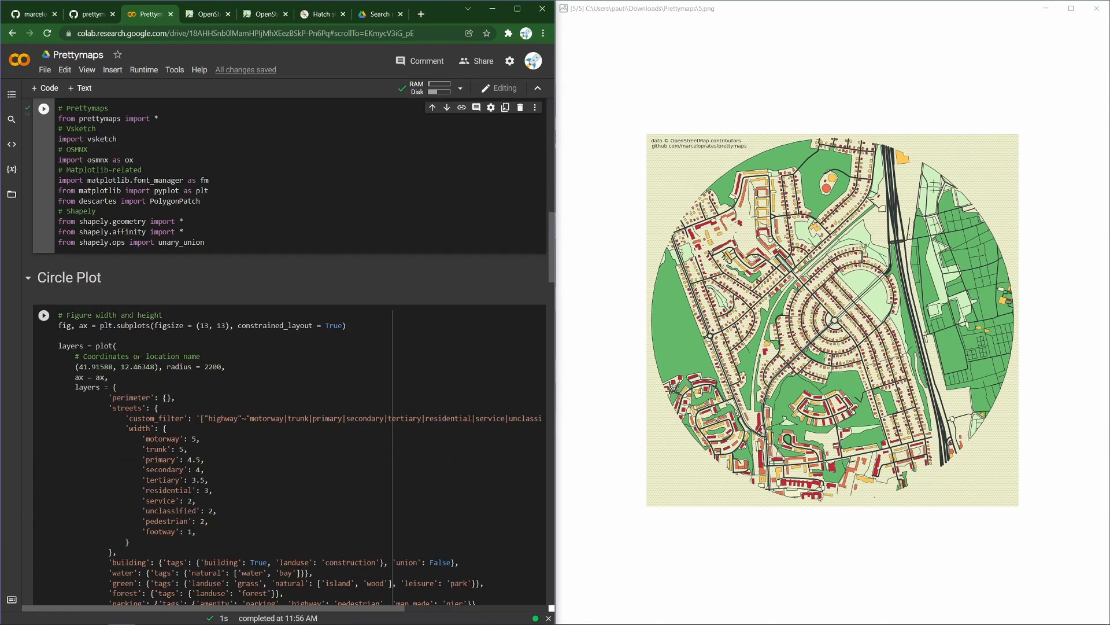
double_click(120, 366)
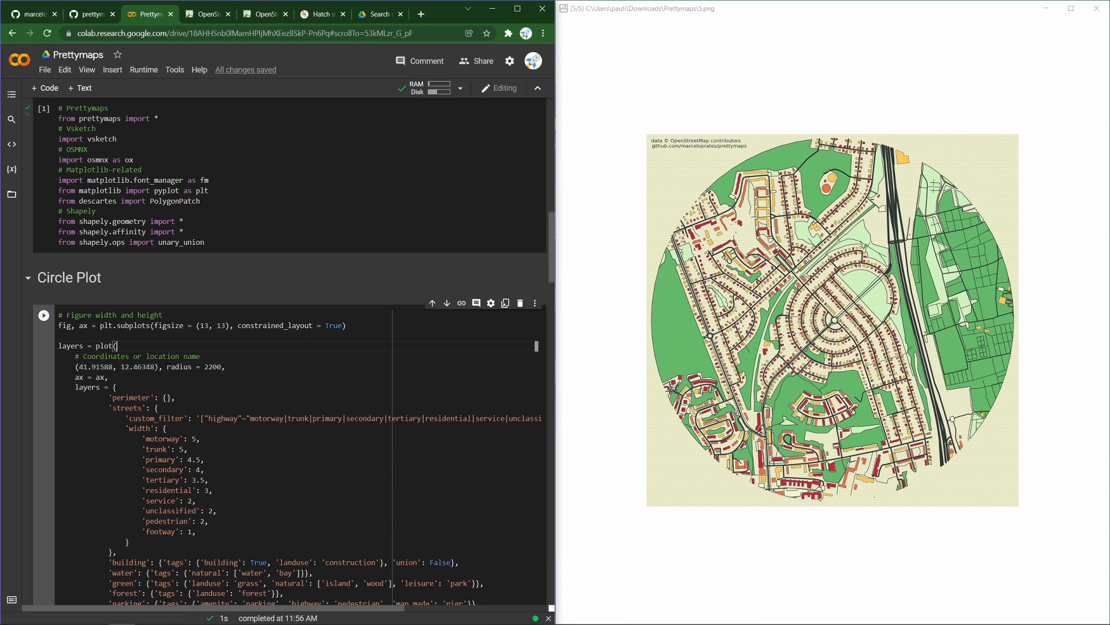
double_click(119, 366)
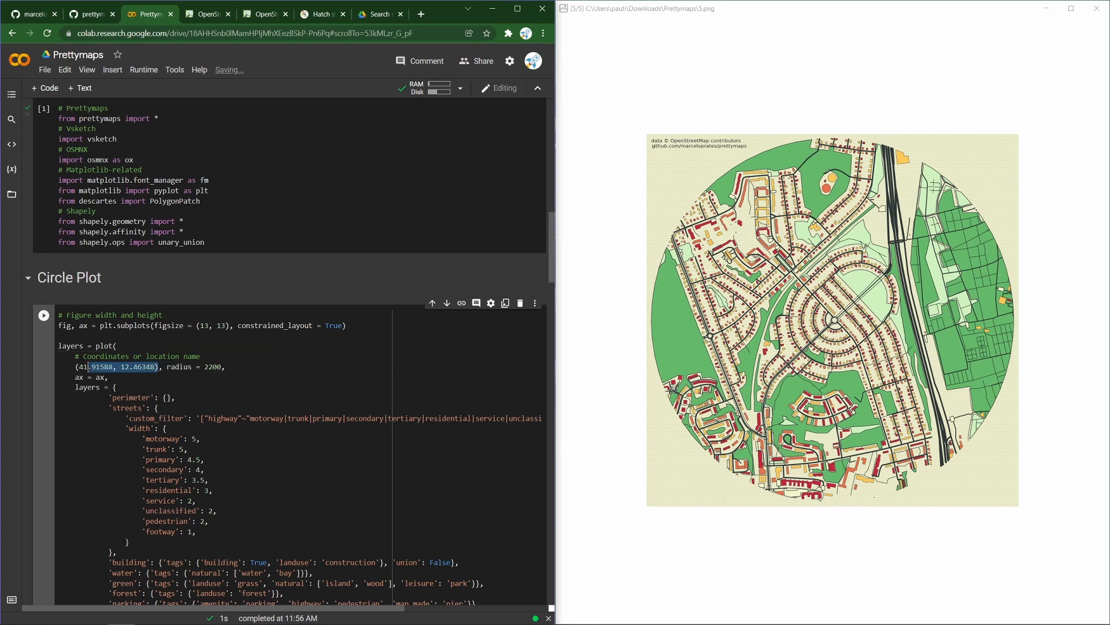
Centre OpenStreetMap on Piazza Giuseppe Mazzini, Rome (41.91587, 12.46351), then return to Colab
left_click(202, 14)
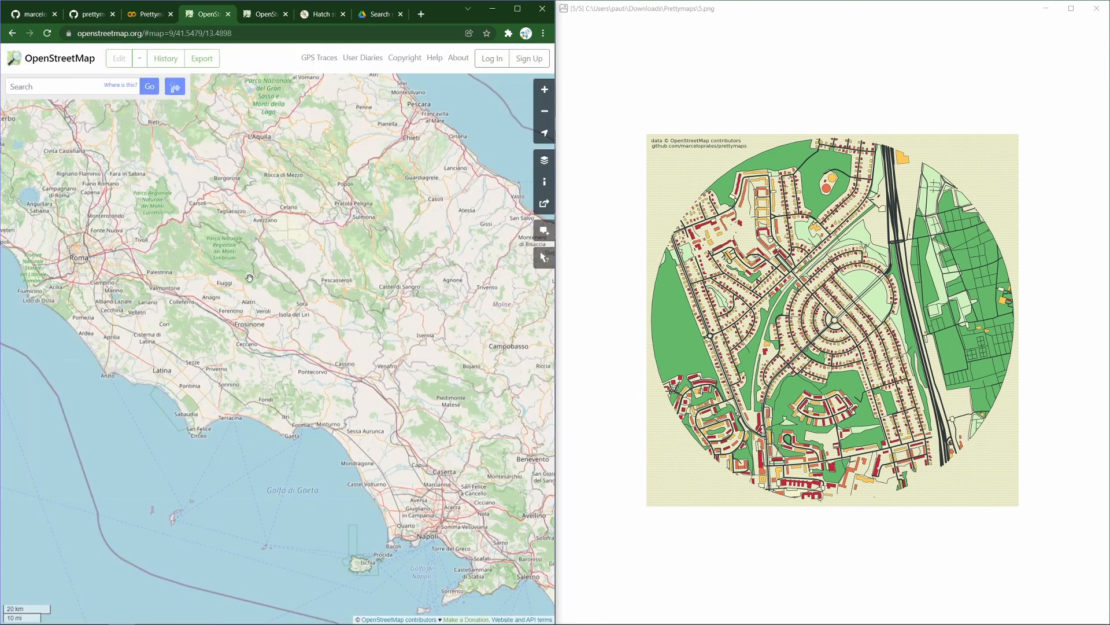
left_click_drag(249, 277, 454, 336)
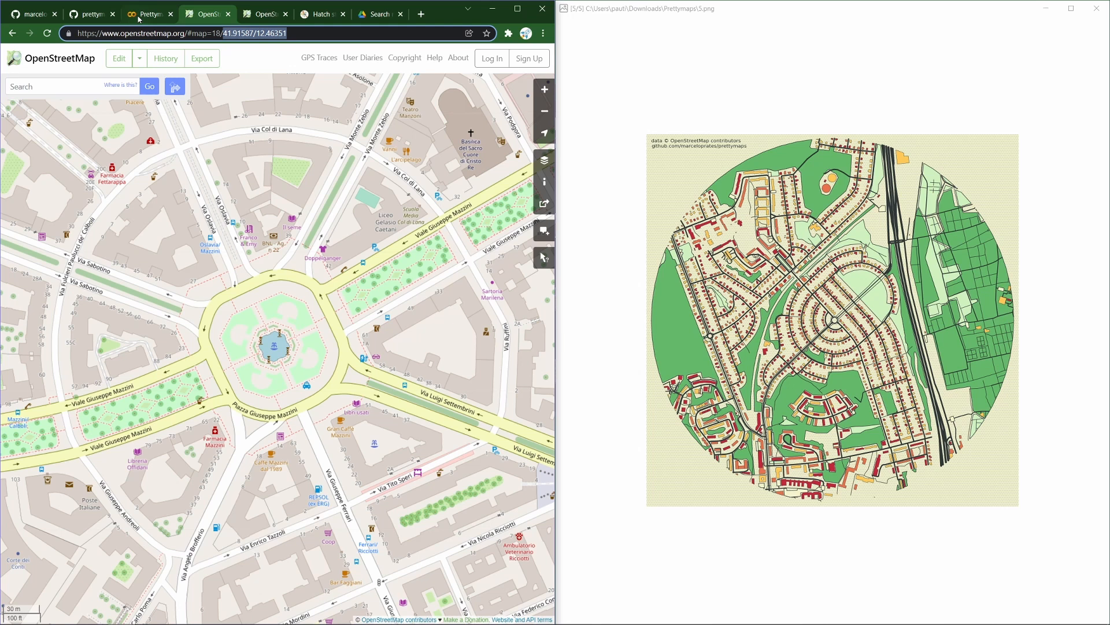
left_click(148, 14)
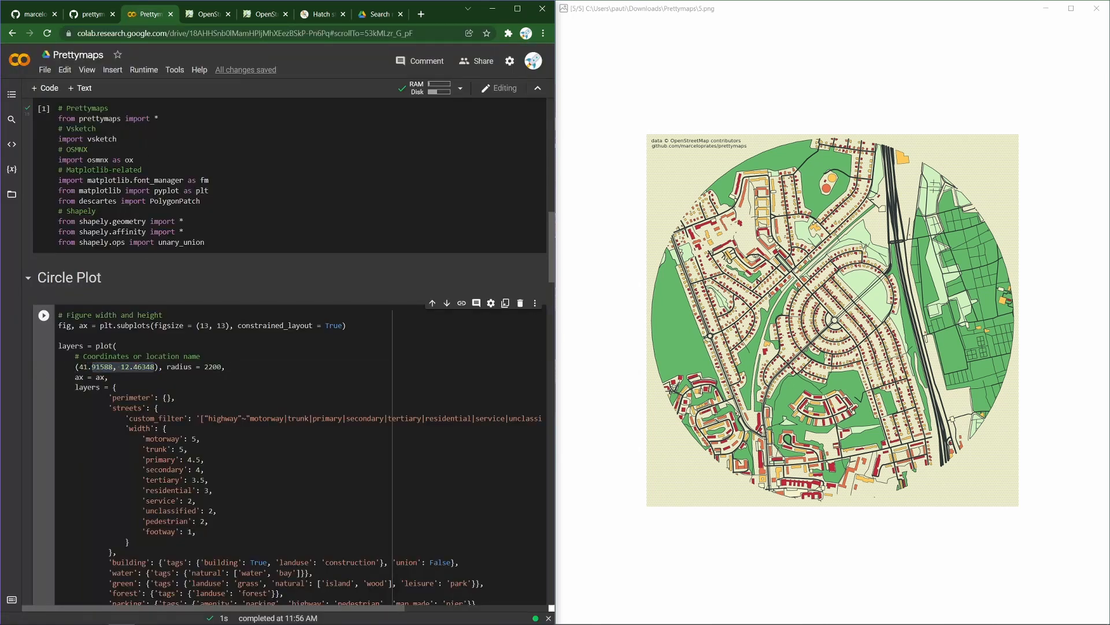
Select the Circle Plot cell's old centre coordinates to replace them with 41.91587, 12.46351
double_click(114, 366)
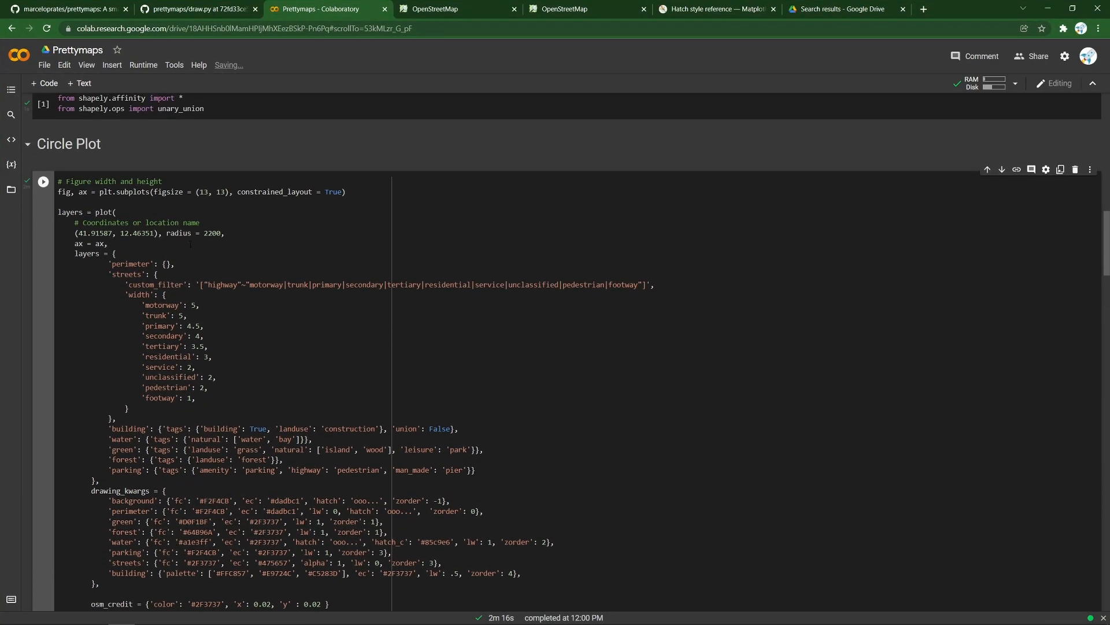
scroll("down", 3)
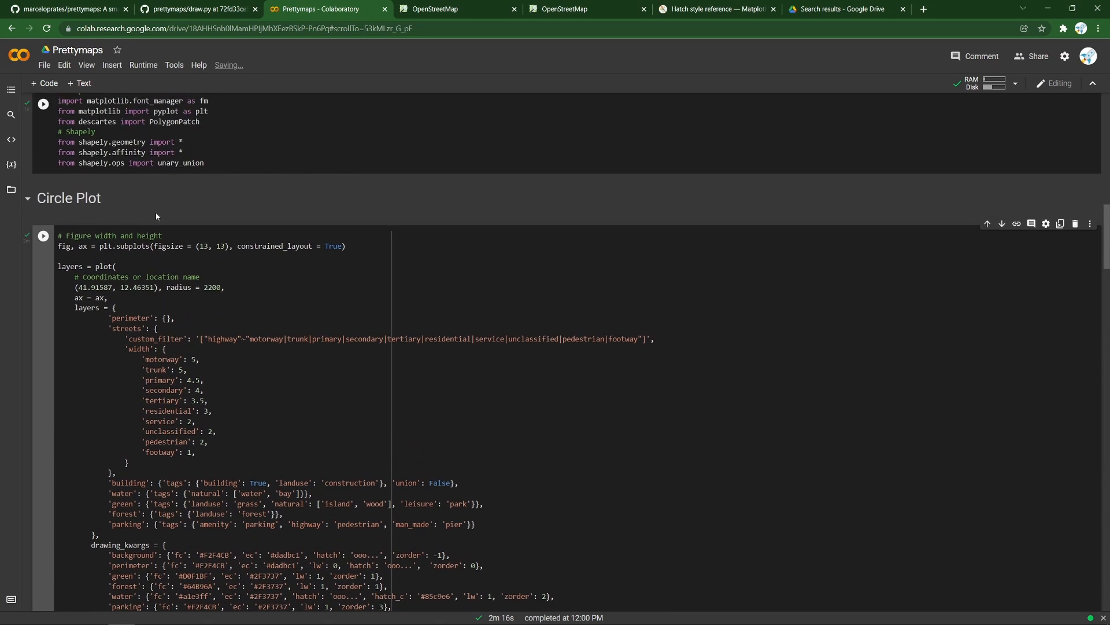
scroll("down", 3)
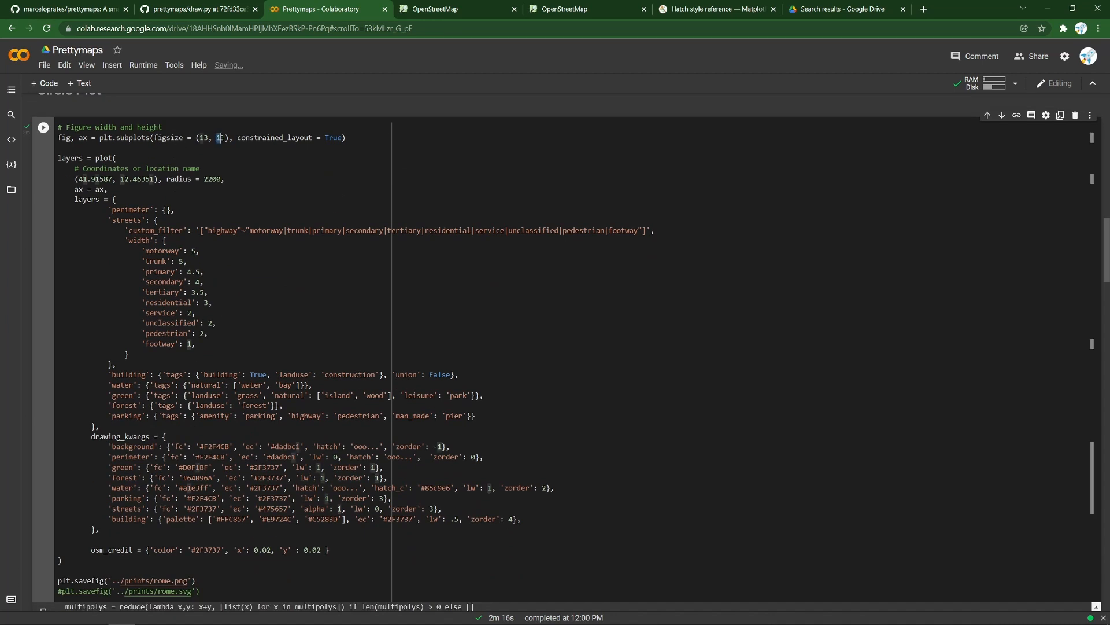
left_click(43, 127)
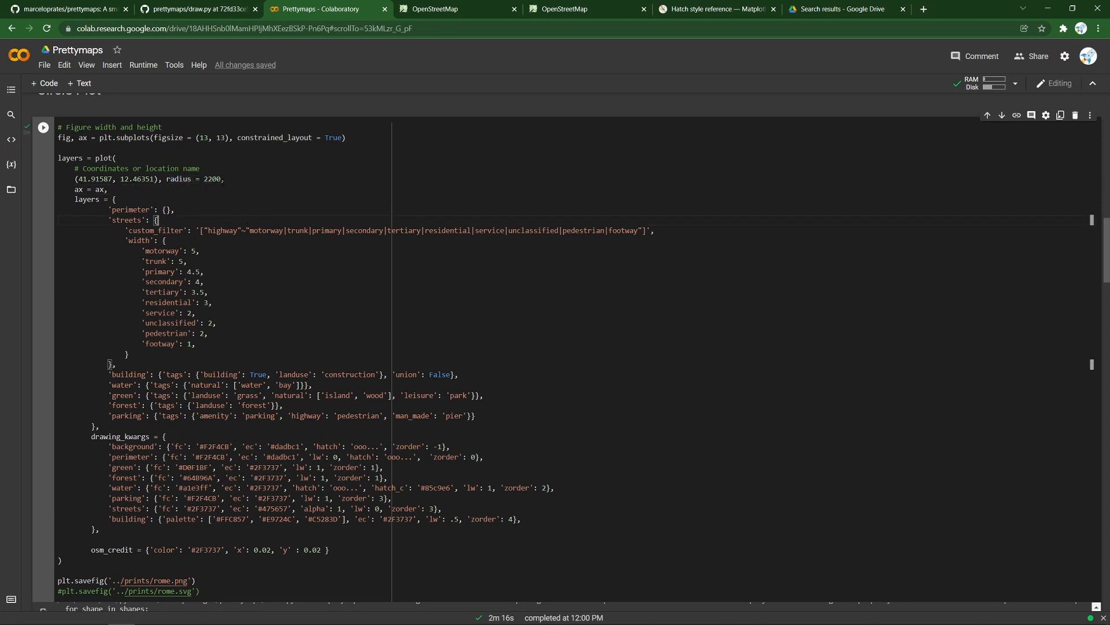
double_click(212, 179)
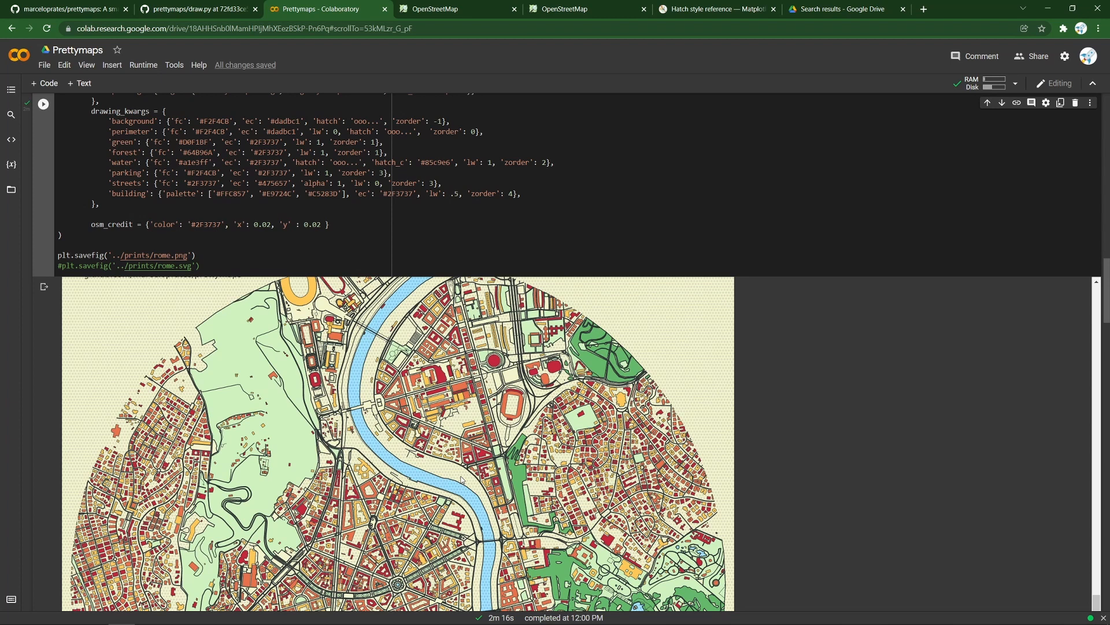
mouse_move(461, 480)
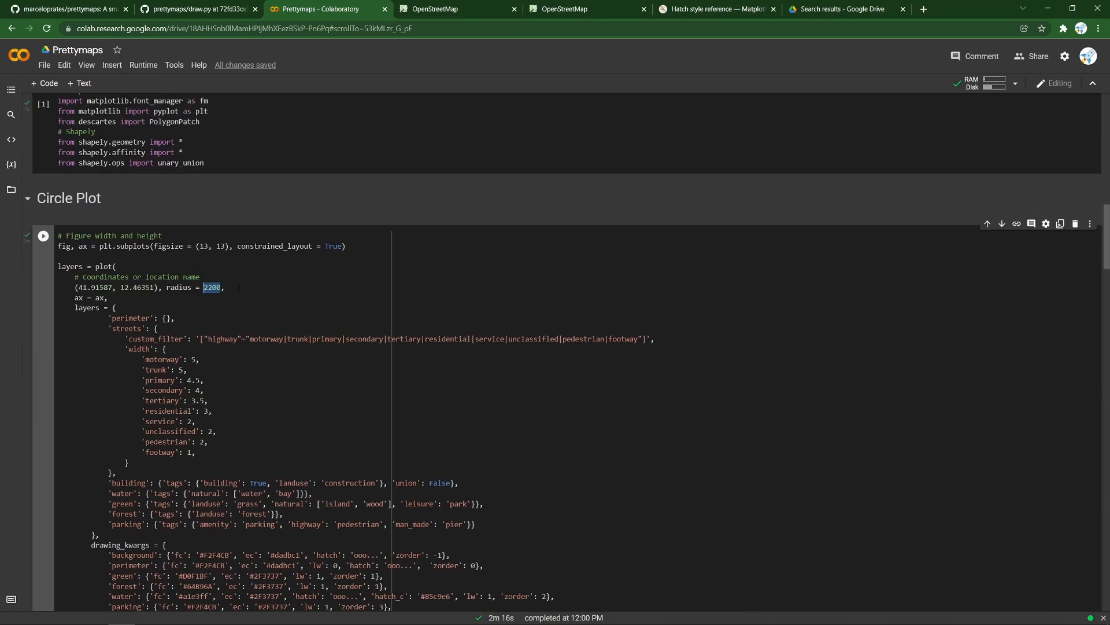
scroll("down", 3)
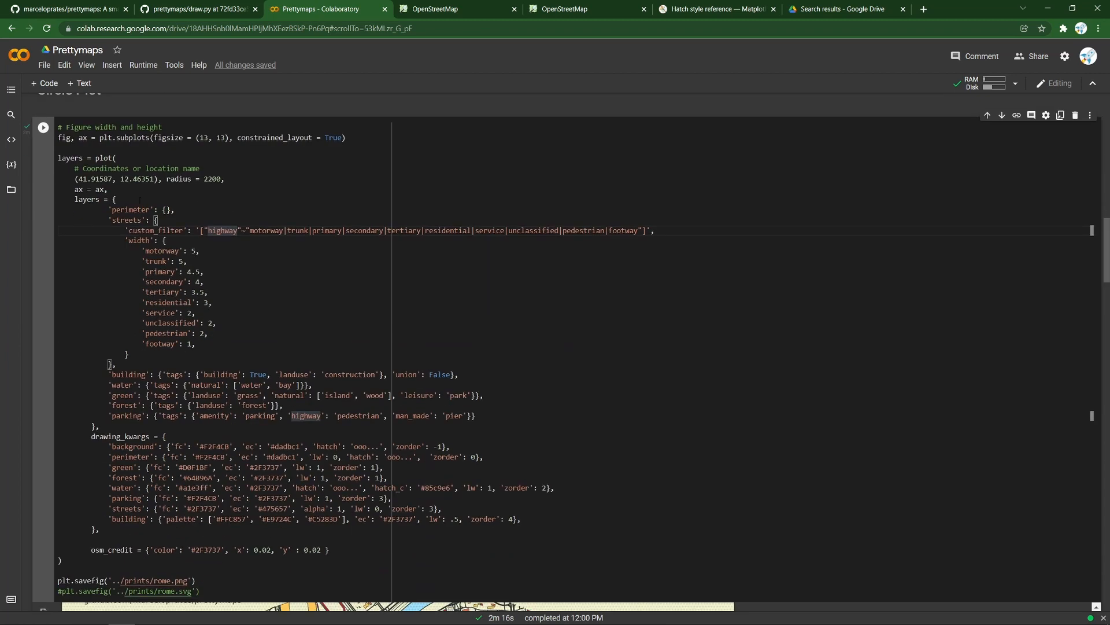
double_click(100, 189)
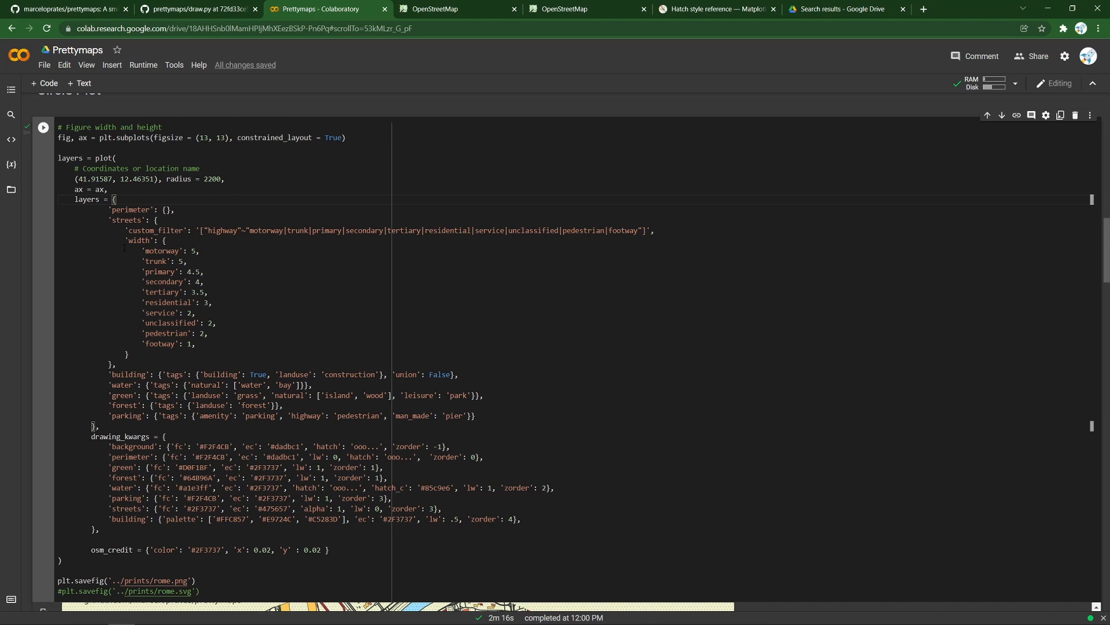
left_click_drag(110, 208, 110, 365)
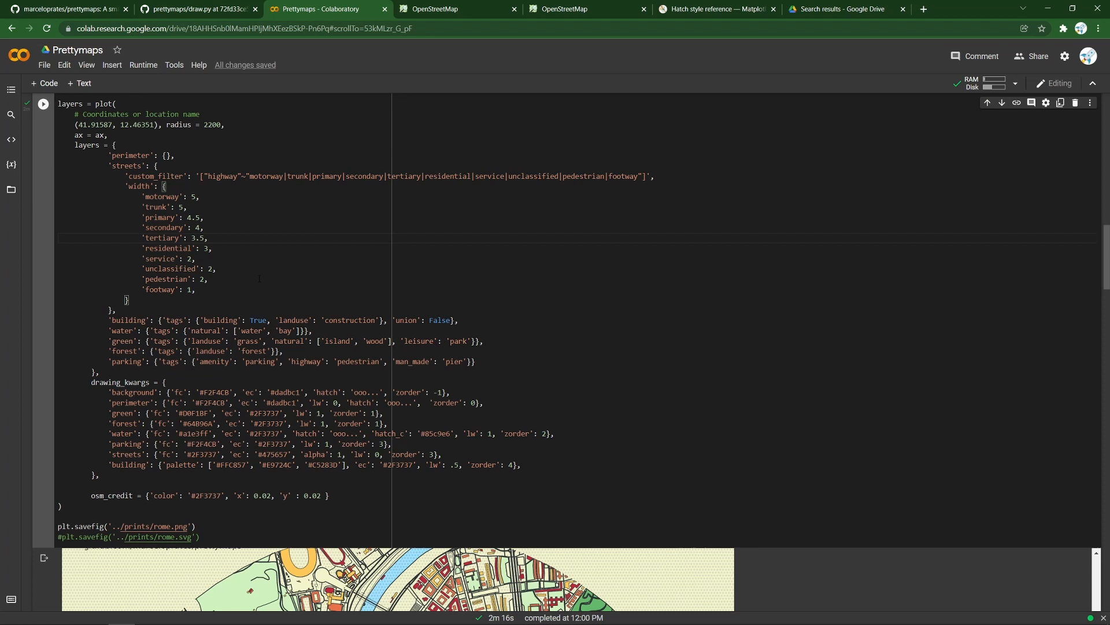
left_click_drag(135, 196, 196, 289)
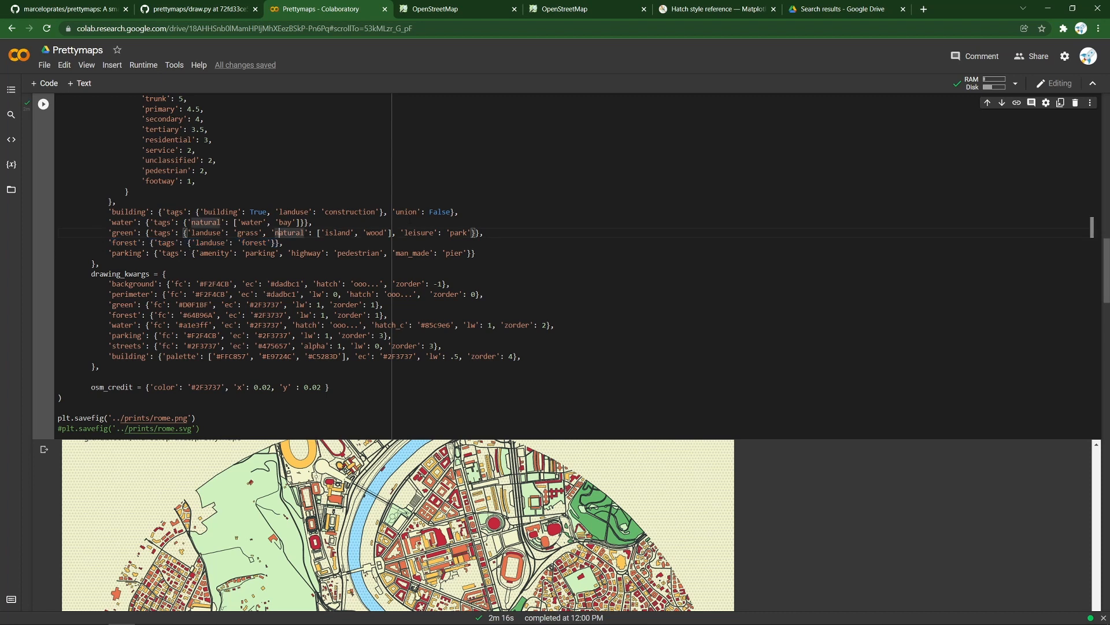
Review the drawing_kwargs fill colour #F2F4CB and water styling, then view the hatch reference
scroll("down", 3)
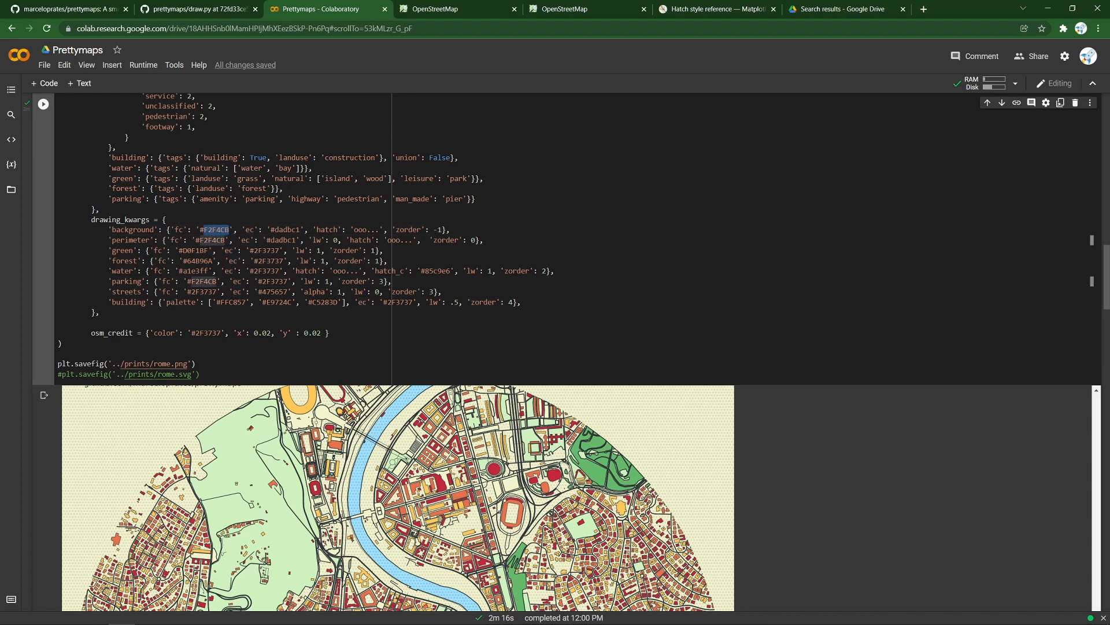
mouse_move(158, 426)
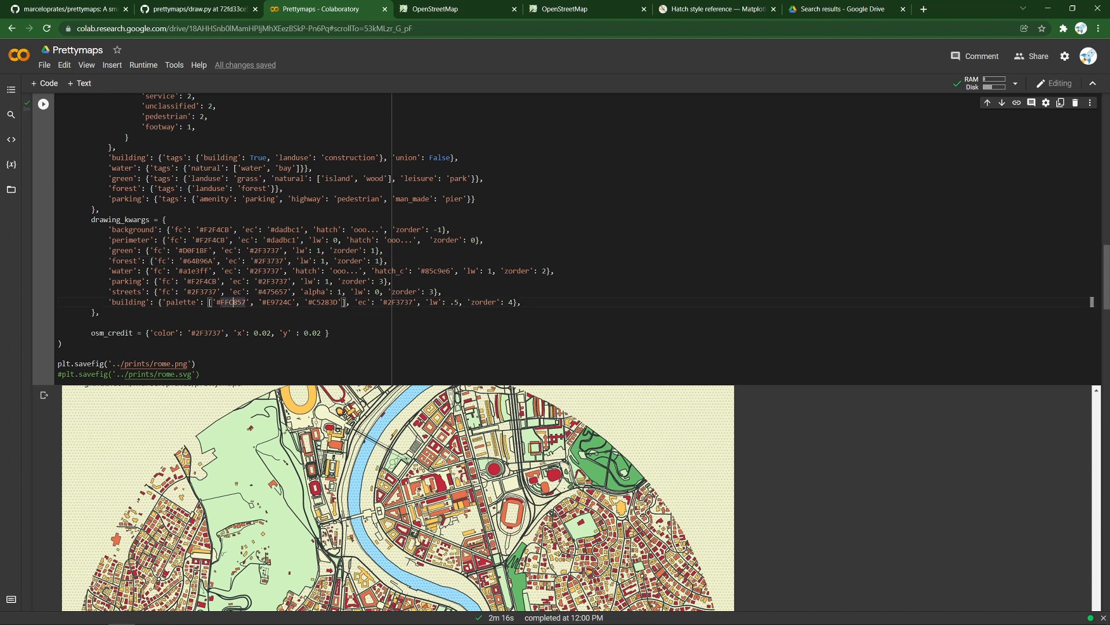
double_click(206, 281)
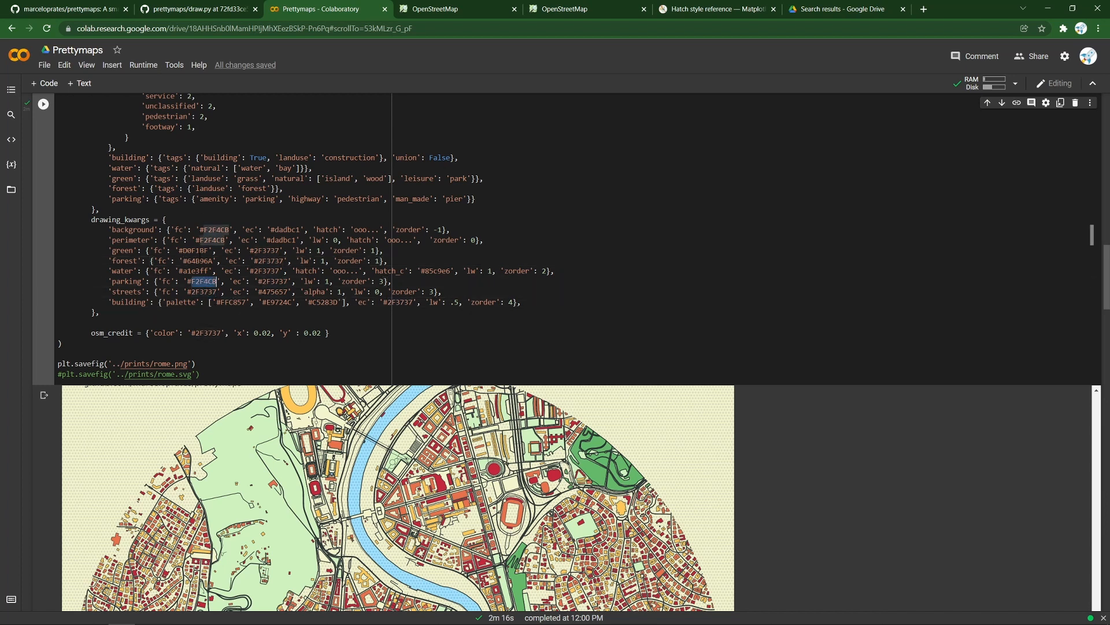
double_click(193, 271)
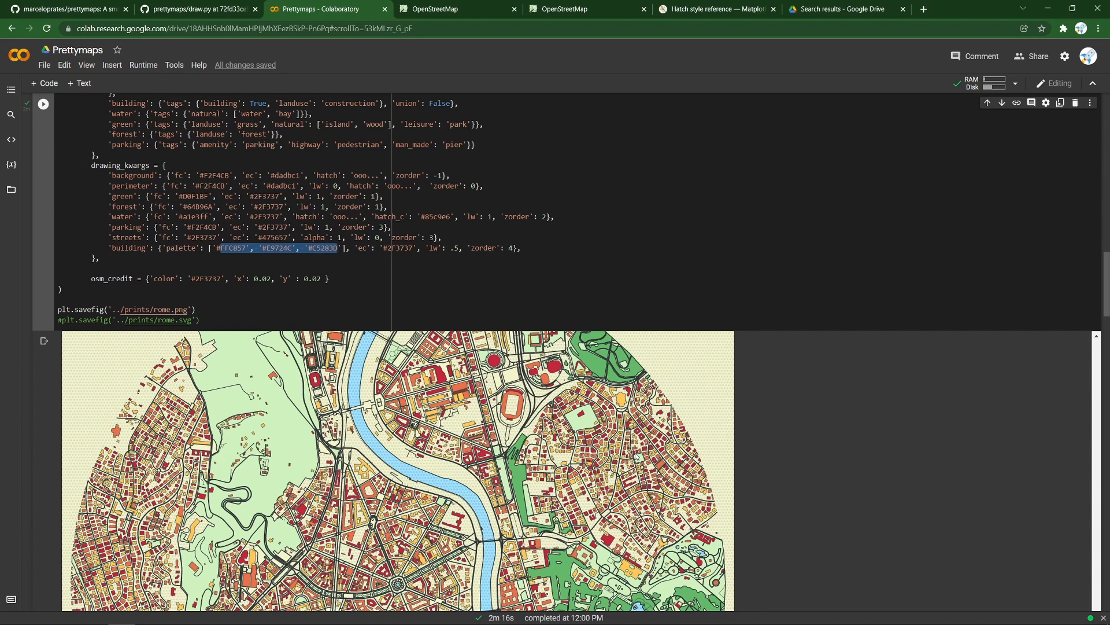
mouse_move(635, 457)
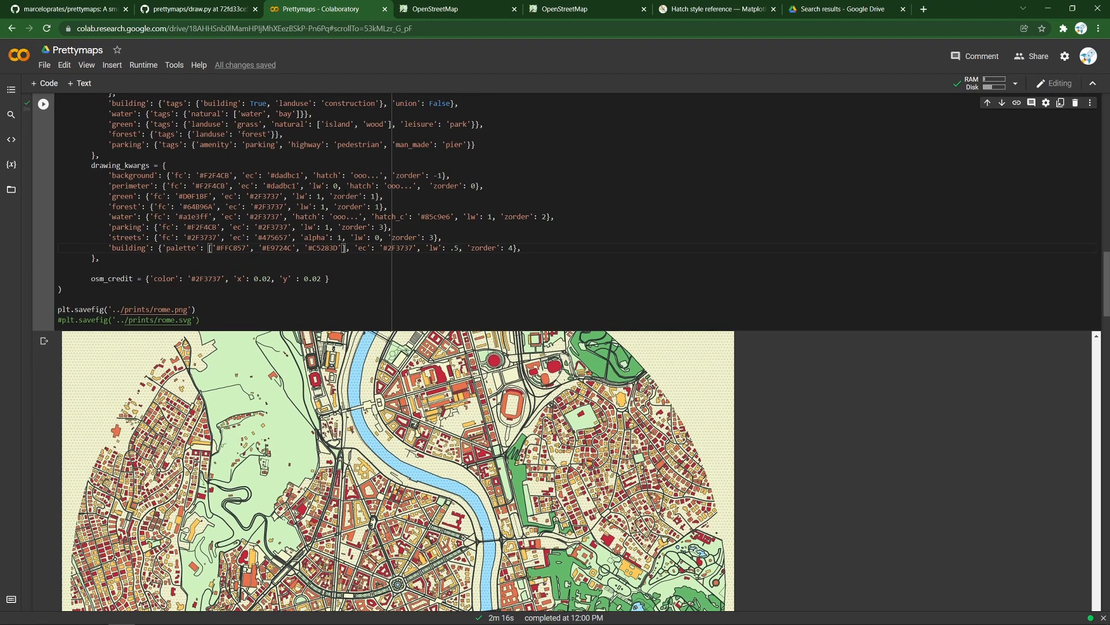
left_click_drag(309, 175, 416, 175)
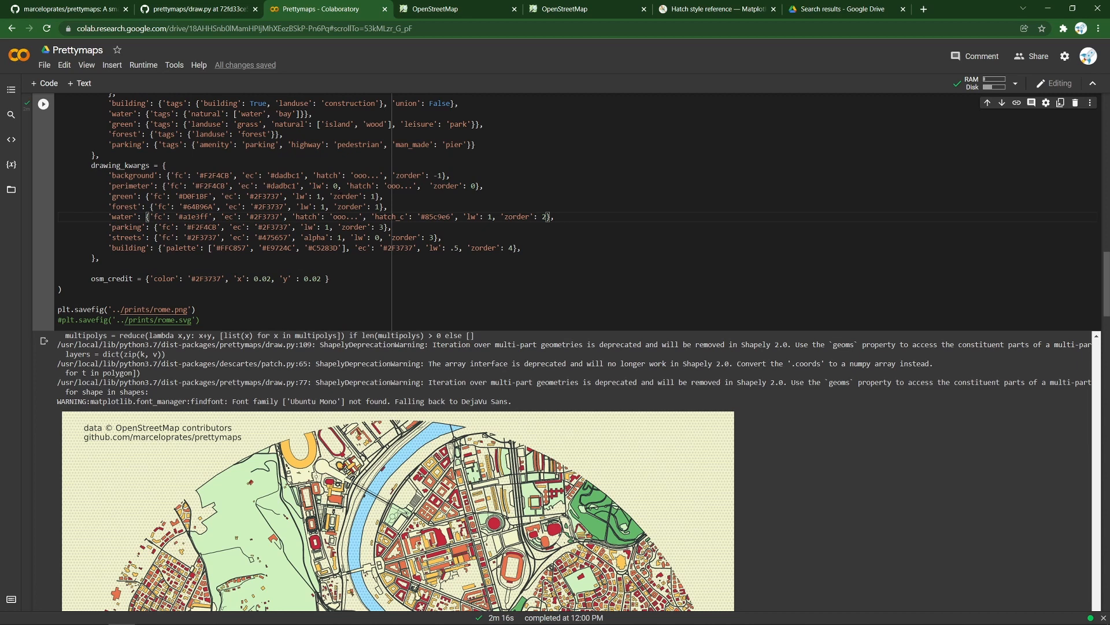
left_click(717, 9)
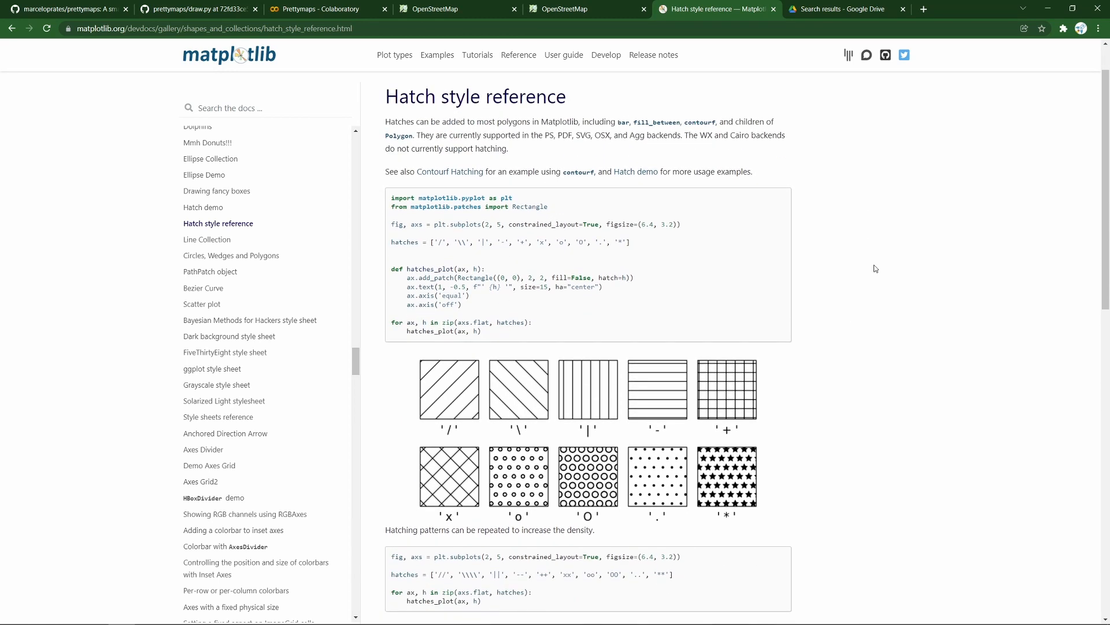
Browse the matplotlib hatch pattern examples, then go back to the Prettymaps notebook
scroll("down", 3)
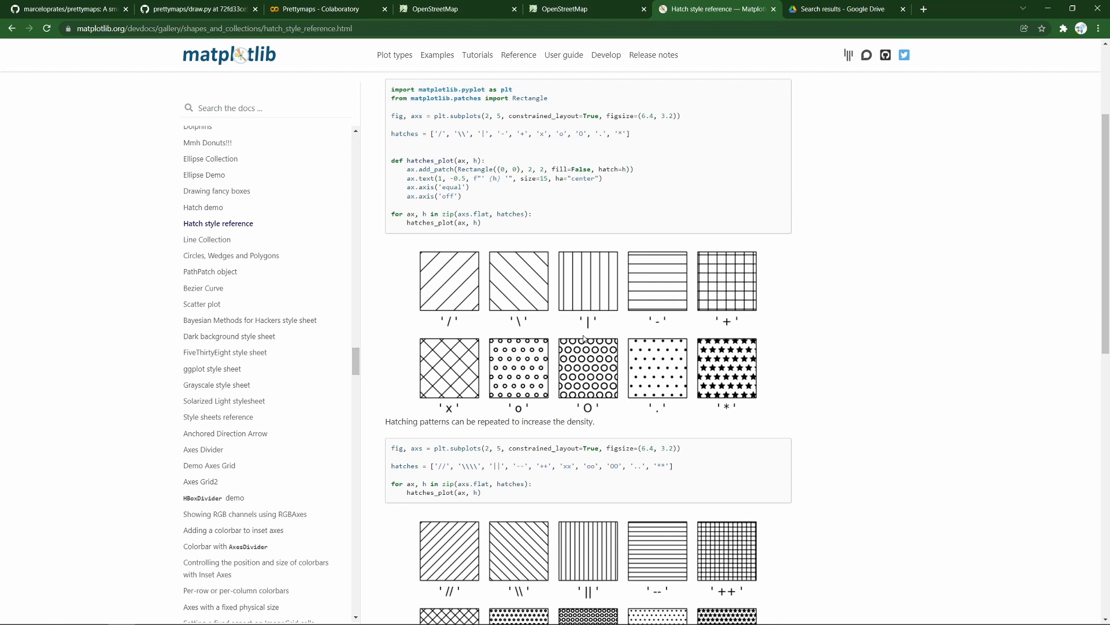
scroll("down", 3)
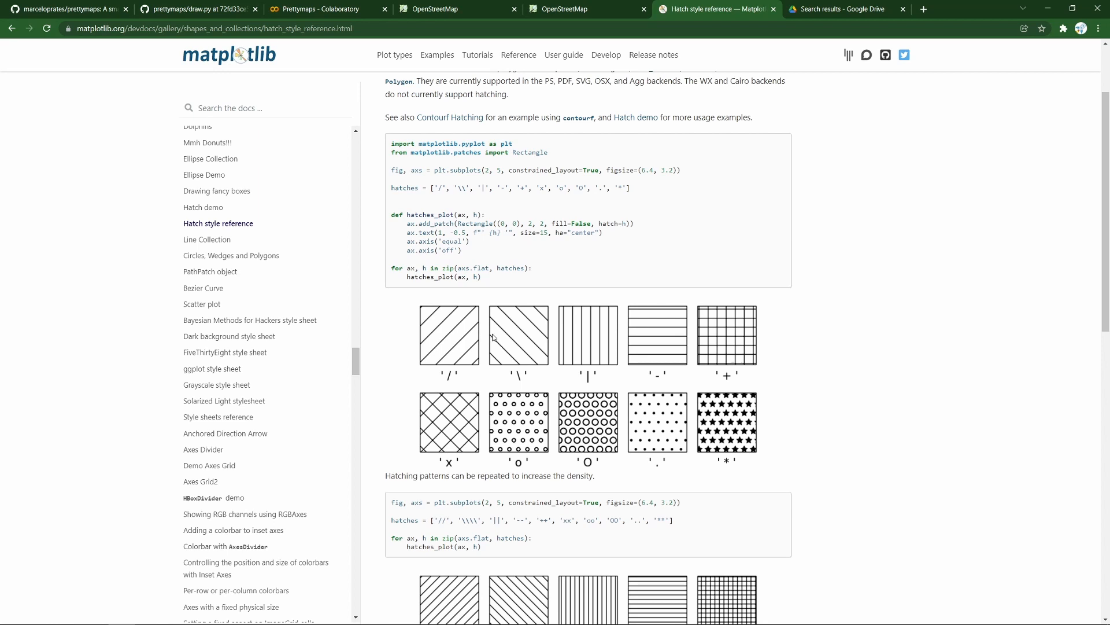
scroll("down", 3)
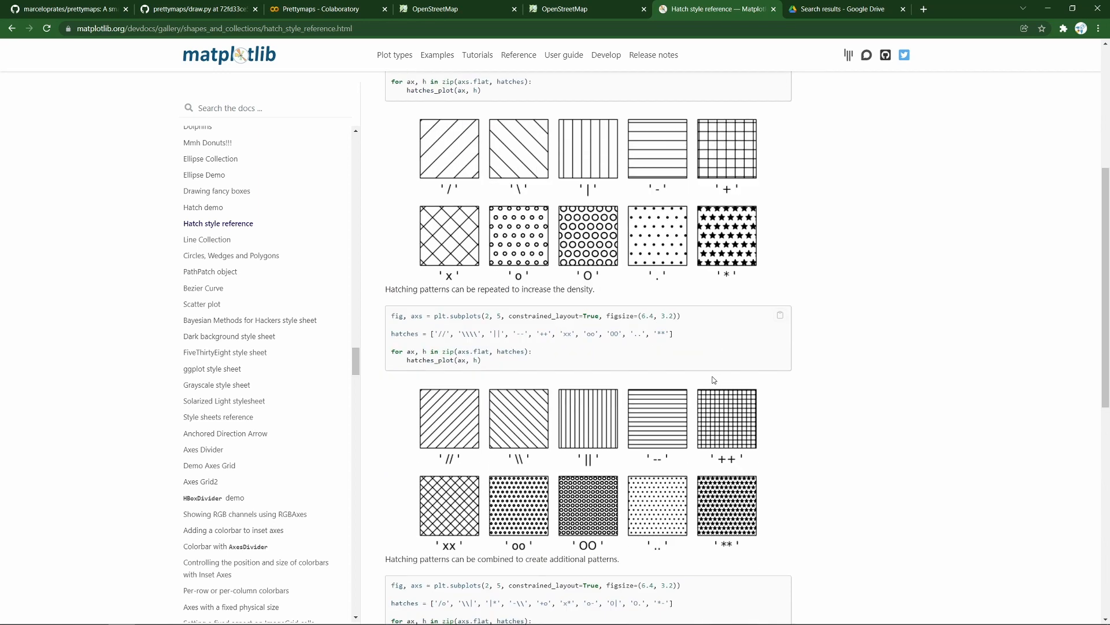
scroll("down", 3)
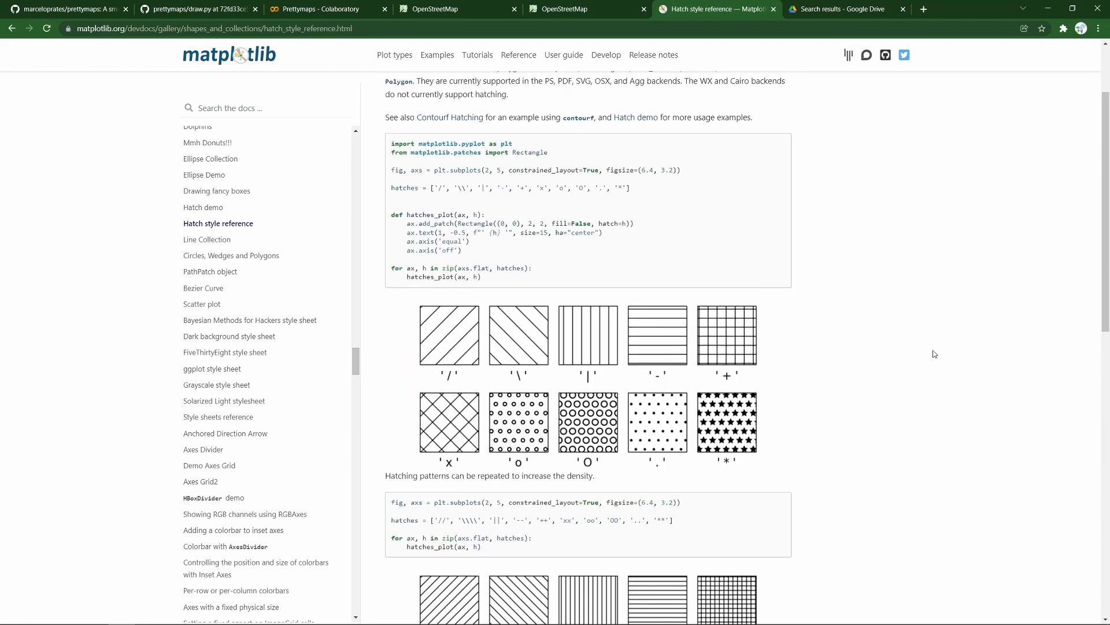
left_click(325, 8)
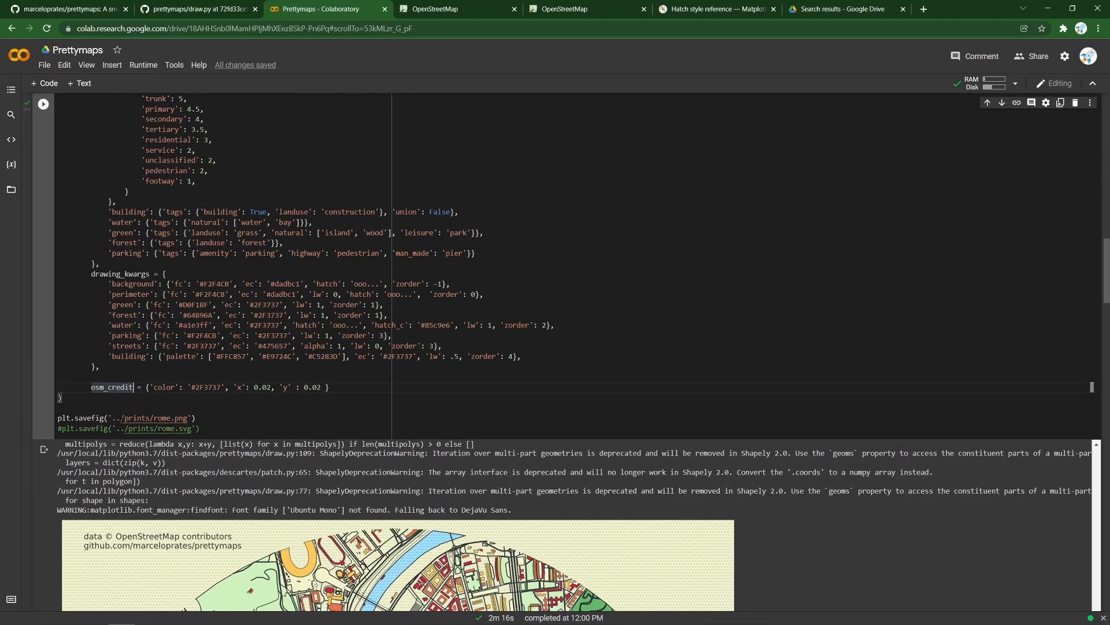
Highlight the osm_credit settings in the Rome plot code and show the Files panel
scroll("down", 3)
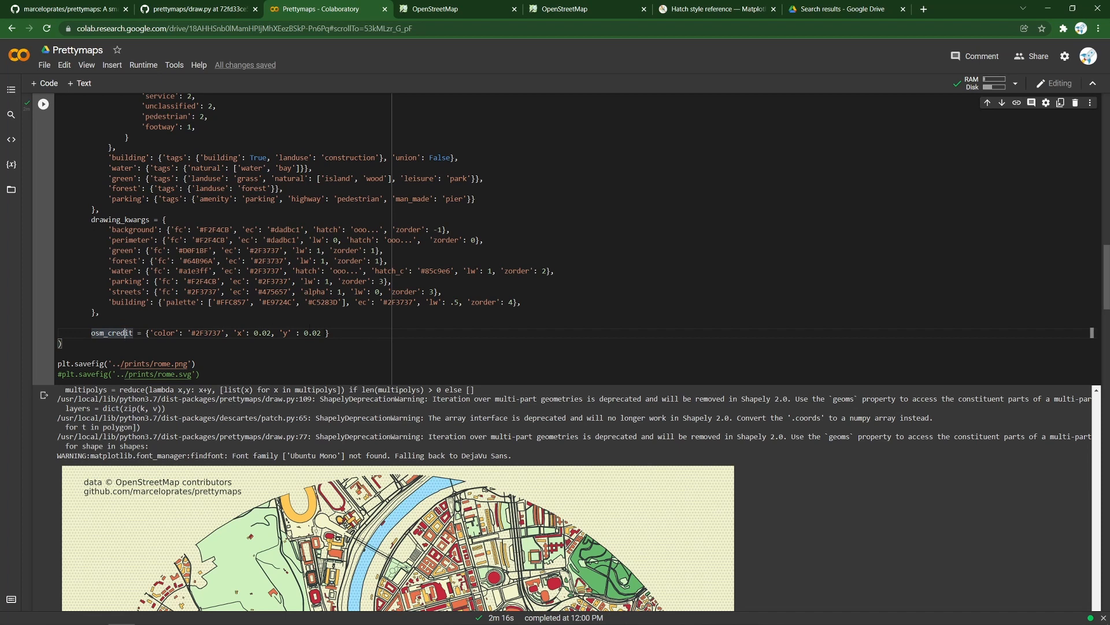
double_click(166, 332)
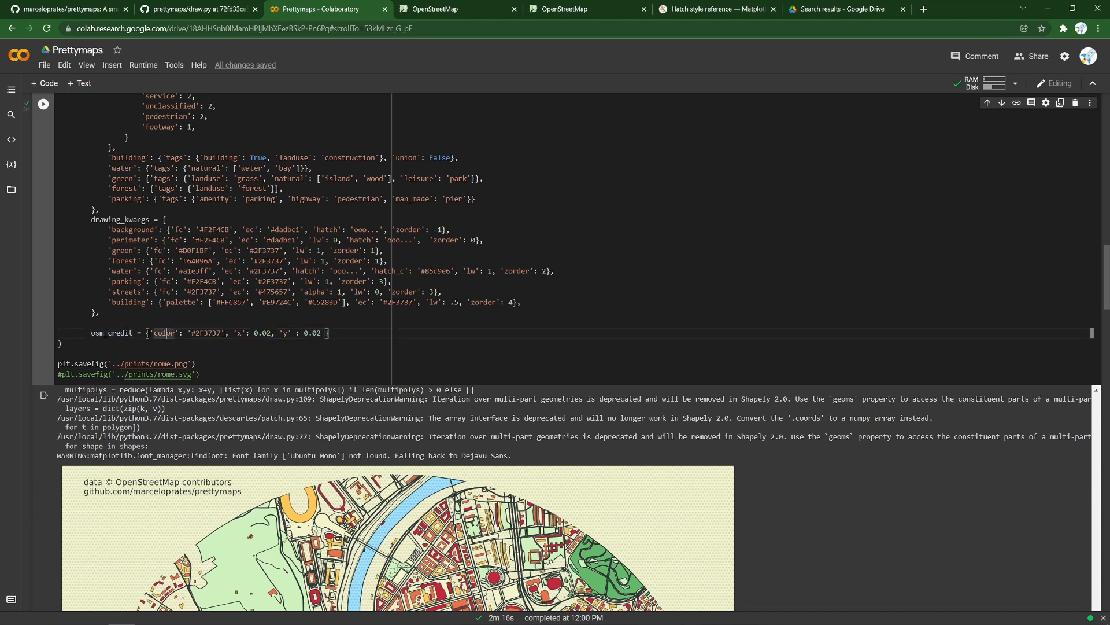
scroll("down", 3)
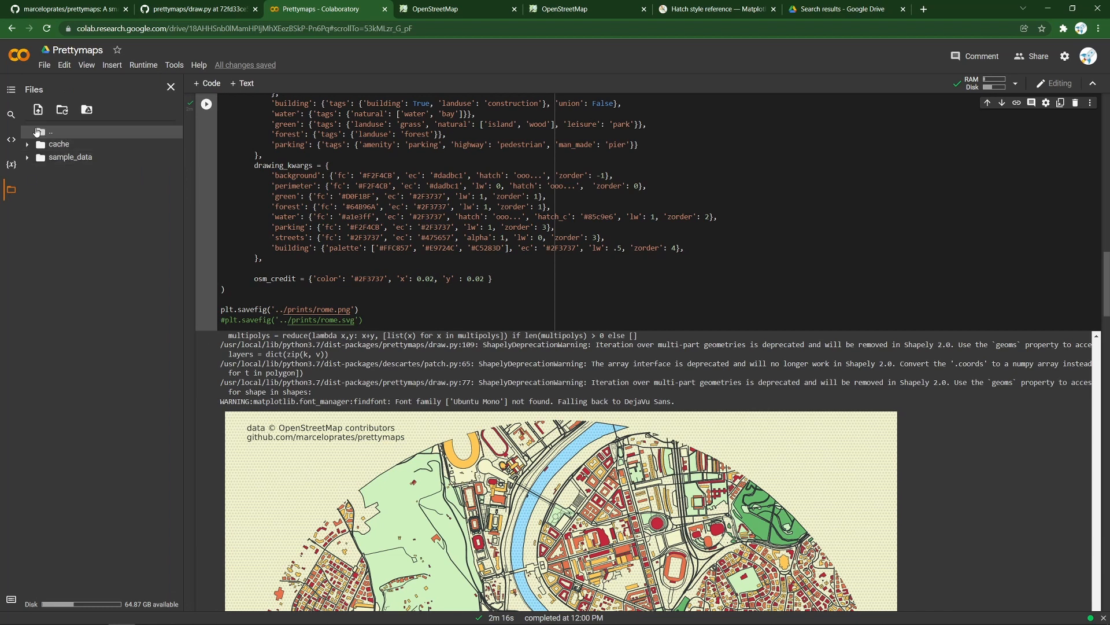
Locate rome.png in the prints folder and set the savefig dpi to 600
left_click(51, 133)
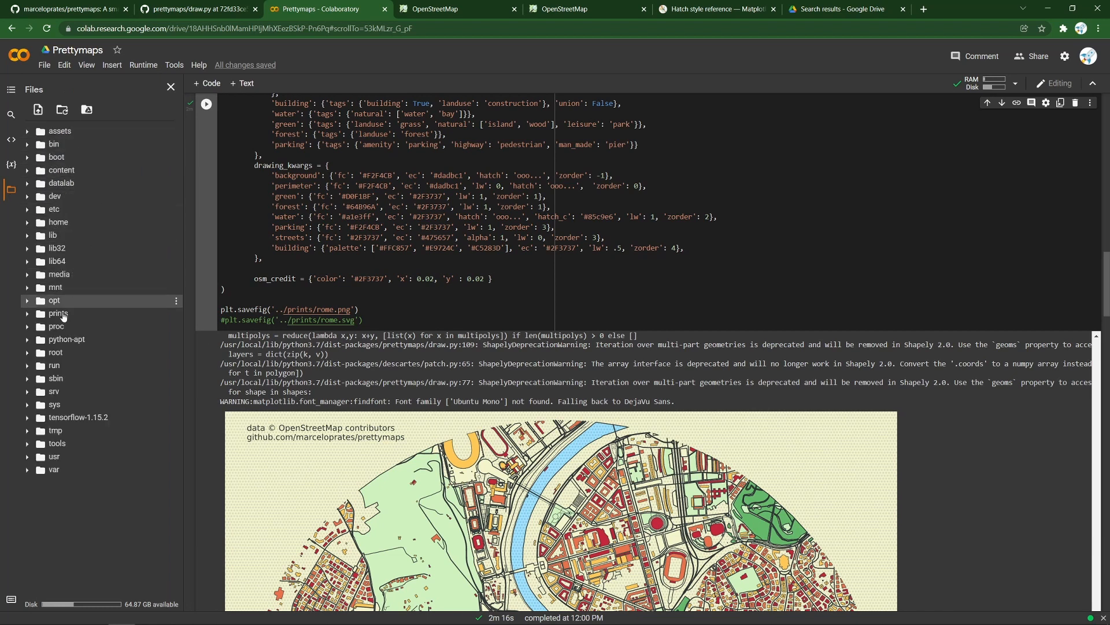
left_click(58, 313)
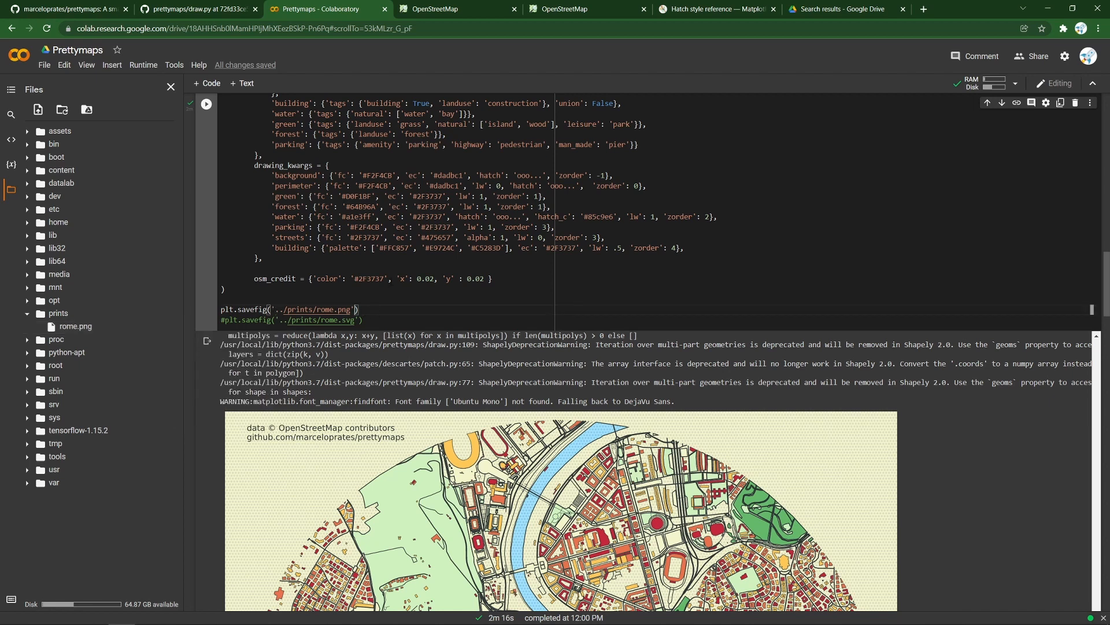
type(", dpi = 600")
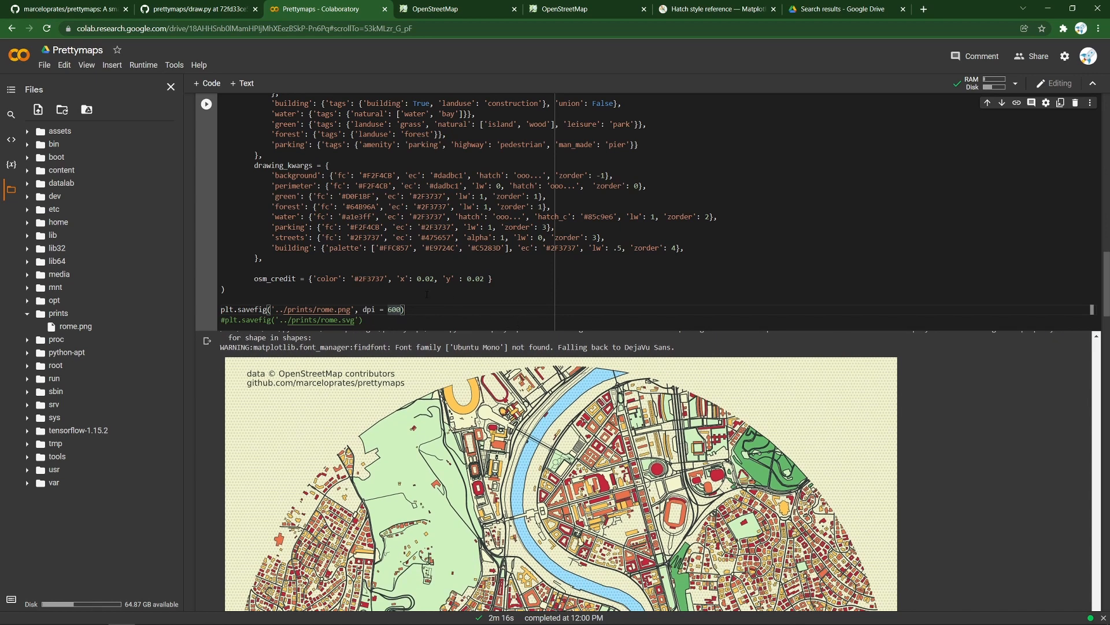
scroll("down", 3)
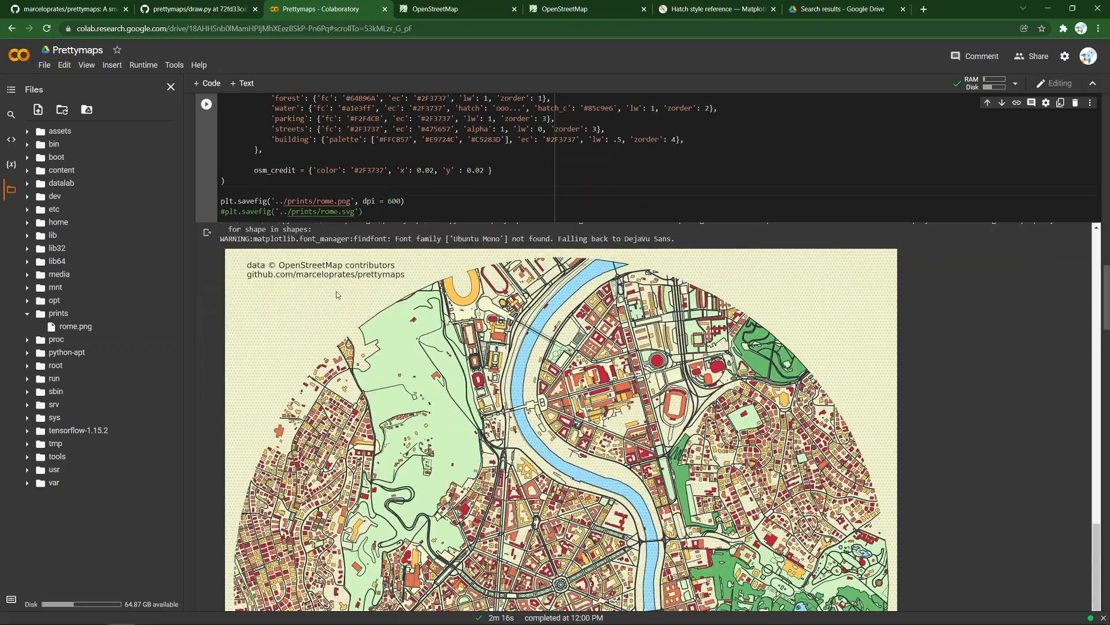
scroll("down", 3)
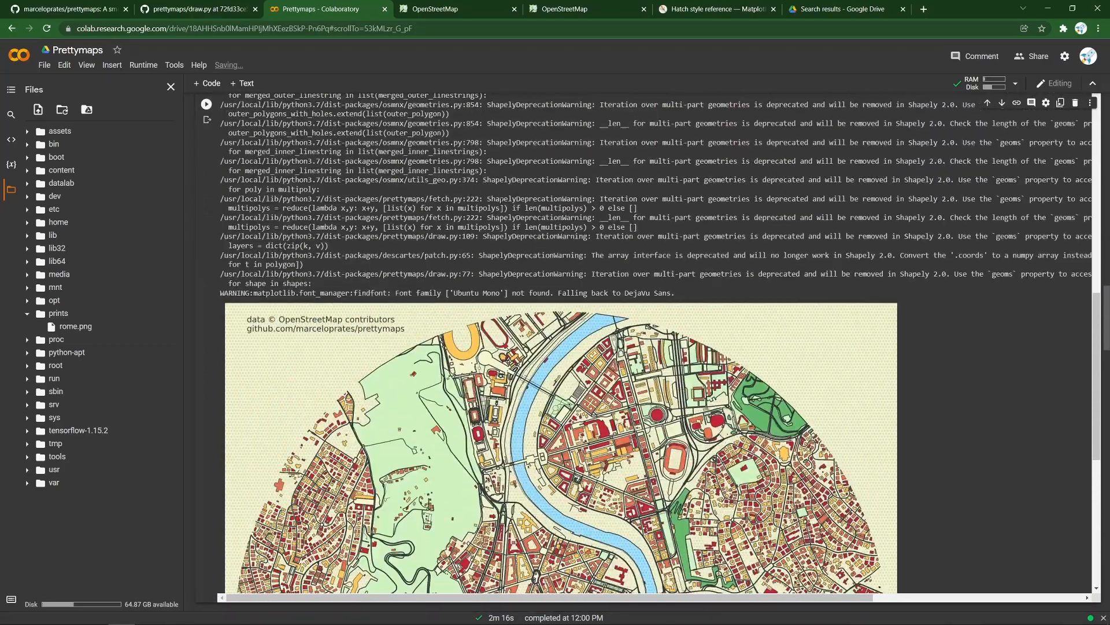
scroll("down", 3)
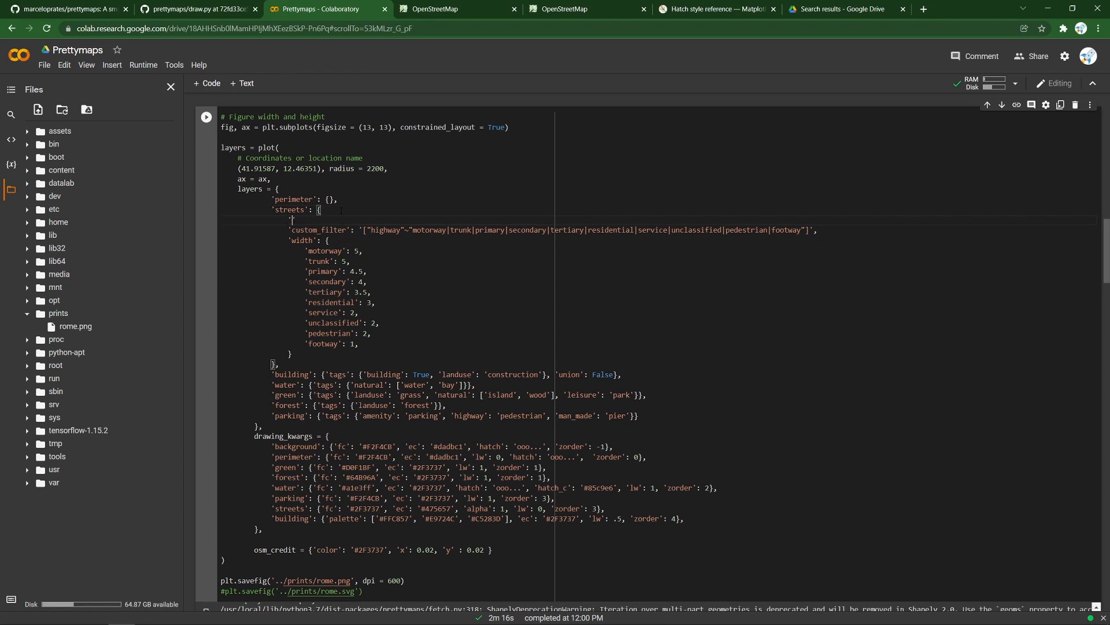
Add 'circle': False to the streets layer and rerun the Rome cell
type("'circle'")
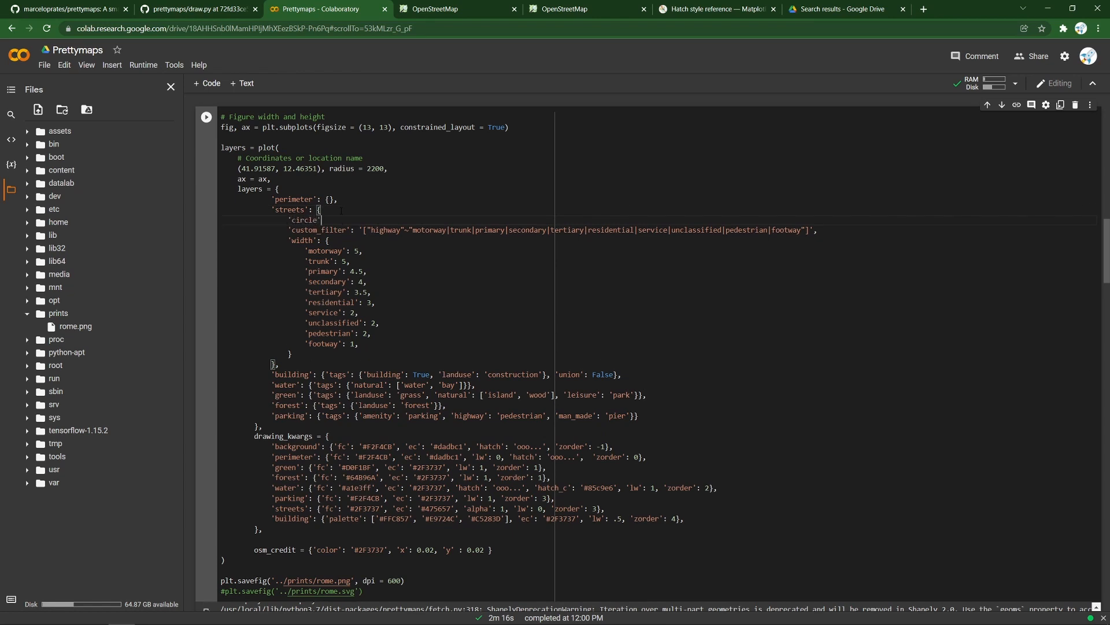
type(": False,")
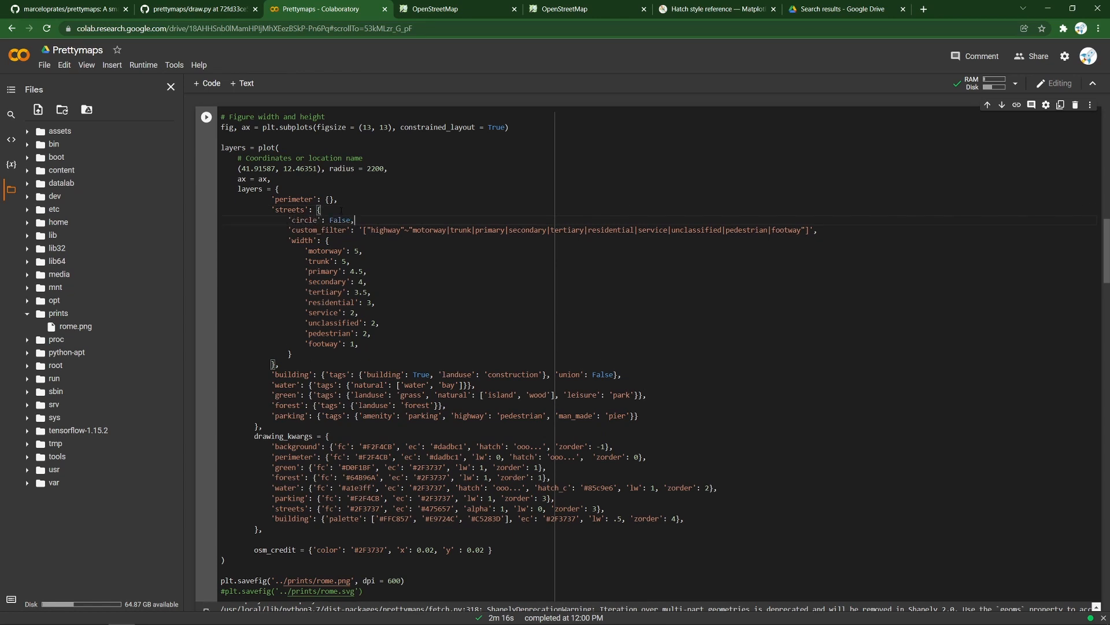
double_click(304, 219)
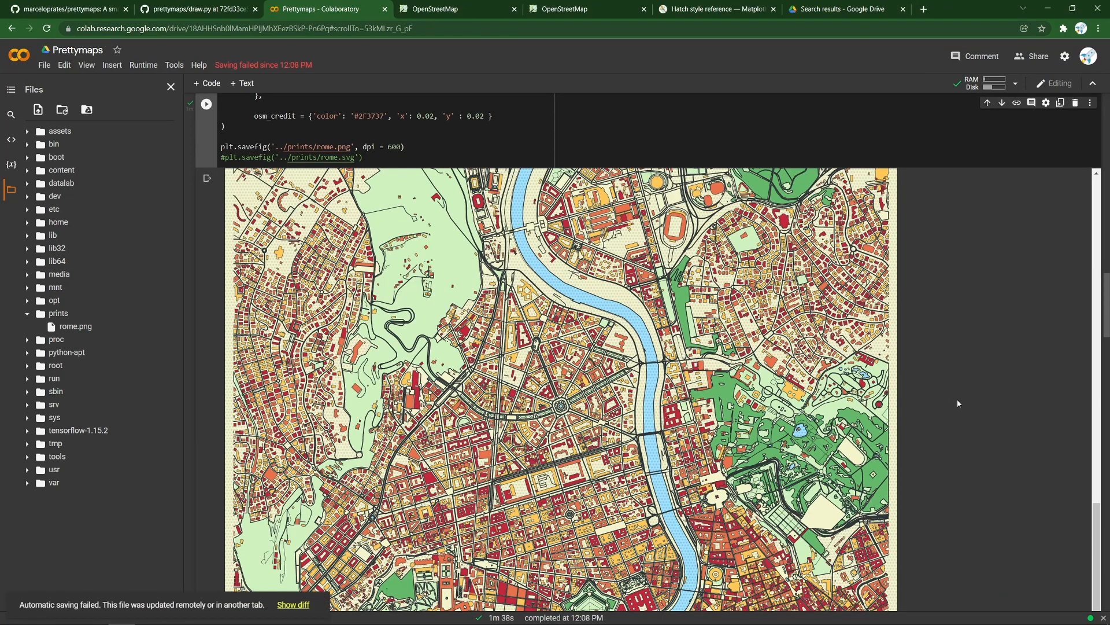
mouse_move(962, 398)
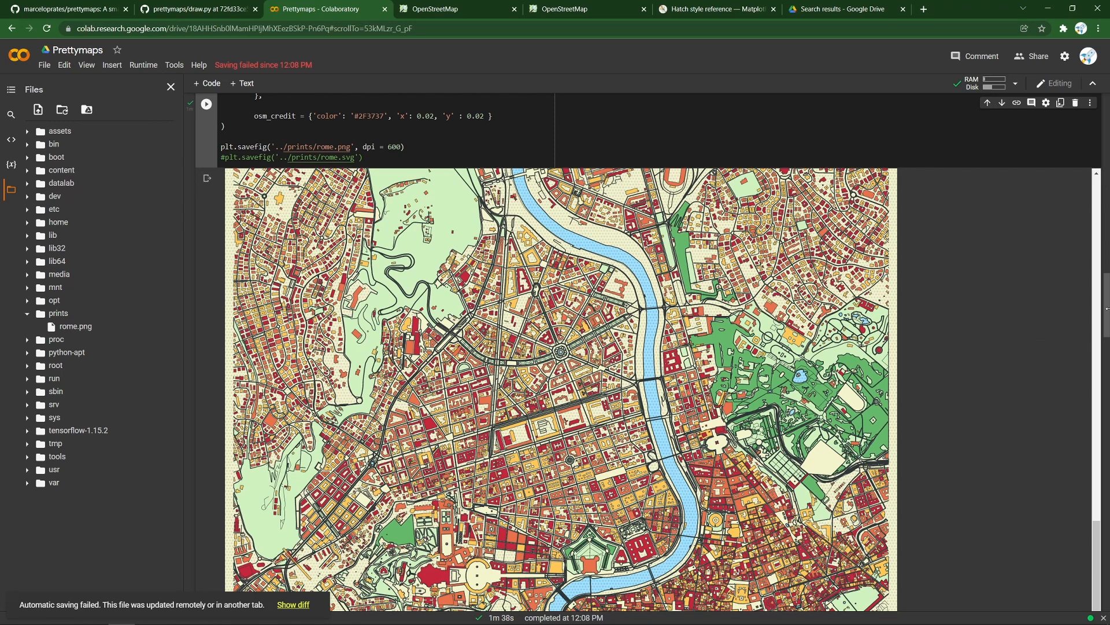
Scroll to the Old Rauma, Finland cell and select its place query
scroll("down", 3)
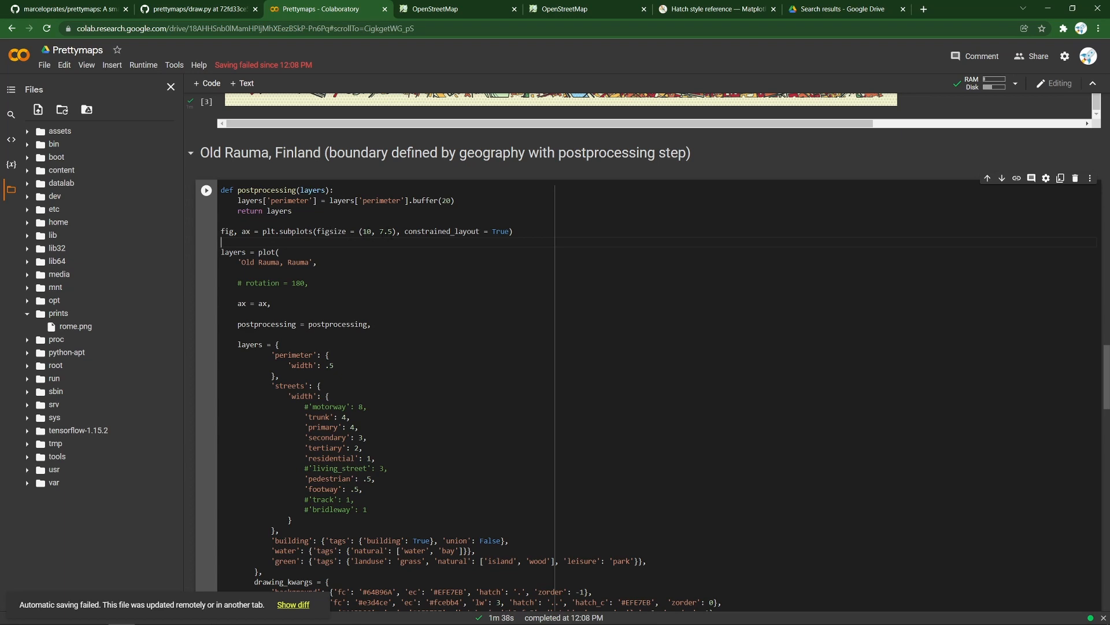
double_click(276, 261)
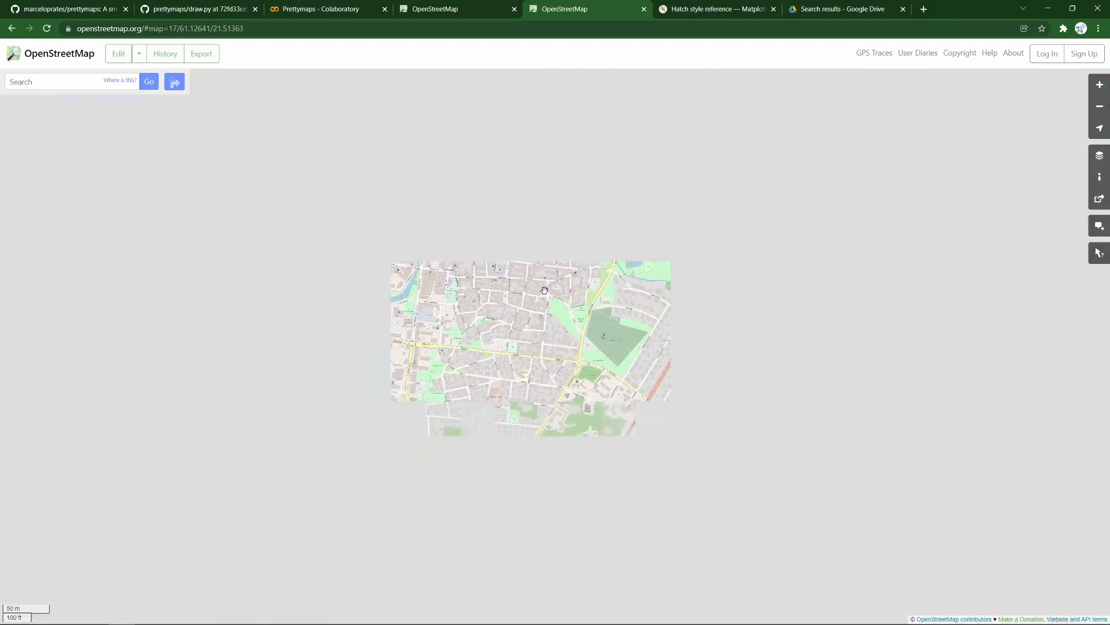
Query features at central Rauma, select the Old Rauma boundary name, and return to Colab
right_click(523, 301)
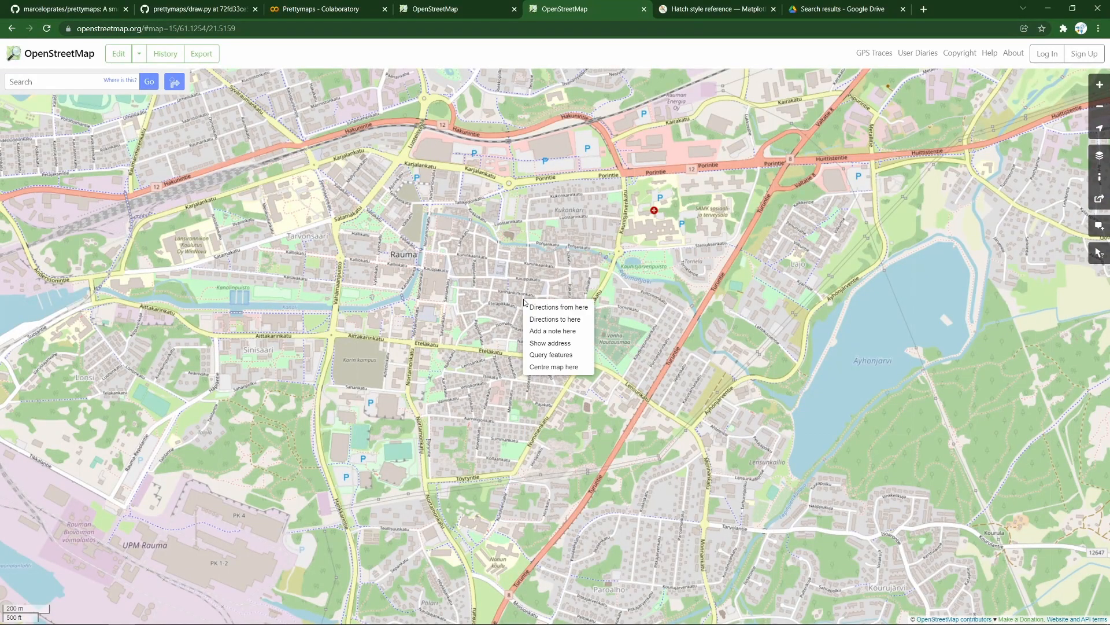
left_click(552, 353)
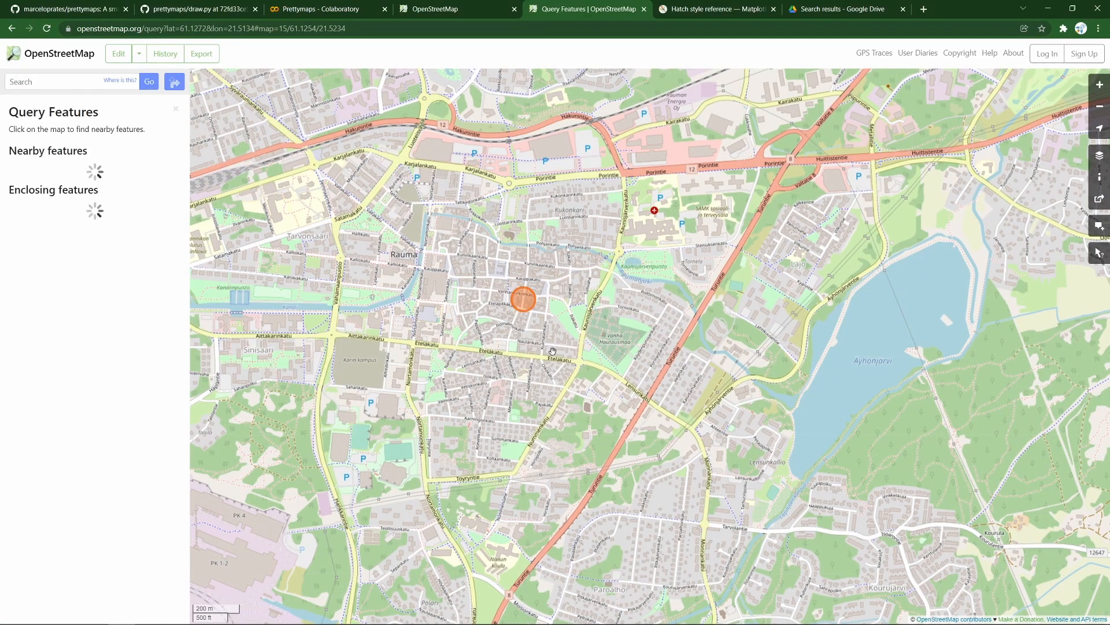
left_click(523, 299)
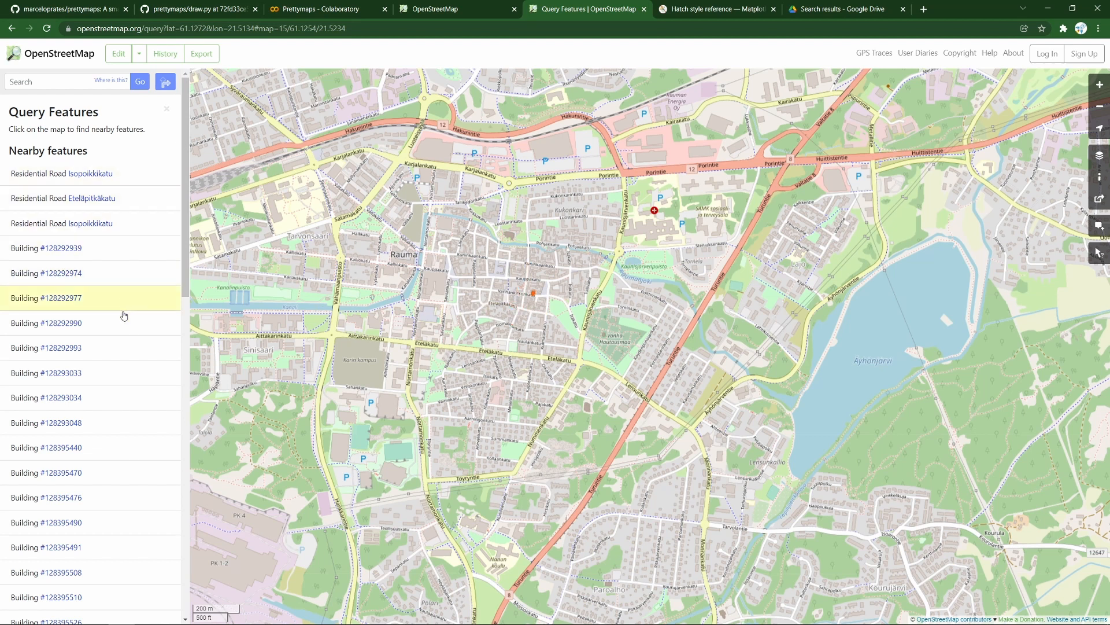
mouse_move(118, 323)
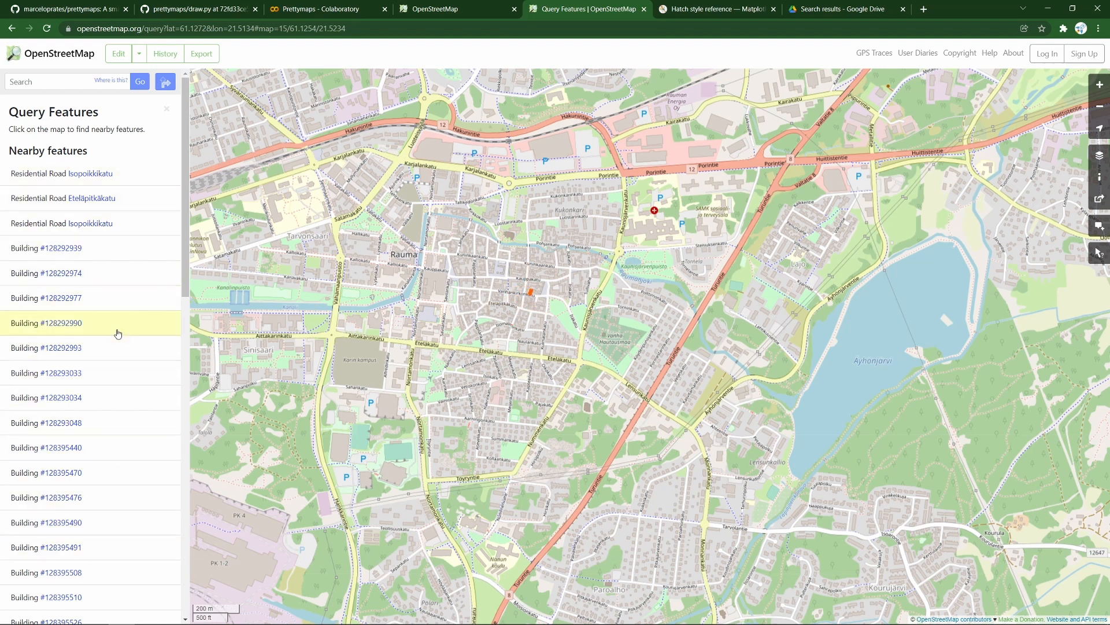
scroll("down", 3)
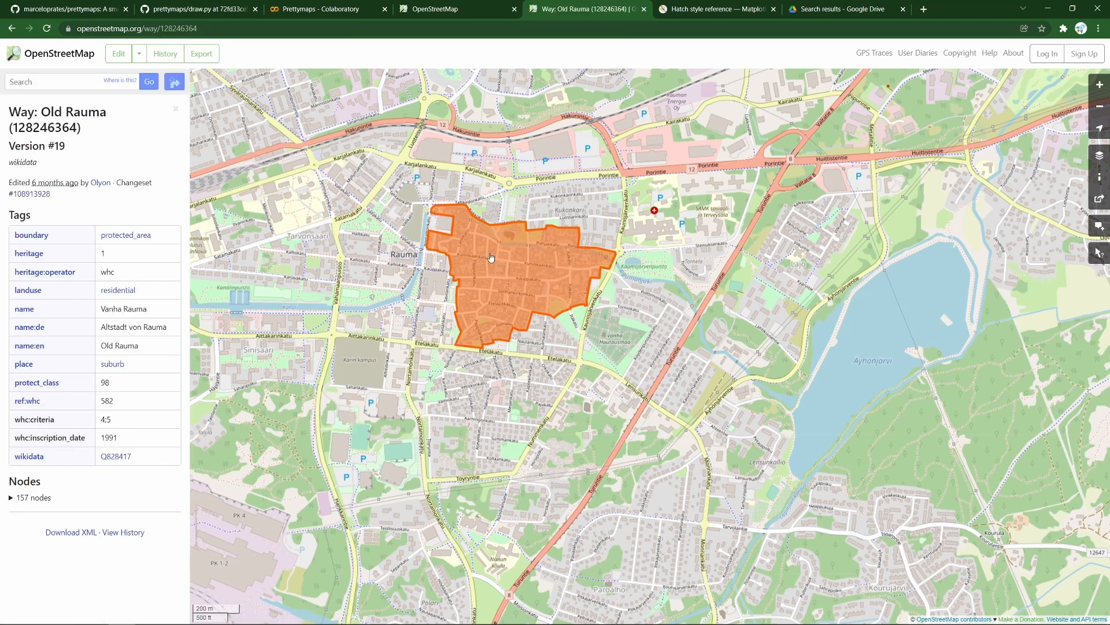
double_click(64, 111)
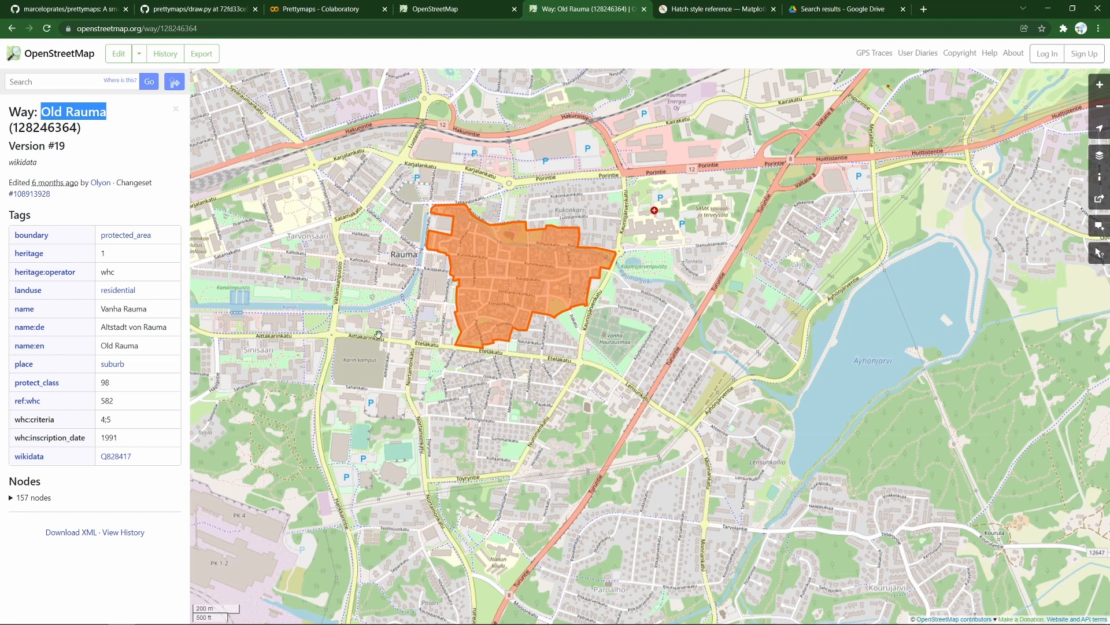
left_click(326, 9)
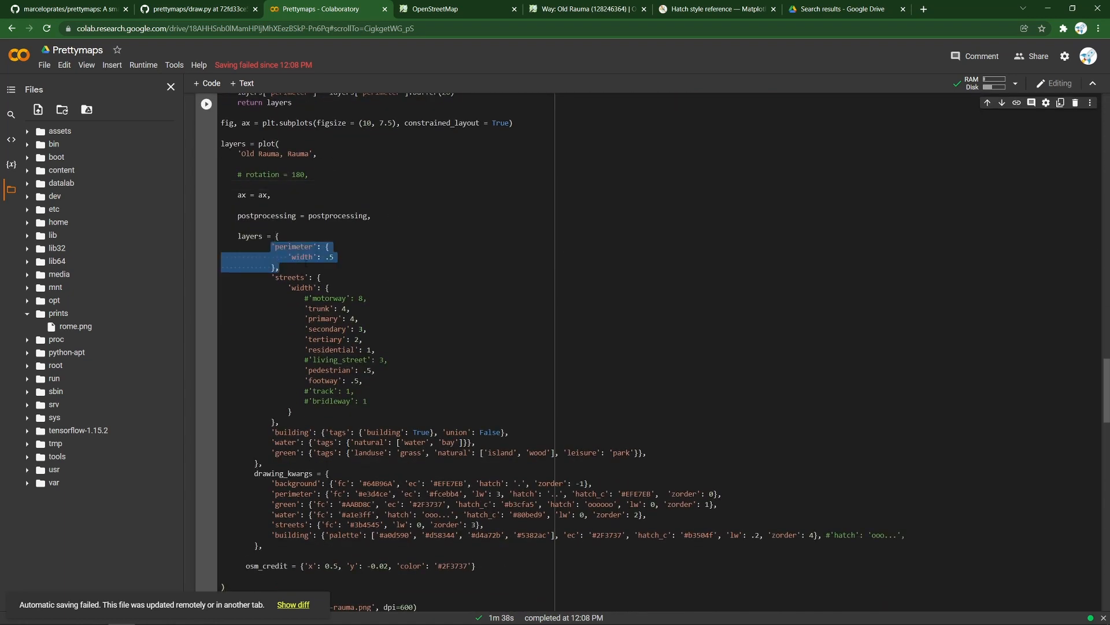
Scroll down and click into the Old Rauma postprocessing buffer distance
scroll("down", 3)
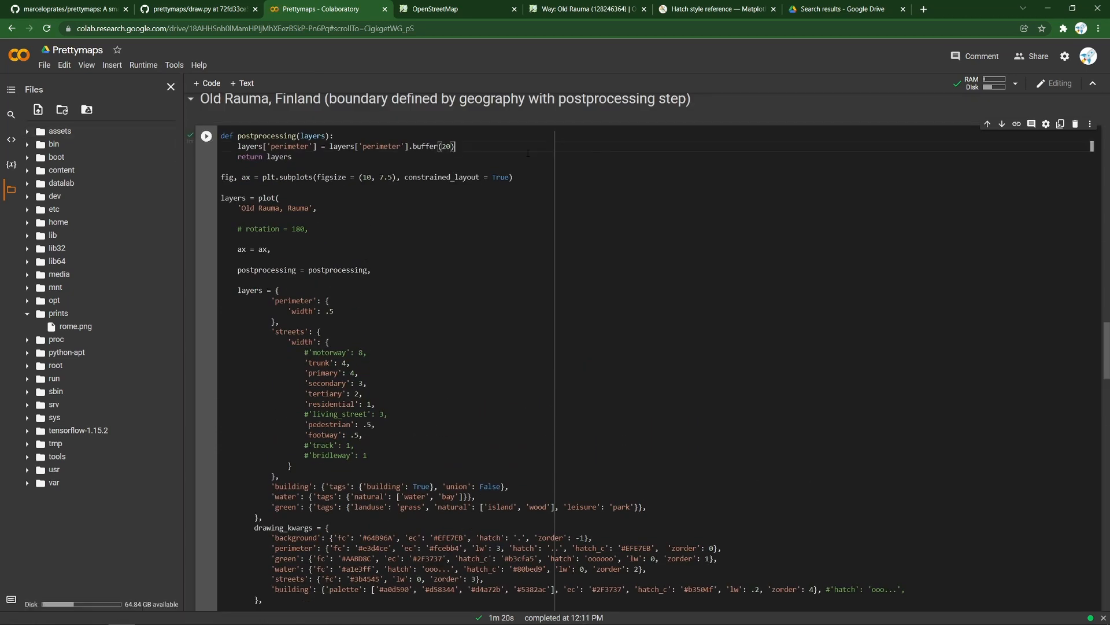
left_click(205, 103)
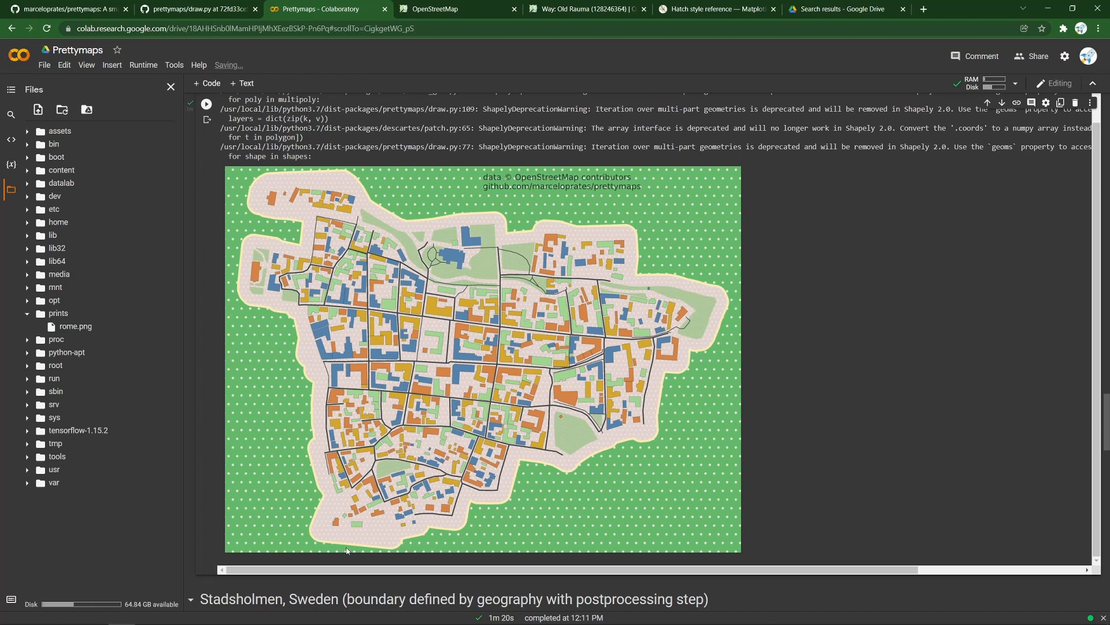
mouse_move(374, 543)
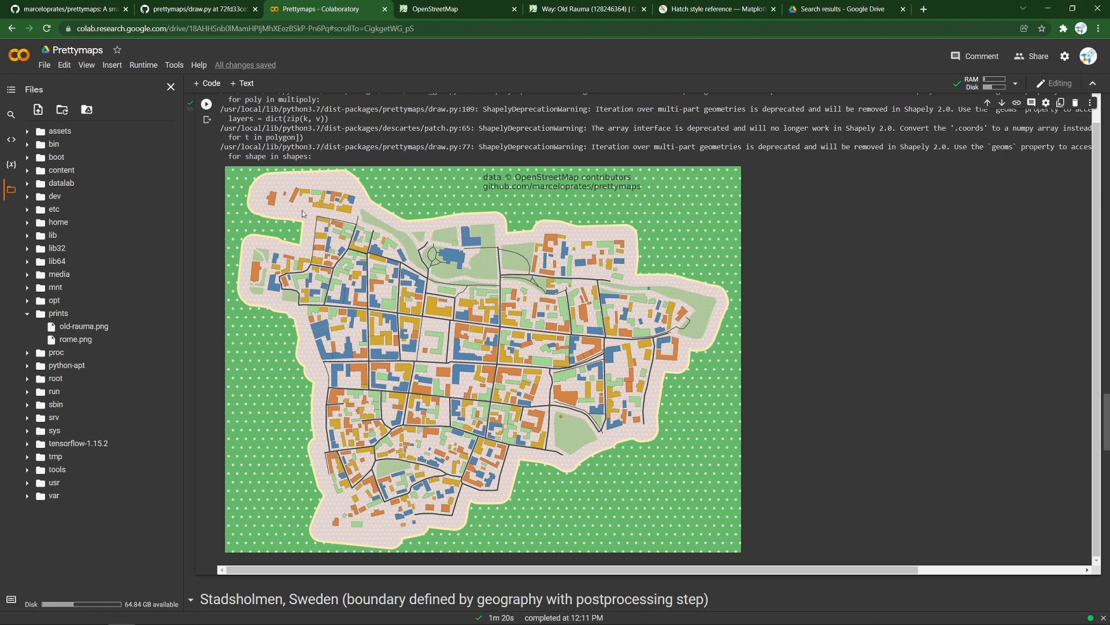
mouse_move(499, 230)
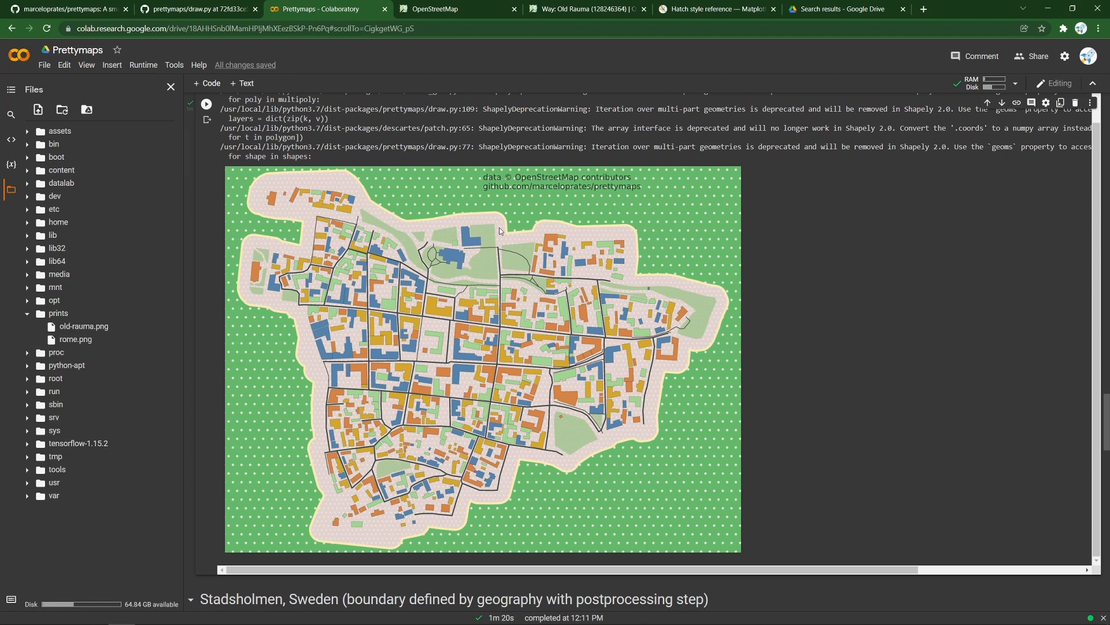
mouse_move(623, 234)
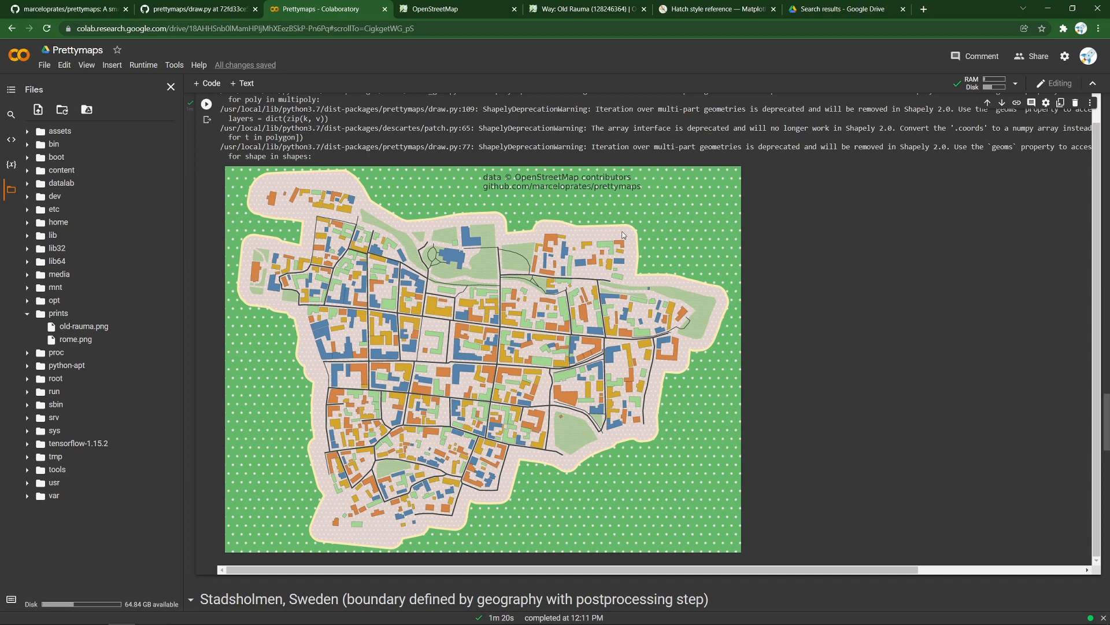
mouse_move(671, 277)
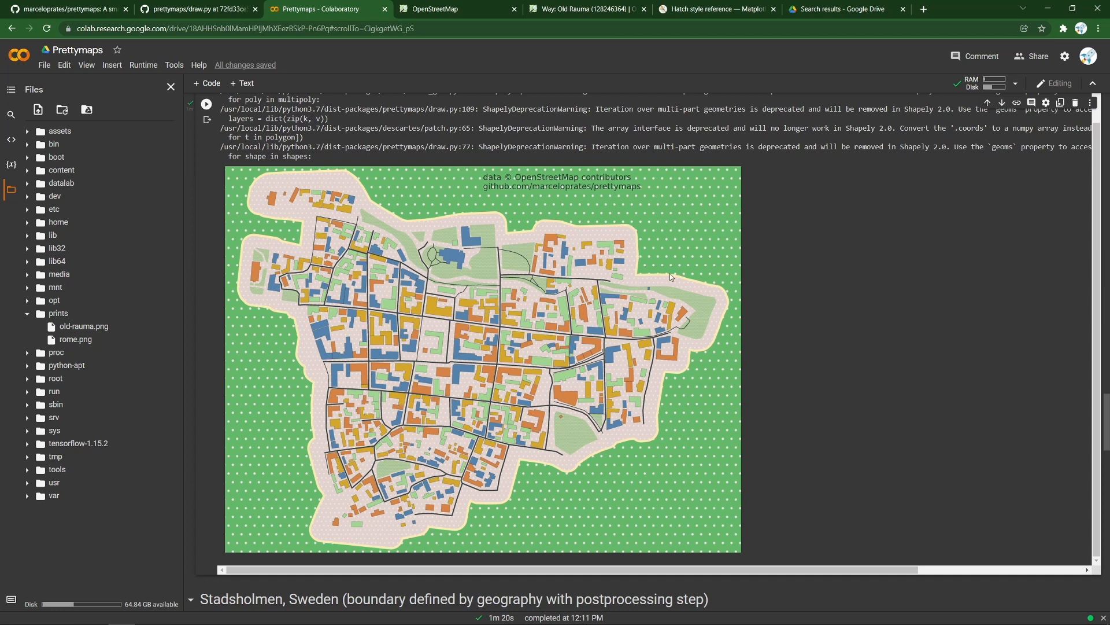
mouse_move(651, 455)
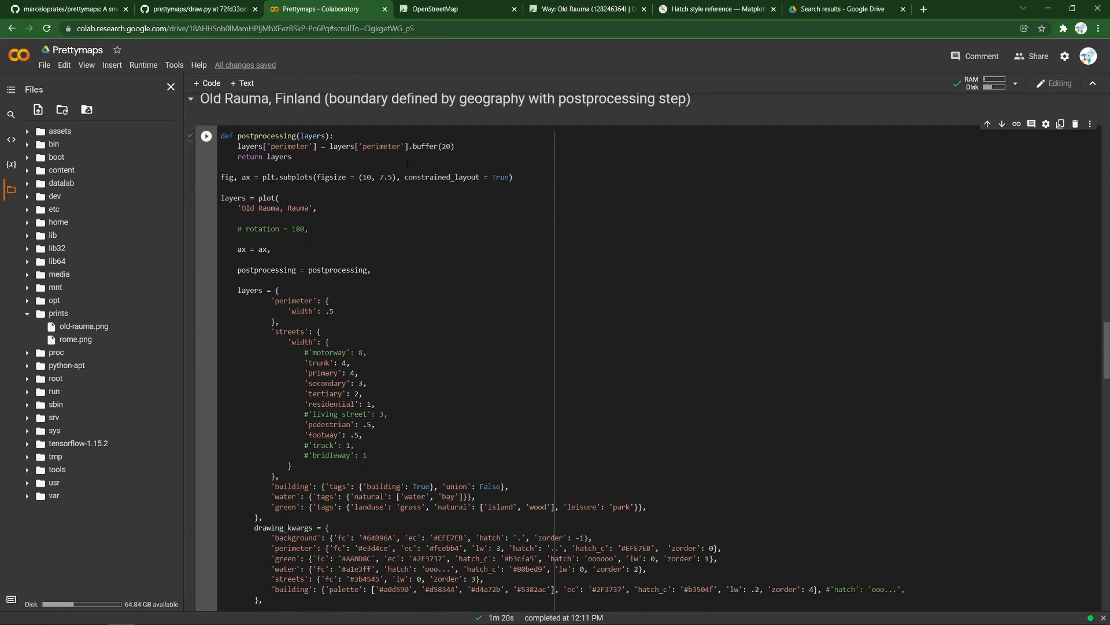
Change the perimeter buffer from 20 to 10, then view GitHub's draw.py docs
type("10")
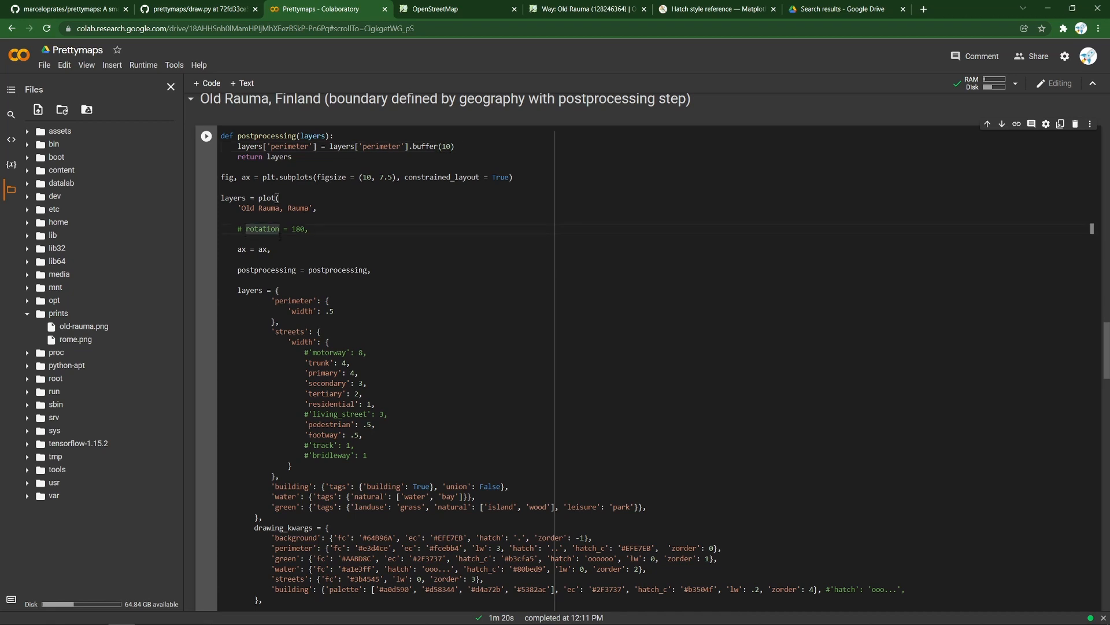
left_click(193, 9)
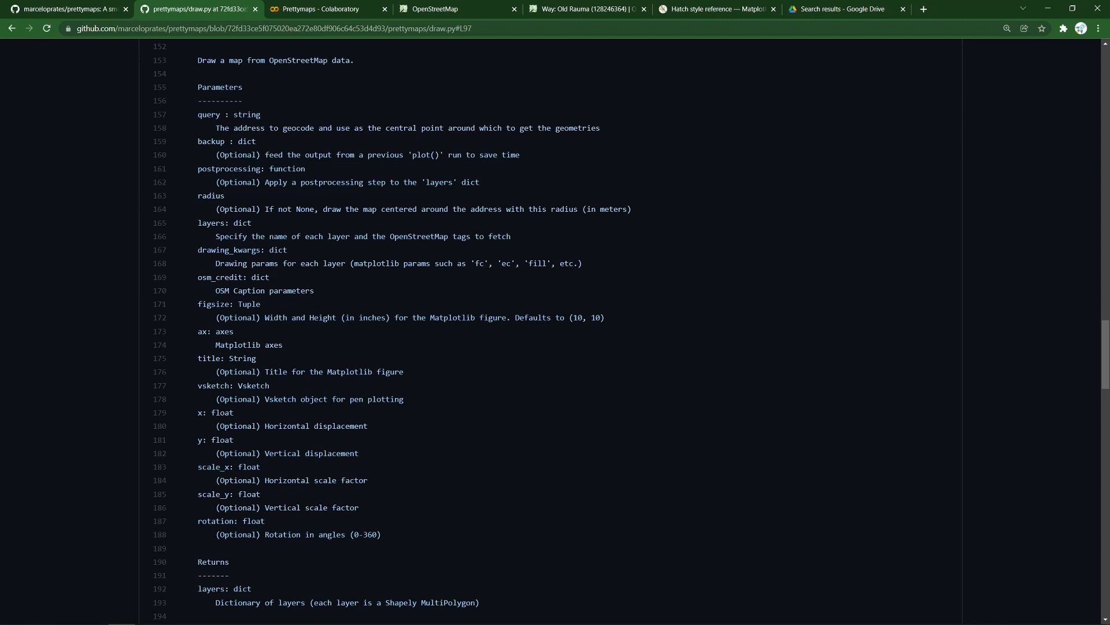
left_click_drag(199, 88, 240, 100)
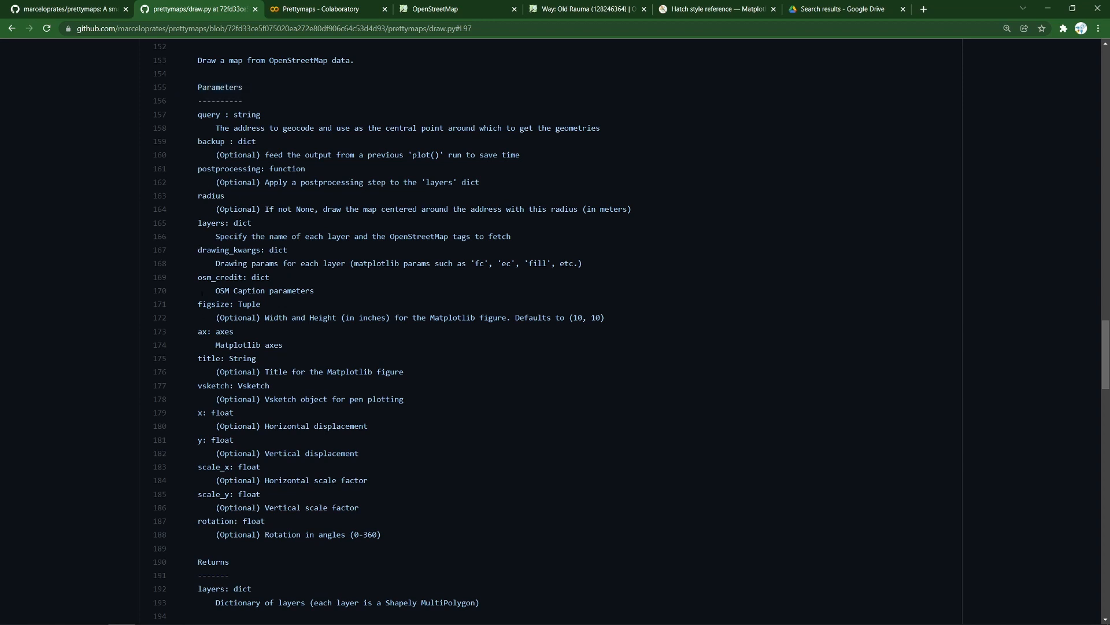
scroll("down", 3)
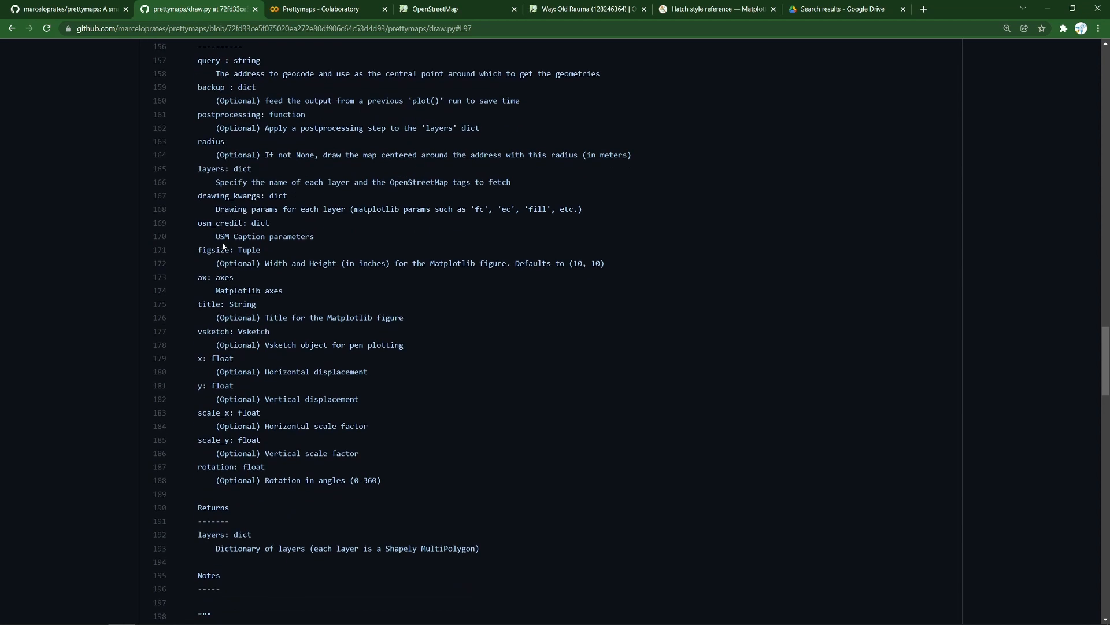
double_click(227, 466)
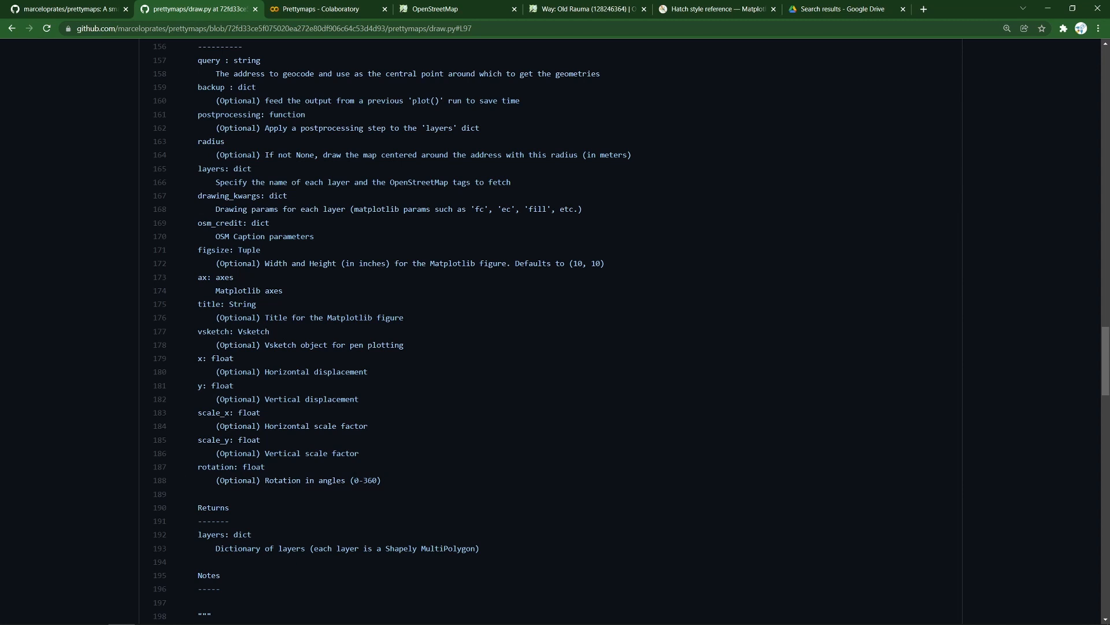
left_click(322, 9)
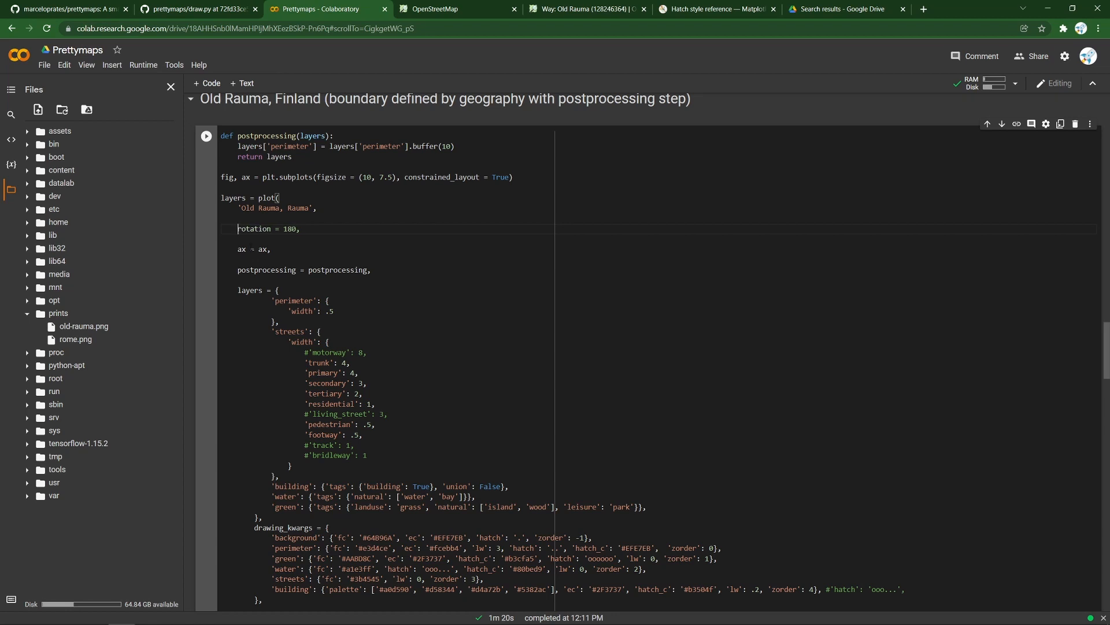
Rerun the Old Rauma cell and scroll past warnings to the rotated map
scroll("down", 3)
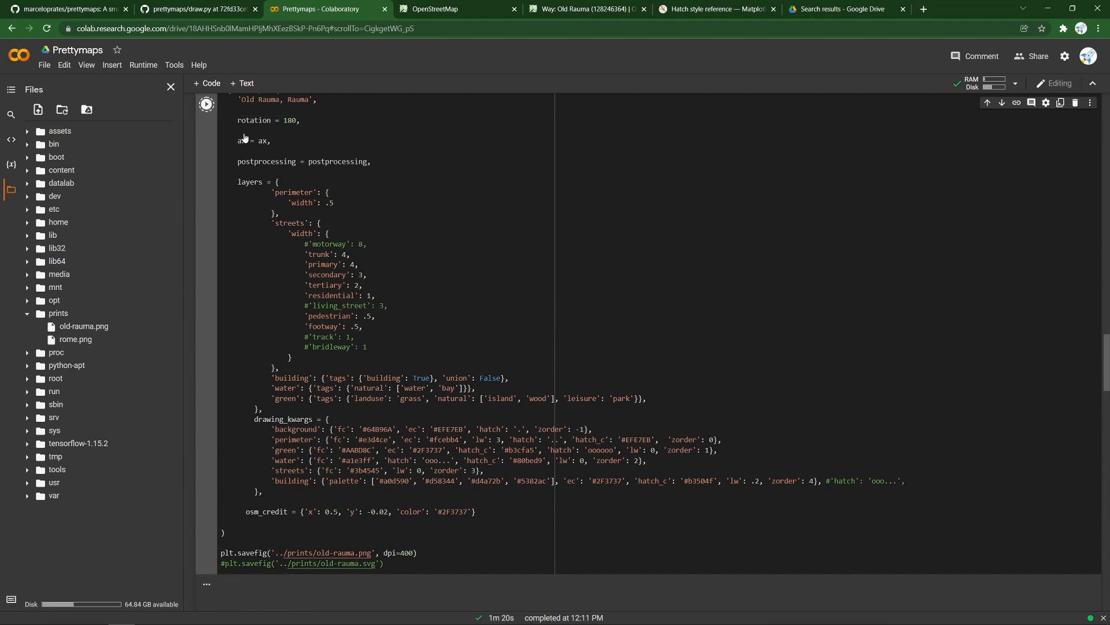
left_click(206, 104)
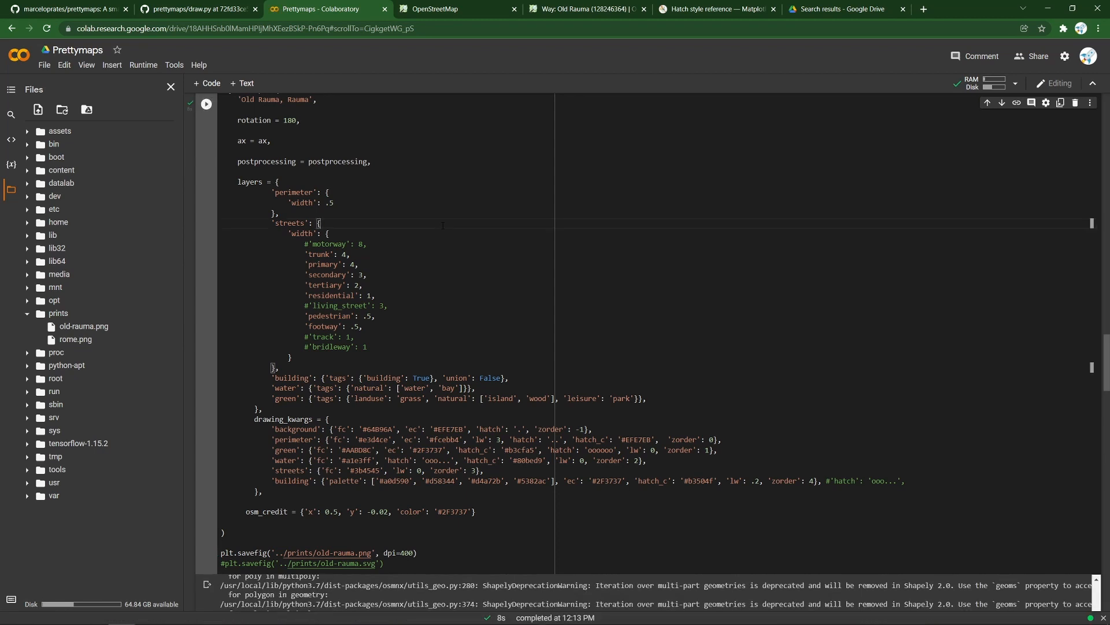
scroll("down", 3)
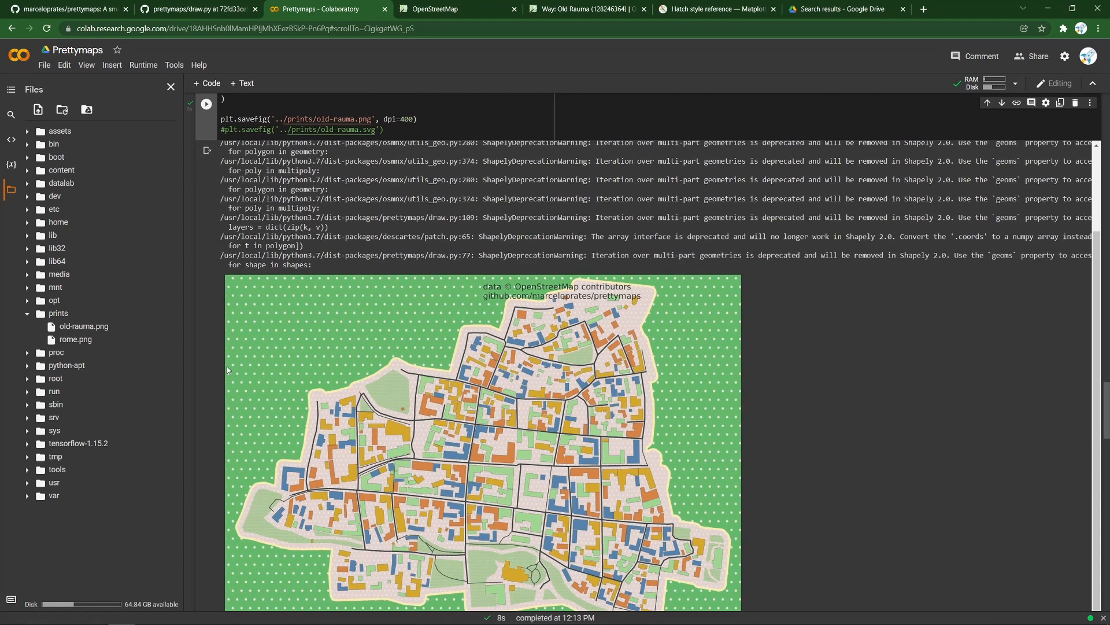
scroll("down", 3)
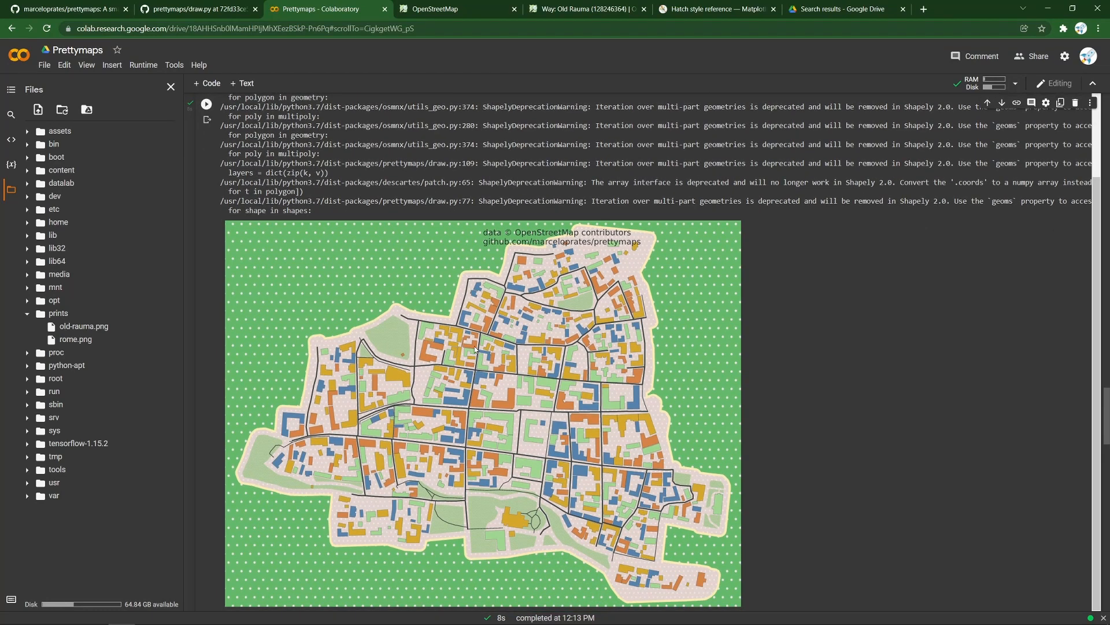
mouse_move(301, 304)
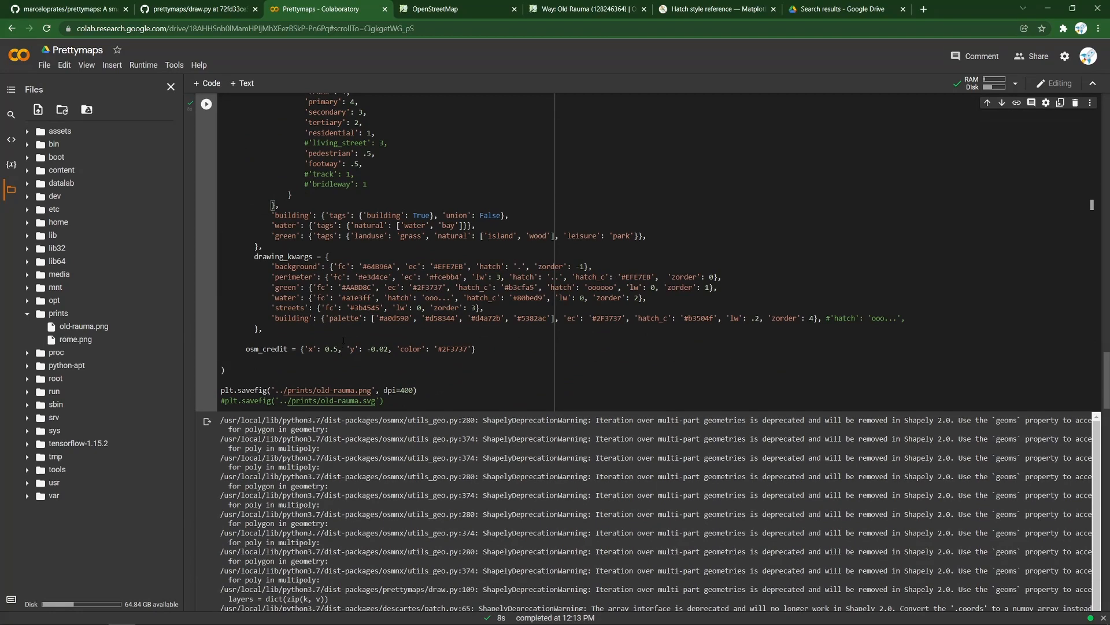
Replace the osm_credit x value 0.5 with 0.1 and rerun the Old Rauma cell
double_click(331, 348)
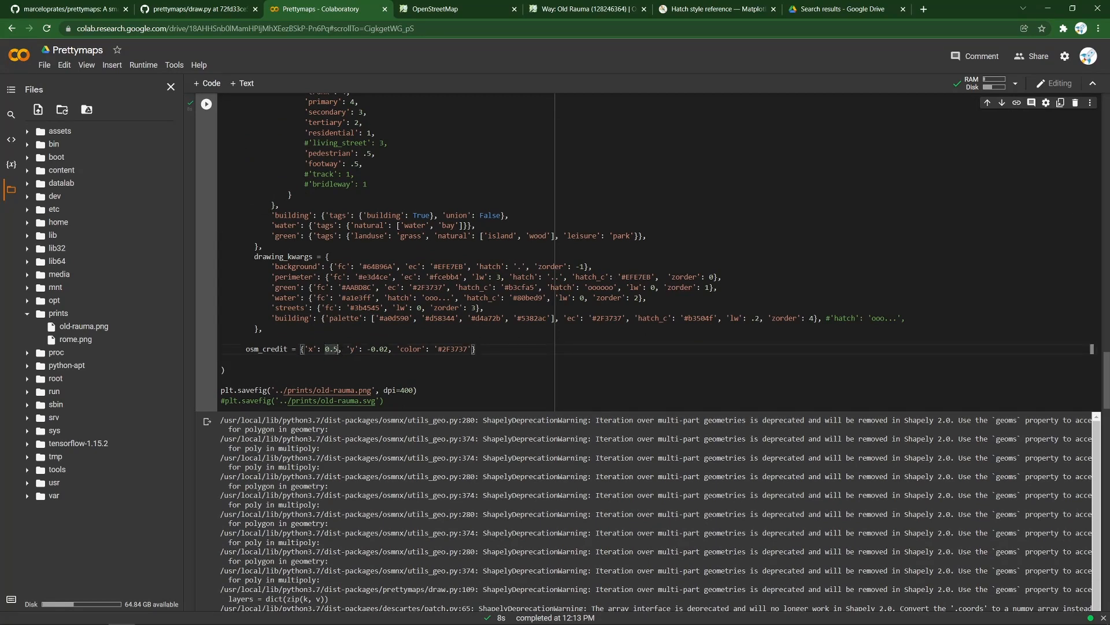
type("0.1")
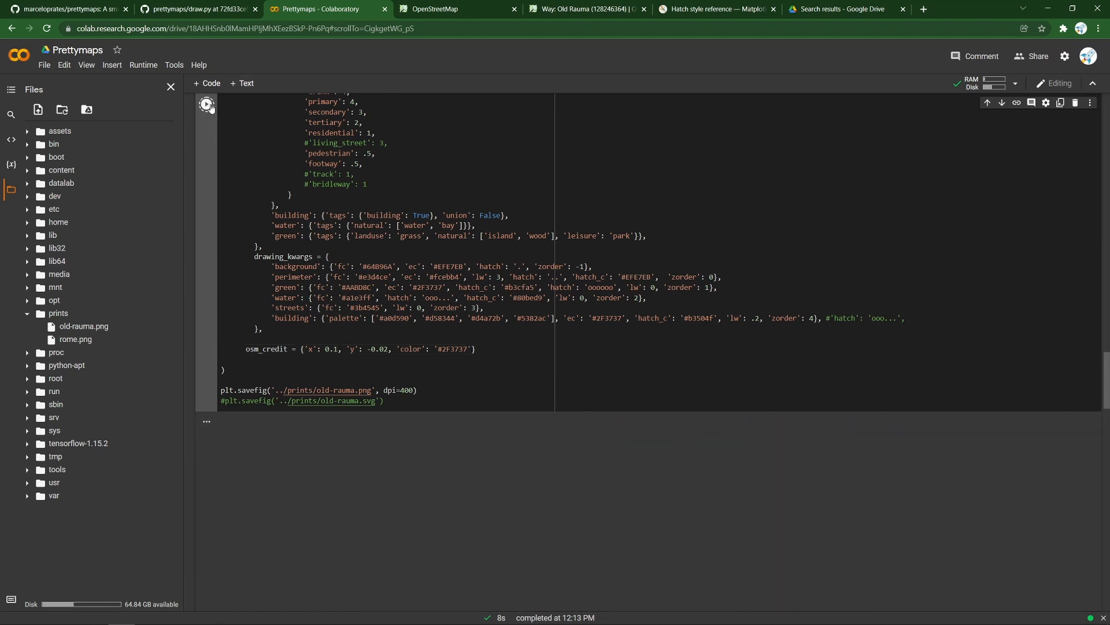
left_click(206, 104)
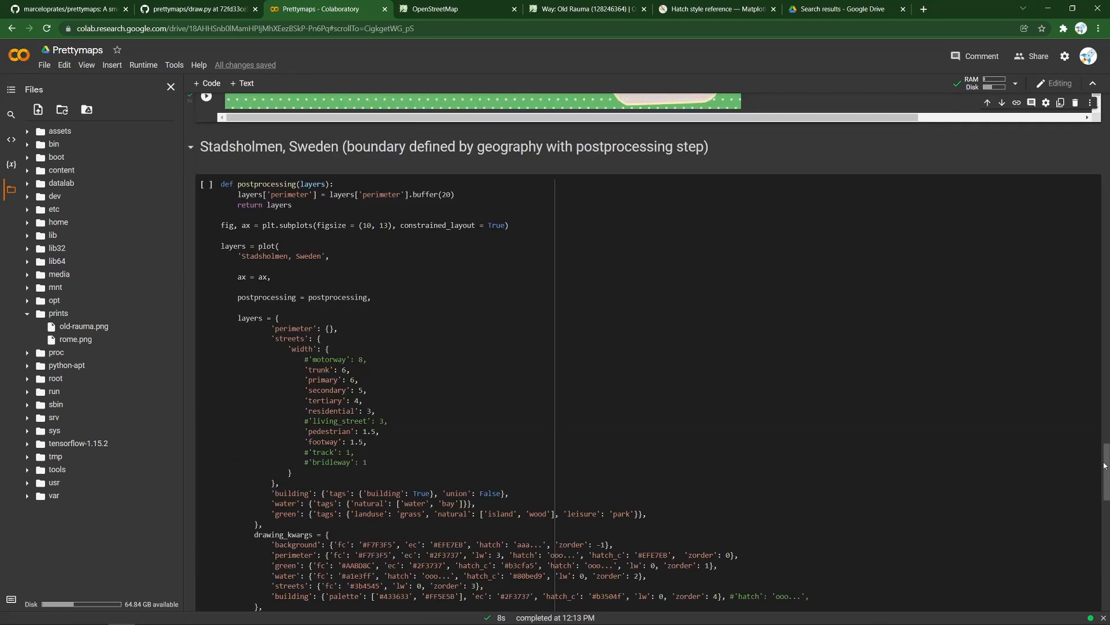
Scroll past Stadsholmen to the Istanbul cell and select the first colour palette
scroll("down", 3)
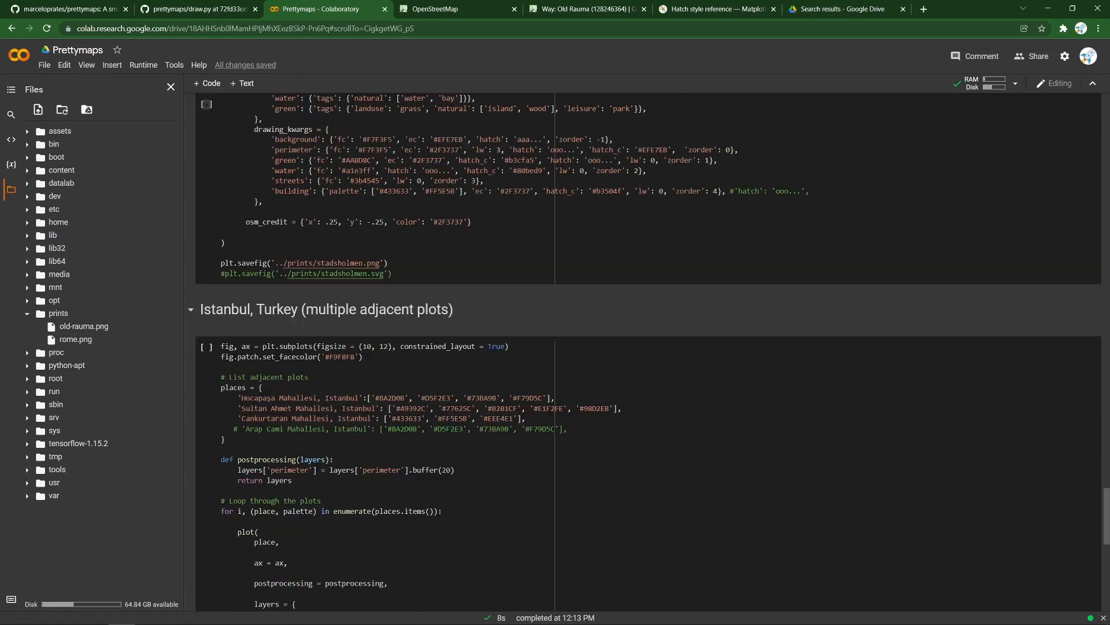
scroll("down", 3)
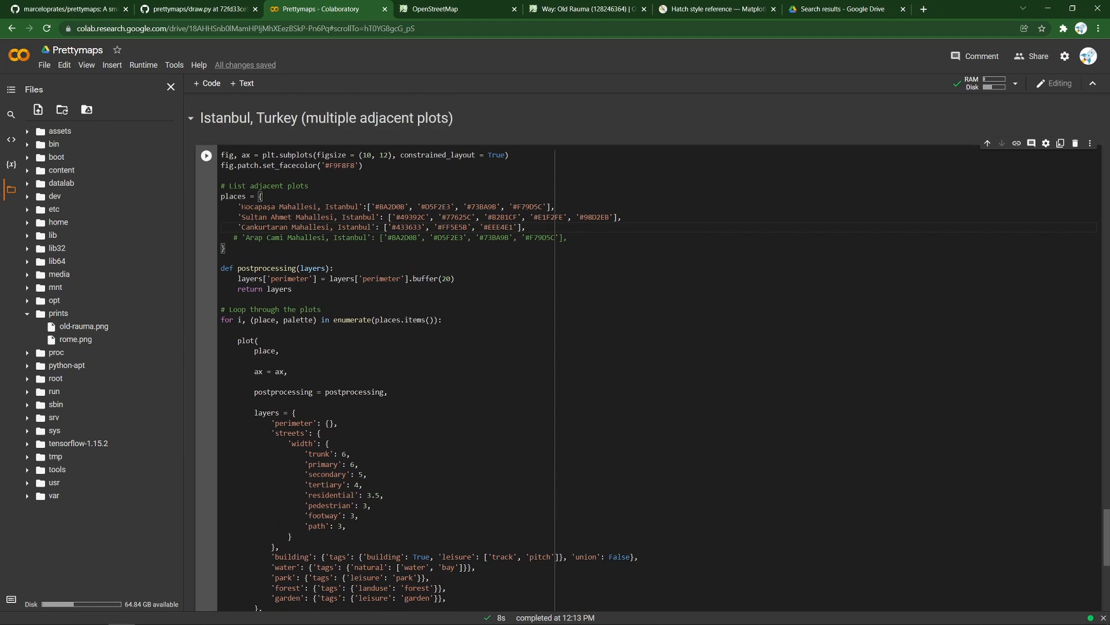
double_click(298, 206)
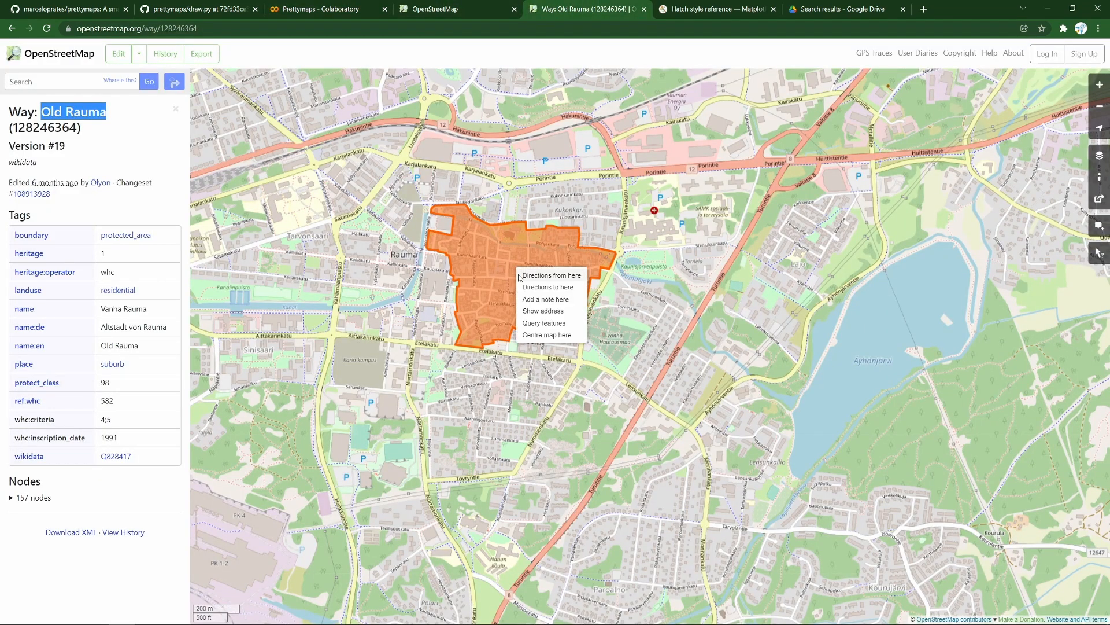
Query map features, go back to the Old Rauma way page, then return to Colaboratory
left_click(544, 323)
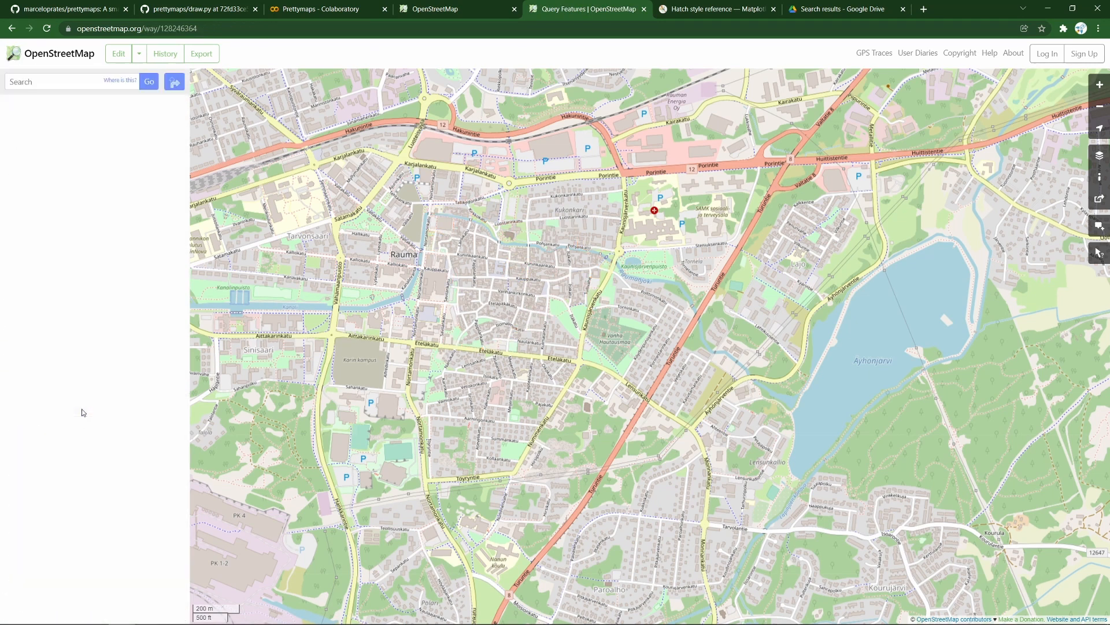
left_click(469, 170)
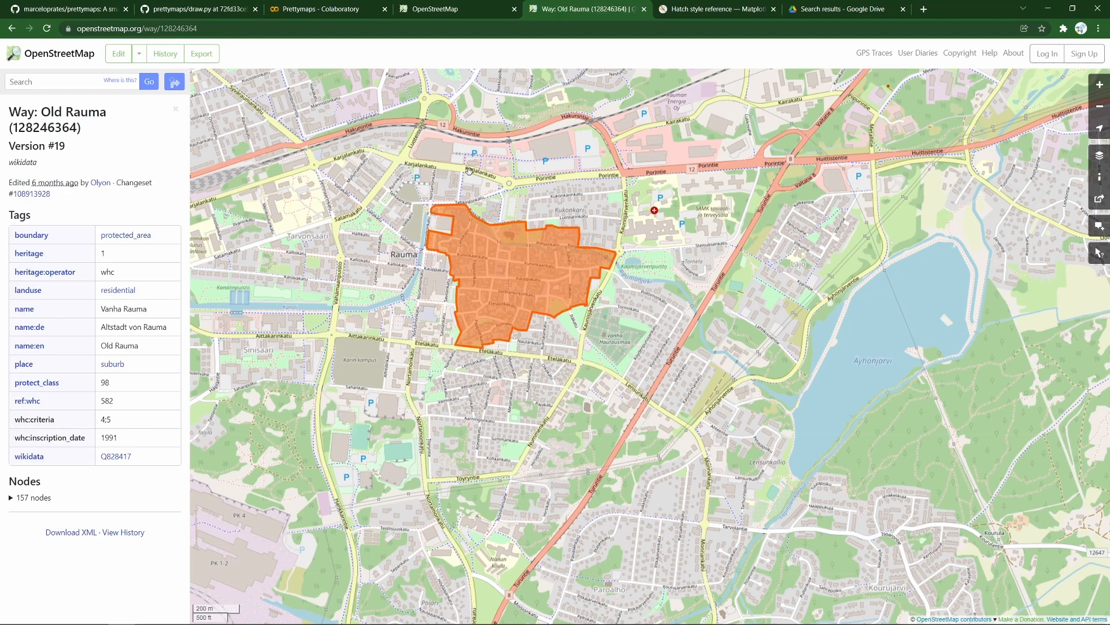
left_click(324, 9)
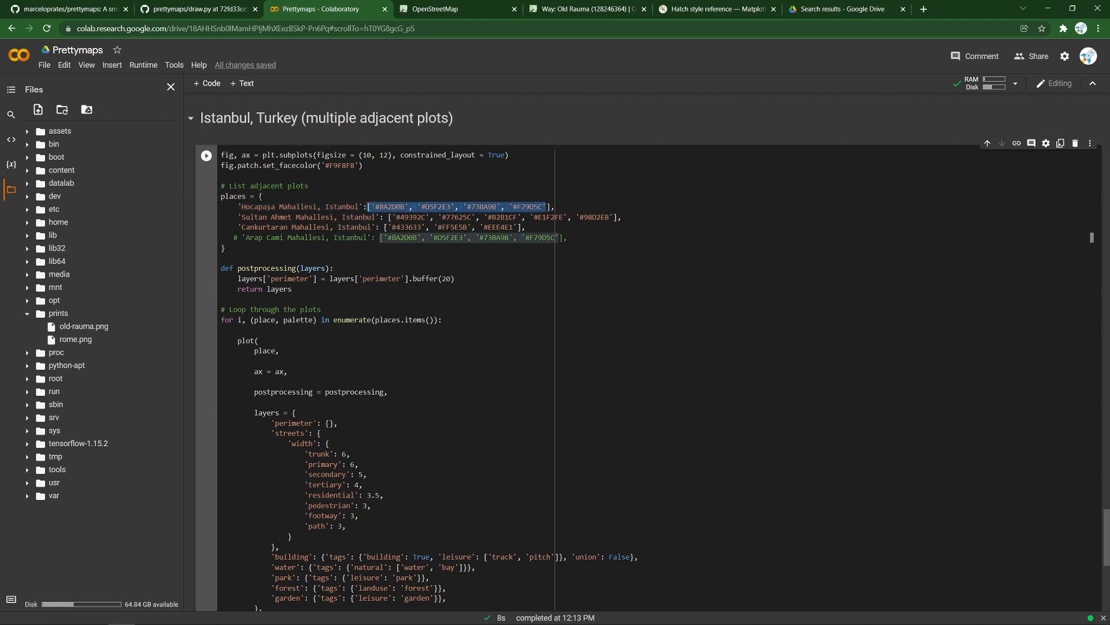
scroll("down", 3)
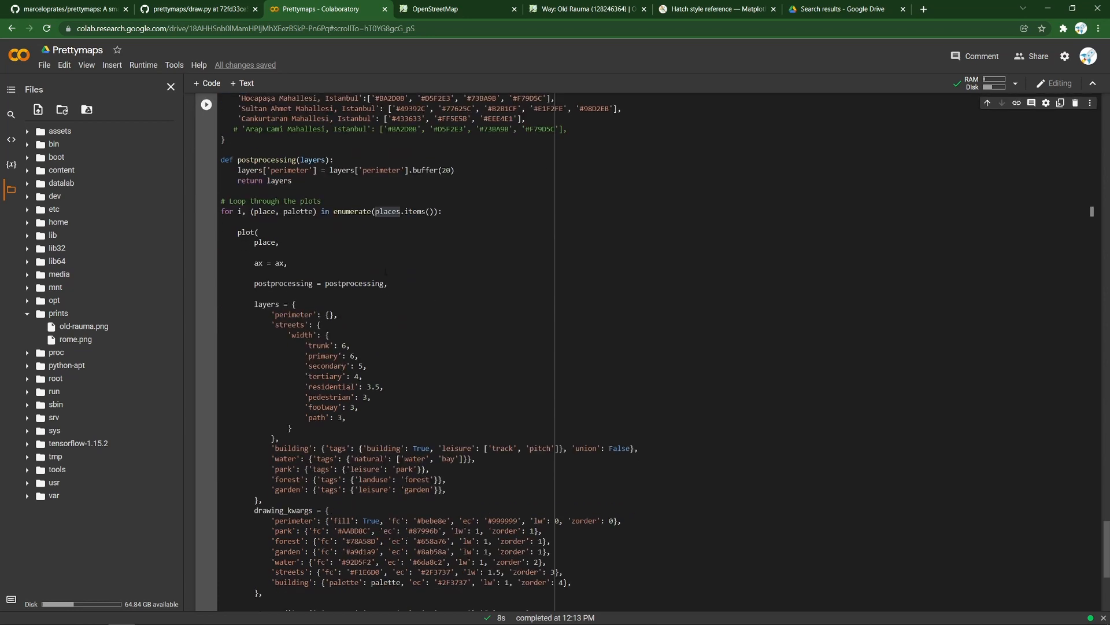
scroll("down", 3)
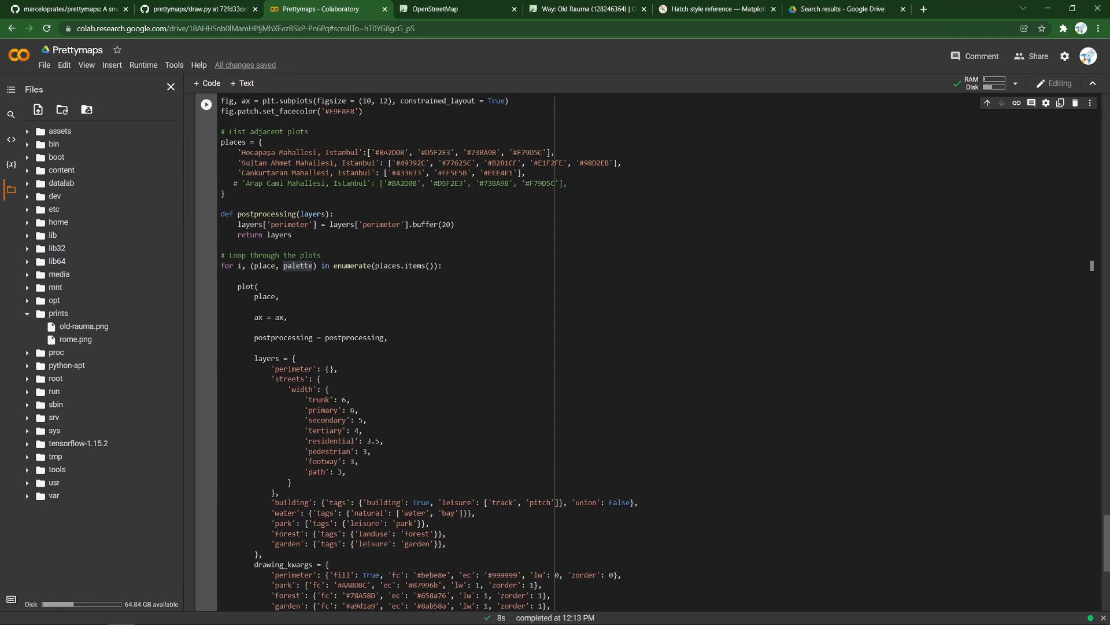
scroll("down", 3)
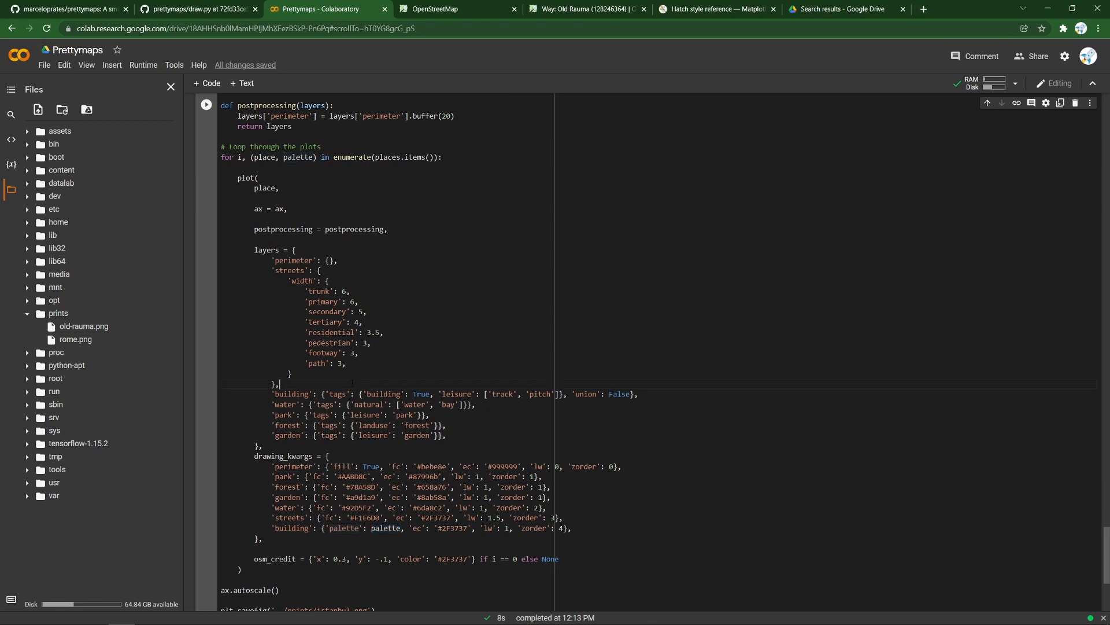
left_click_drag(278, 382, 371, 416)
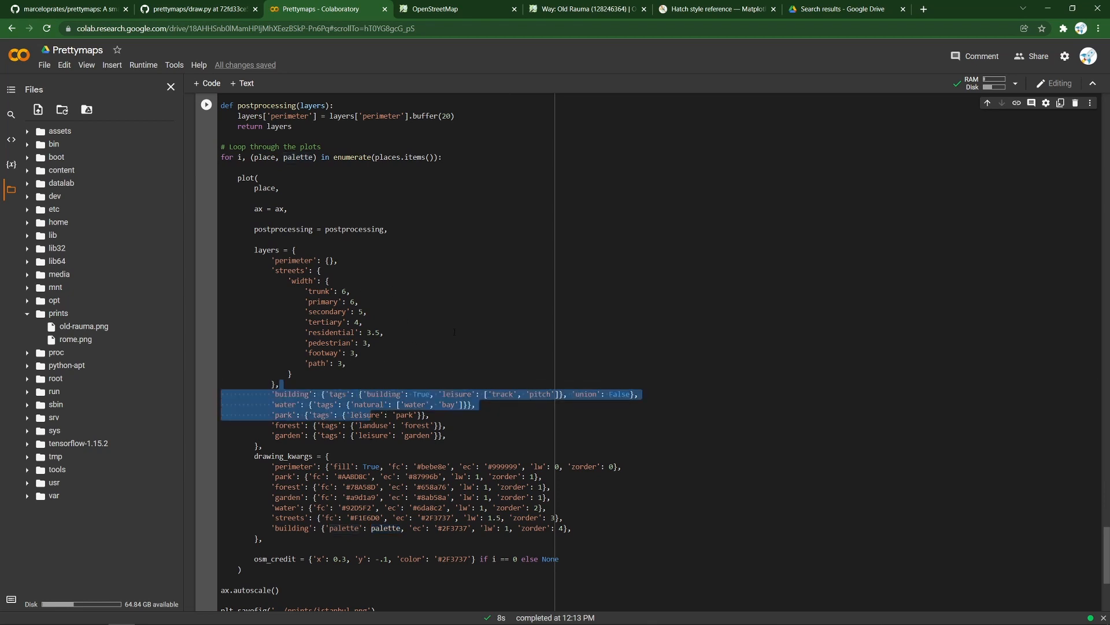
scroll("down", 3)
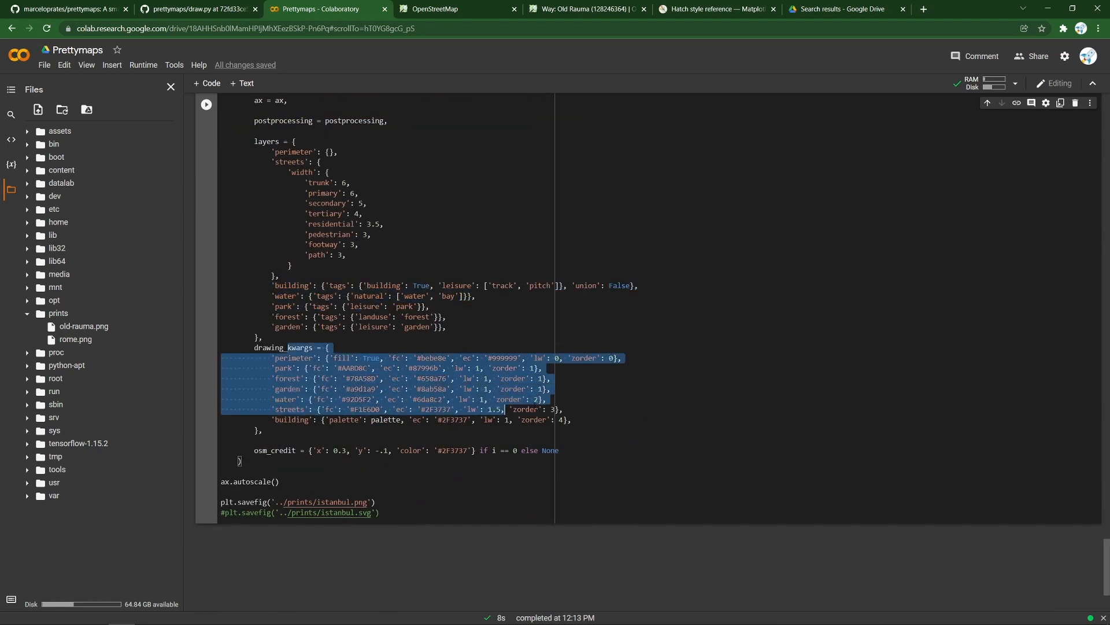
left_click(562, 409)
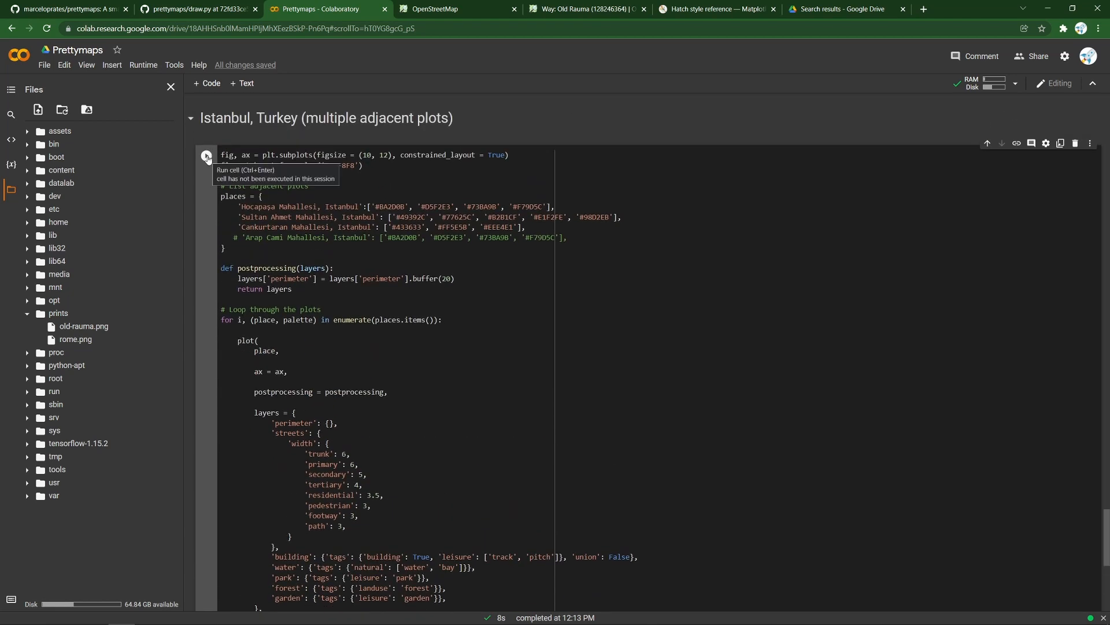
Run the Istanbul adjacent-districts cell and scroll down to the merged map output
left_click(206, 155)
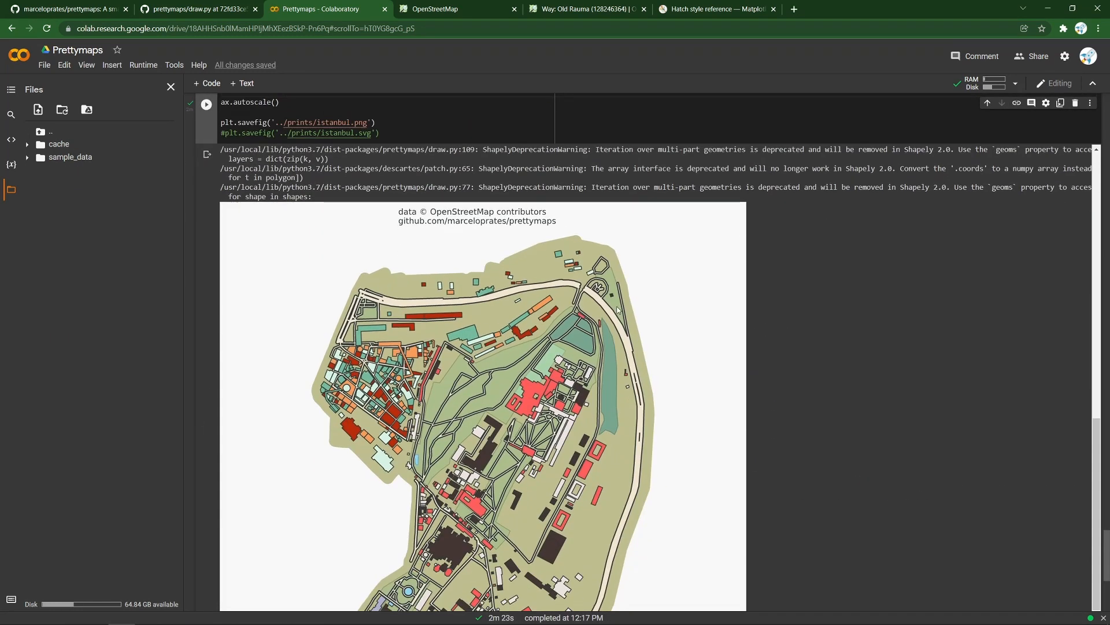
scroll("down", 3)
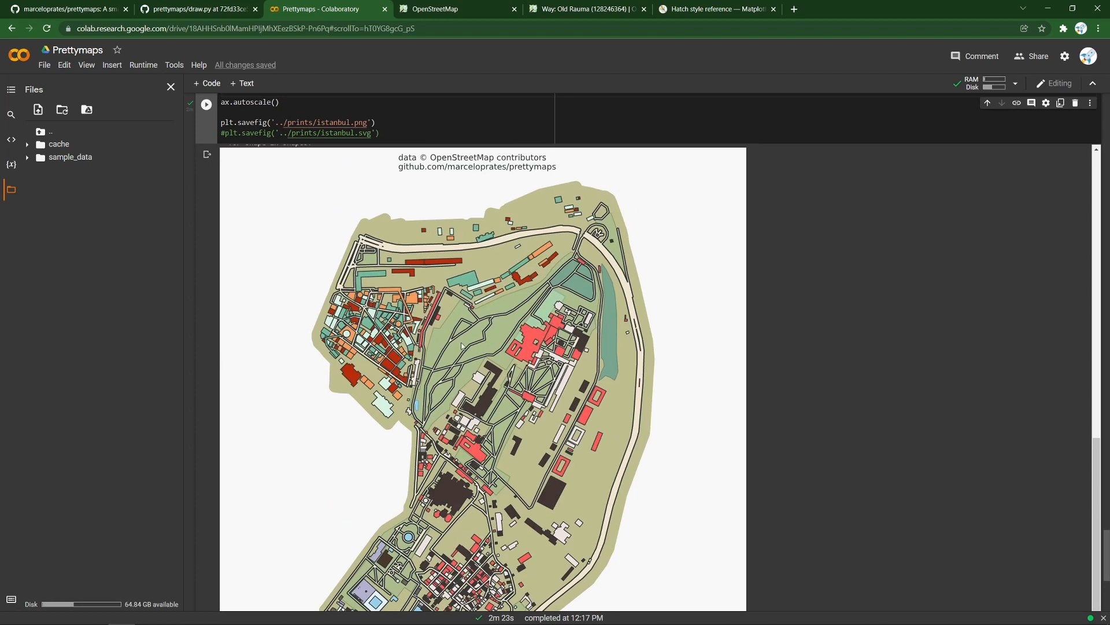
mouse_move(599, 325)
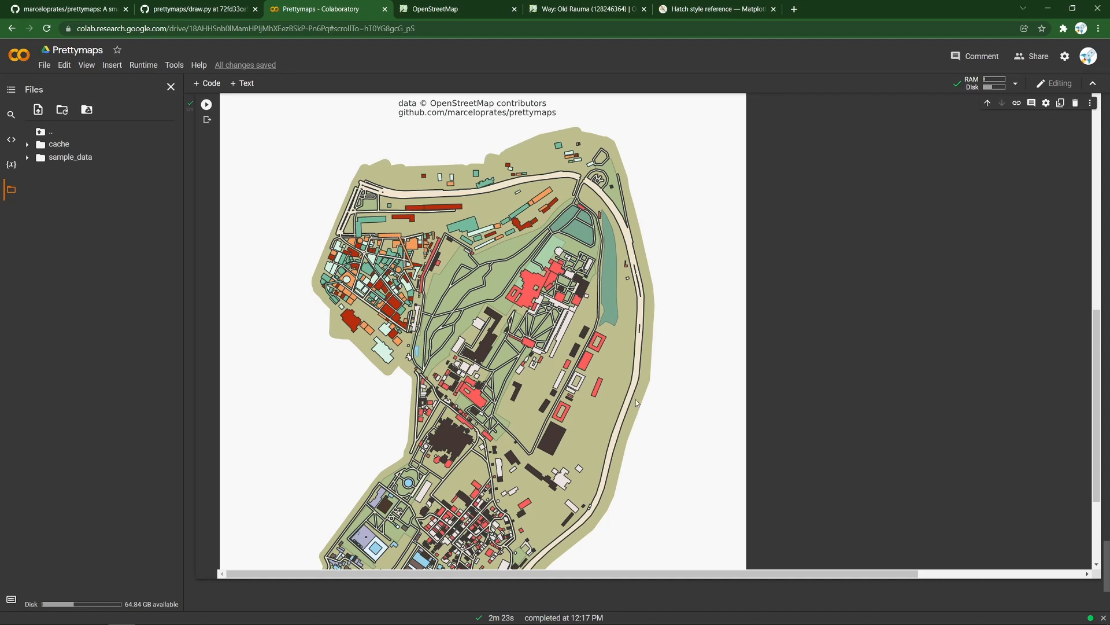
mouse_move(621, 359)
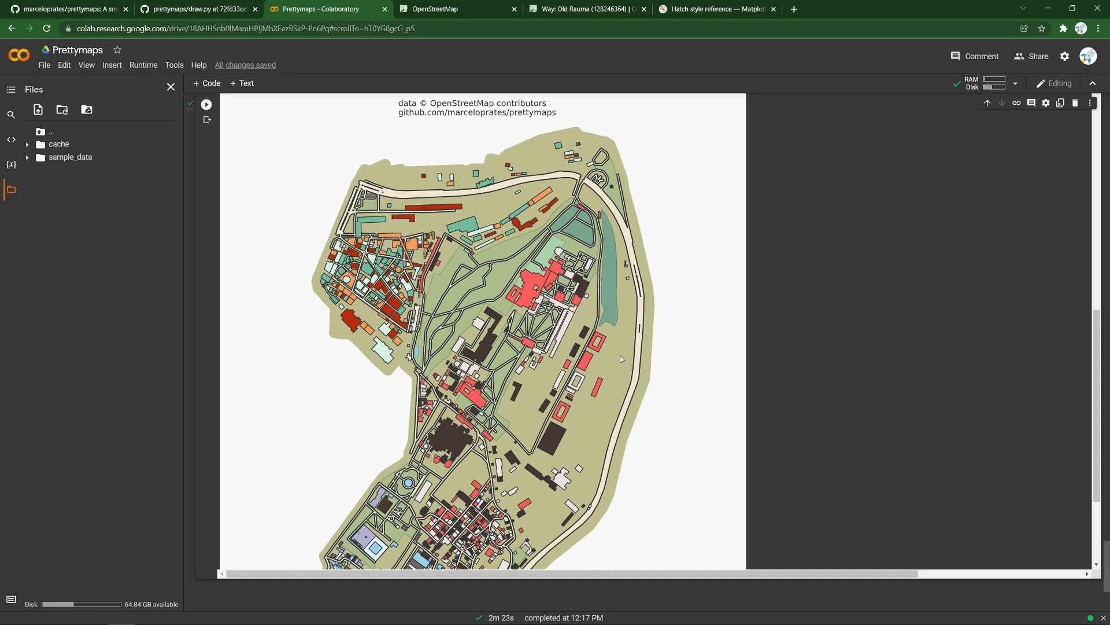